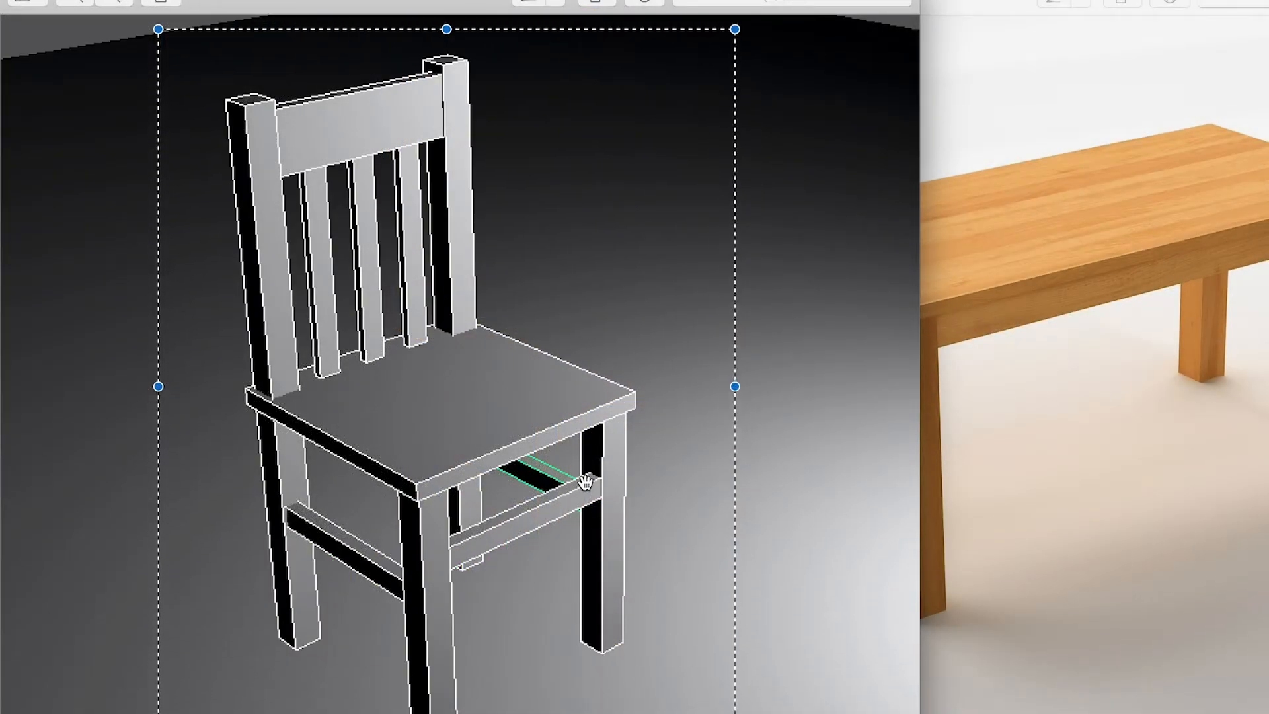
pyautogui.moveTo(777, 309)
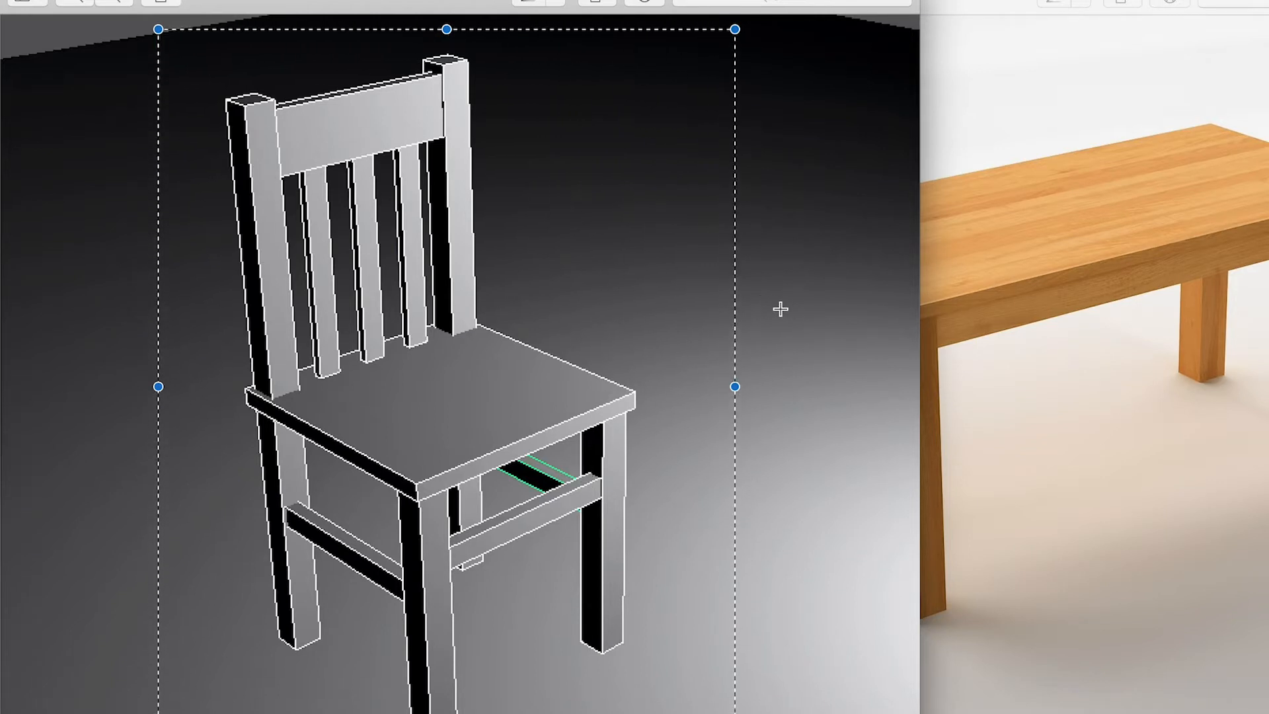
pyautogui.moveTo(795, 259)
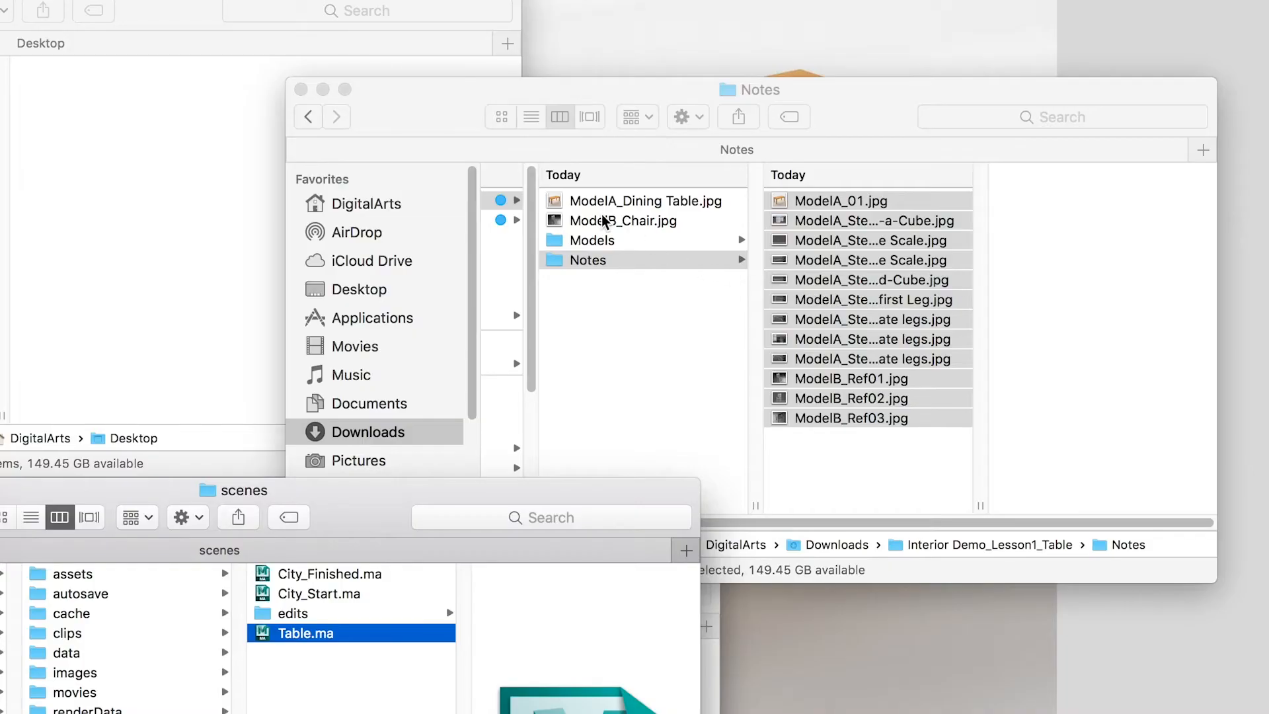
# Step: Preview the dining table and chair reference images, then enter the lesson's Models folder
pyautogui.click(592, 240)
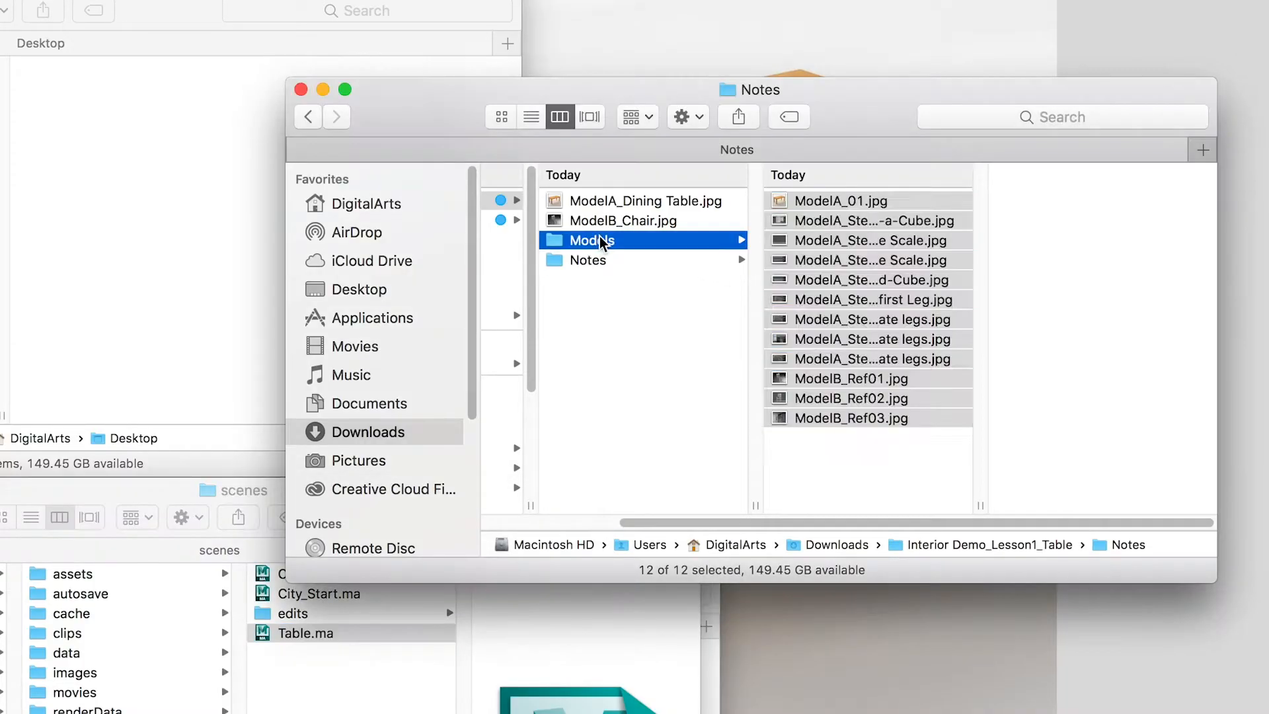
pyautogui.click(634, 201)
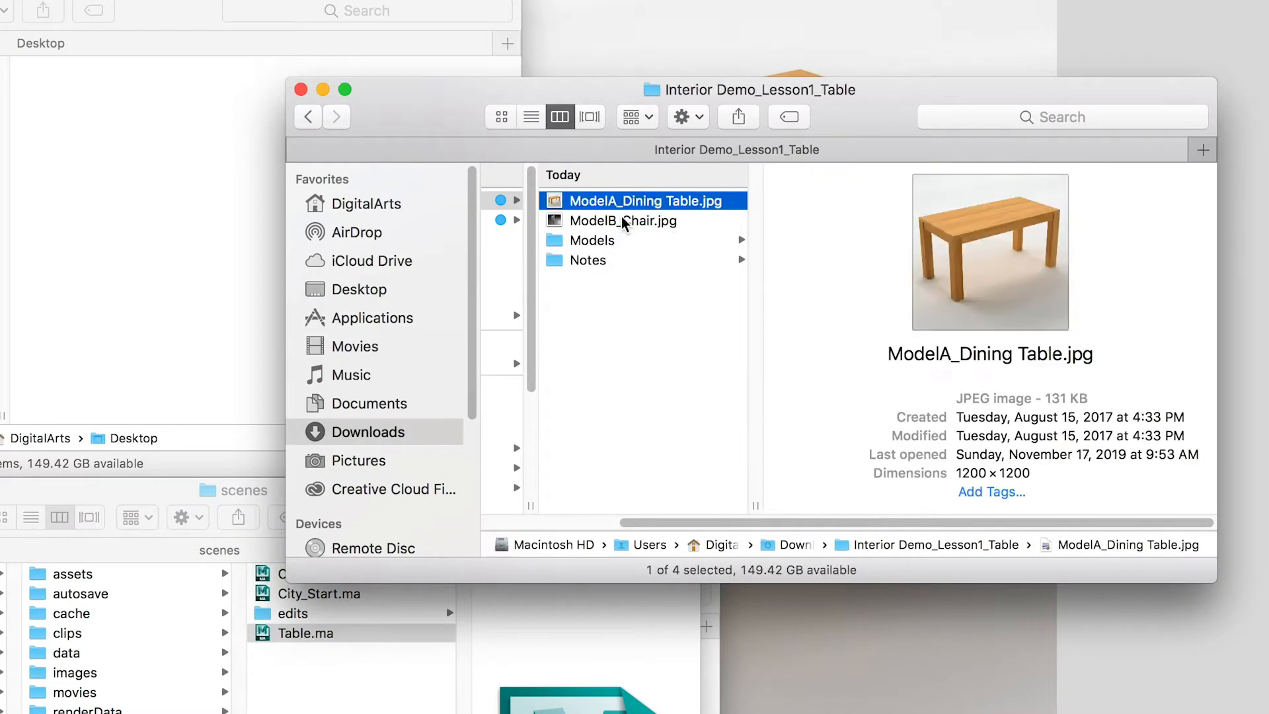
pyautogui.click(624, 219)
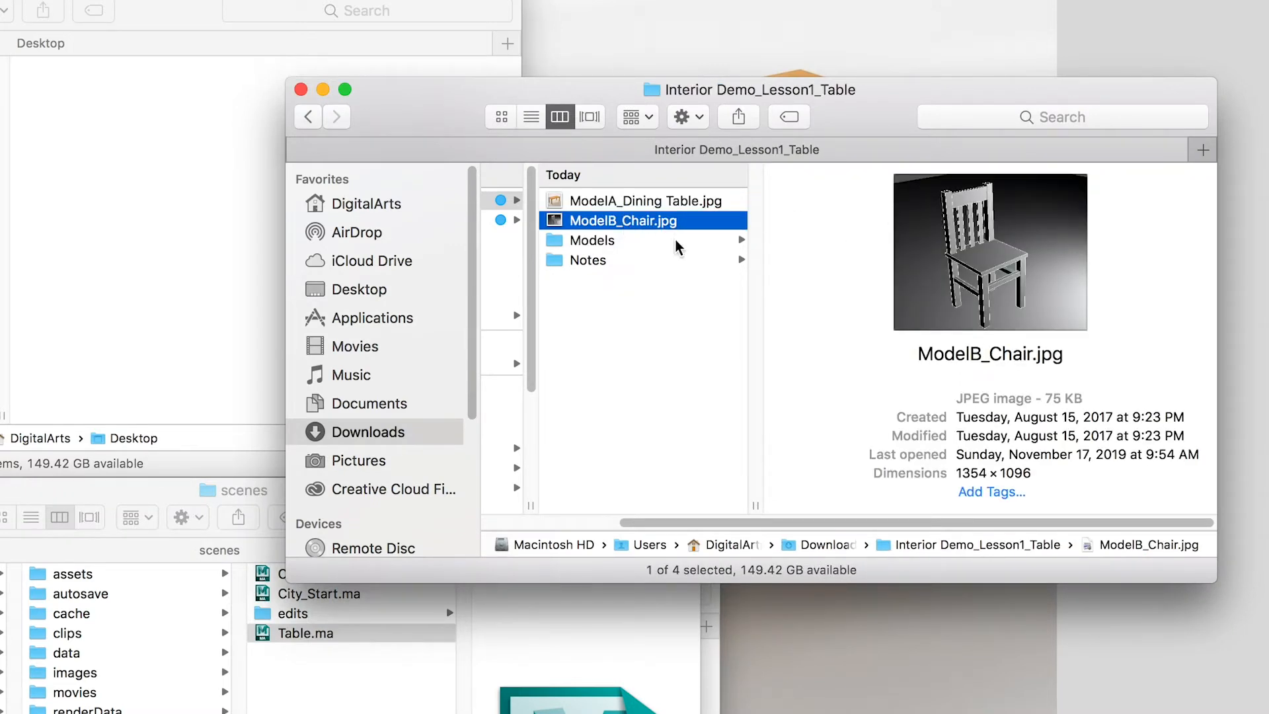
pyautogui.click(592, 240)
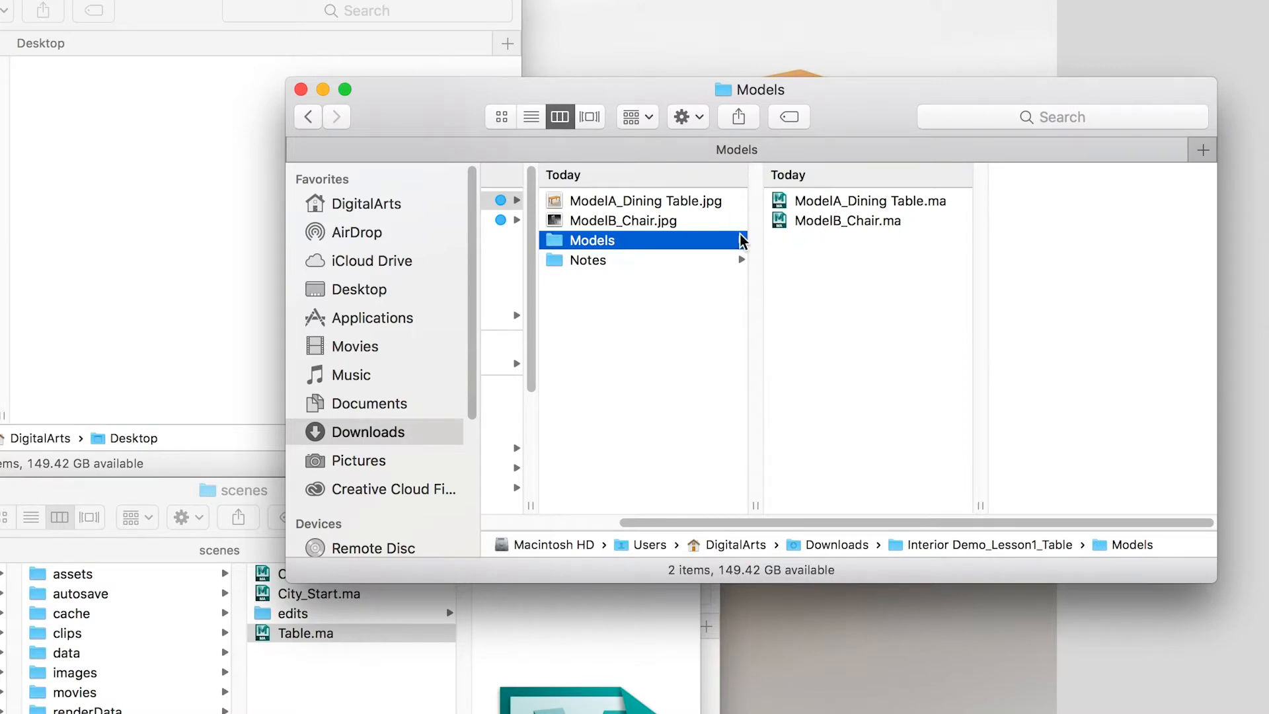
pyautogui.click(589, 259)
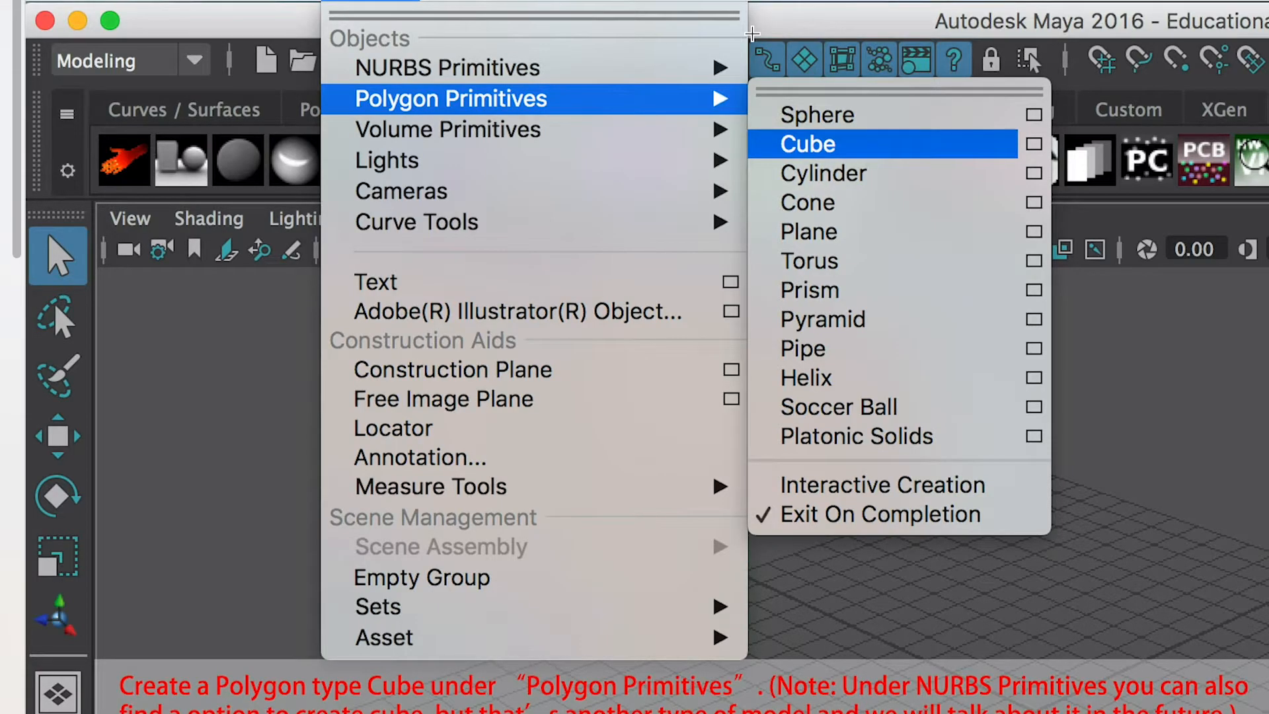
# Step: Advance to the tutorial image showing the polyCube1 width, height and depth values
pyautogui.click(808, 144)
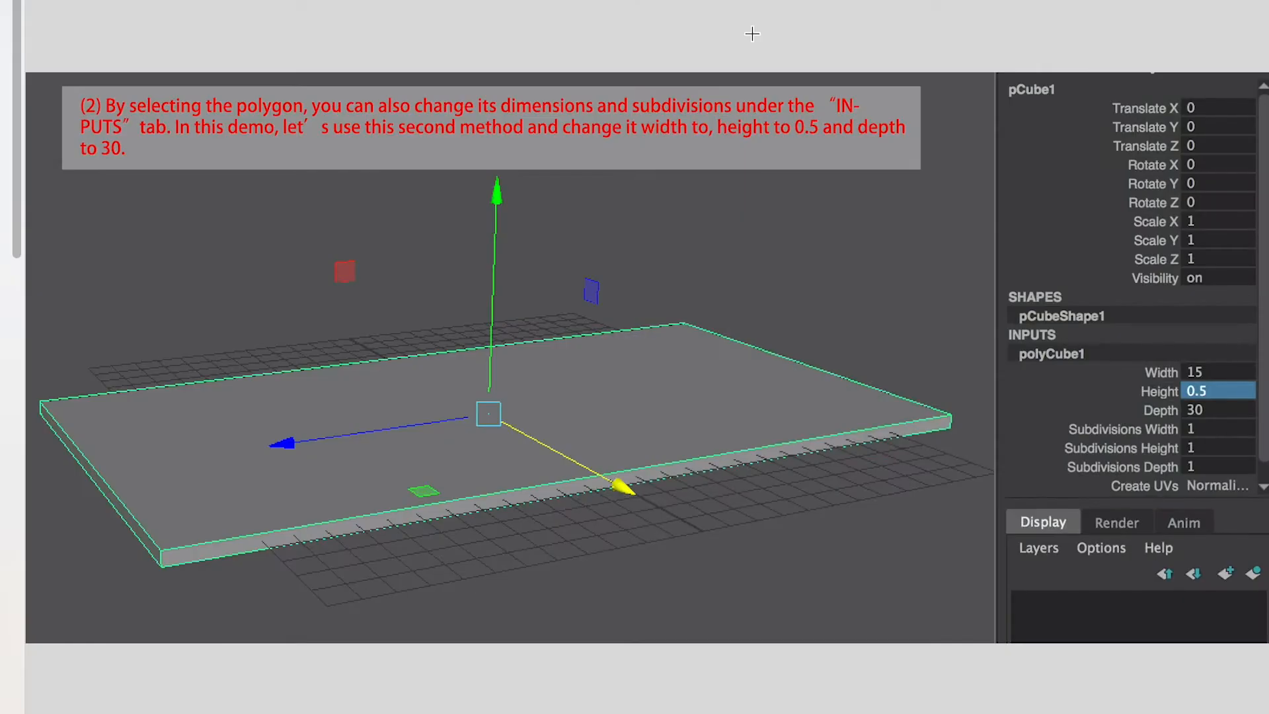
pyautogui.moveTo(1052, 345)
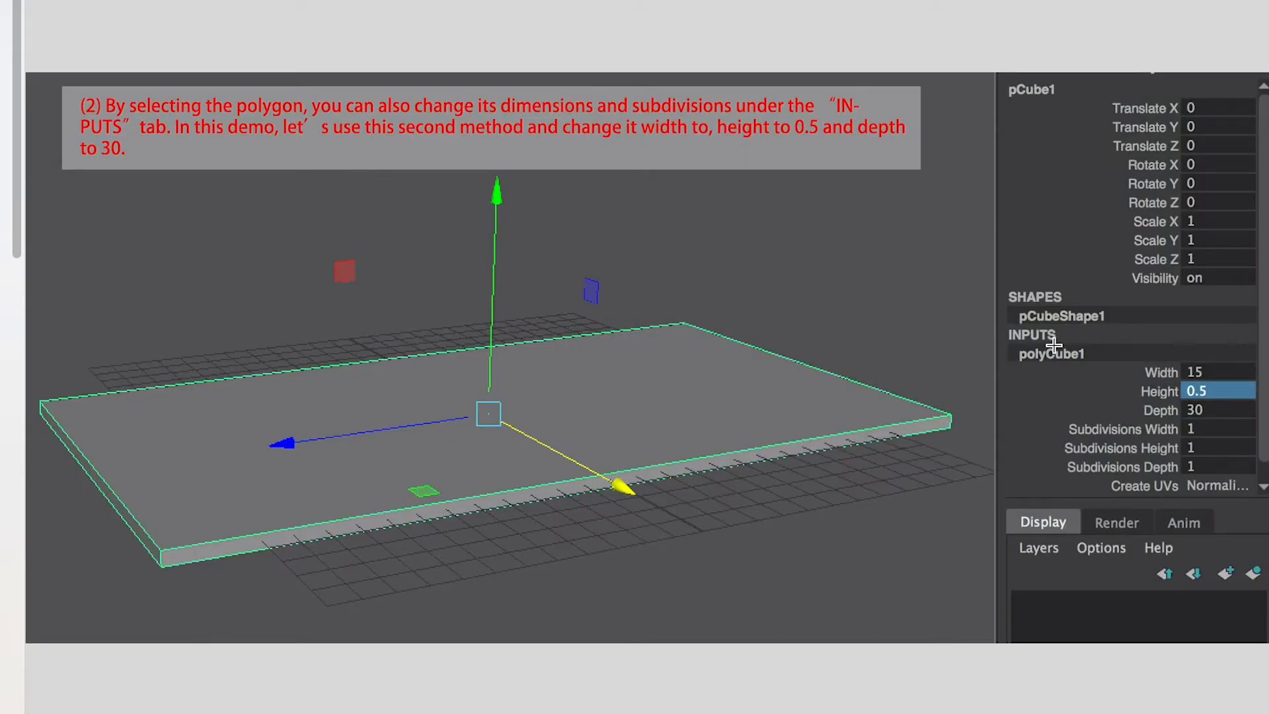
pyautogui.moveTo(836, 158)
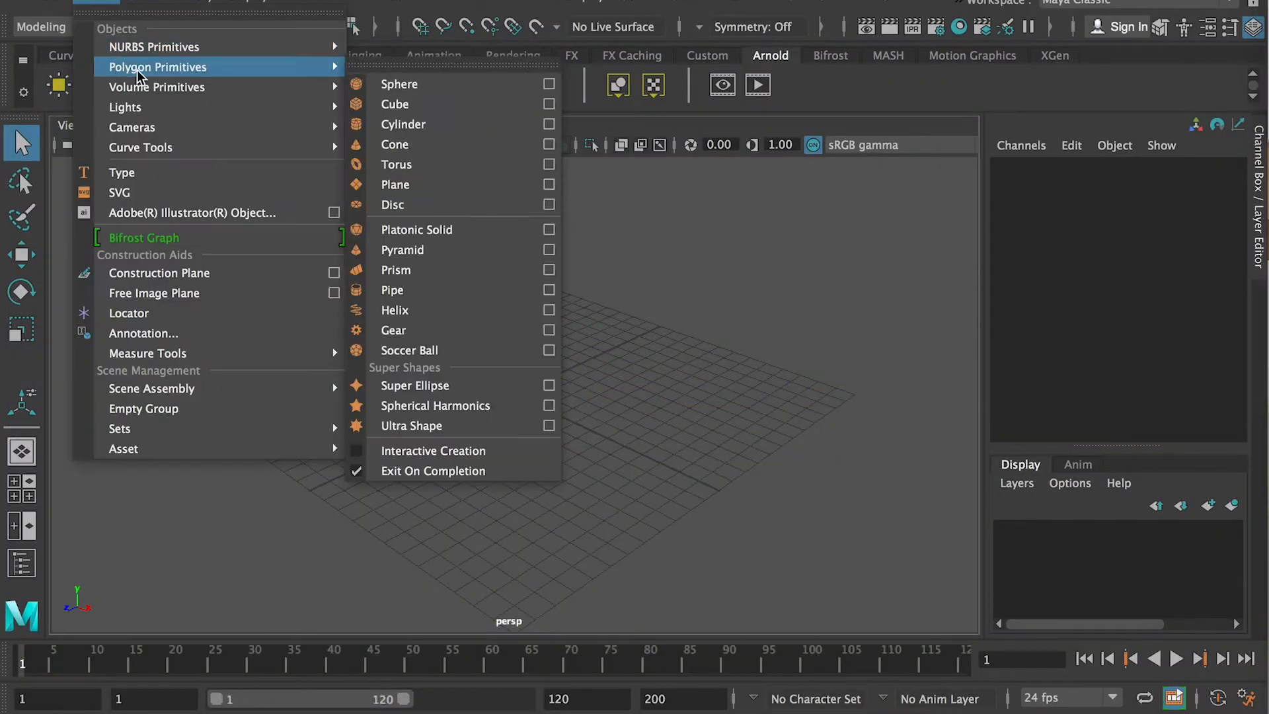
pyautogui.moveTo(409, 108)
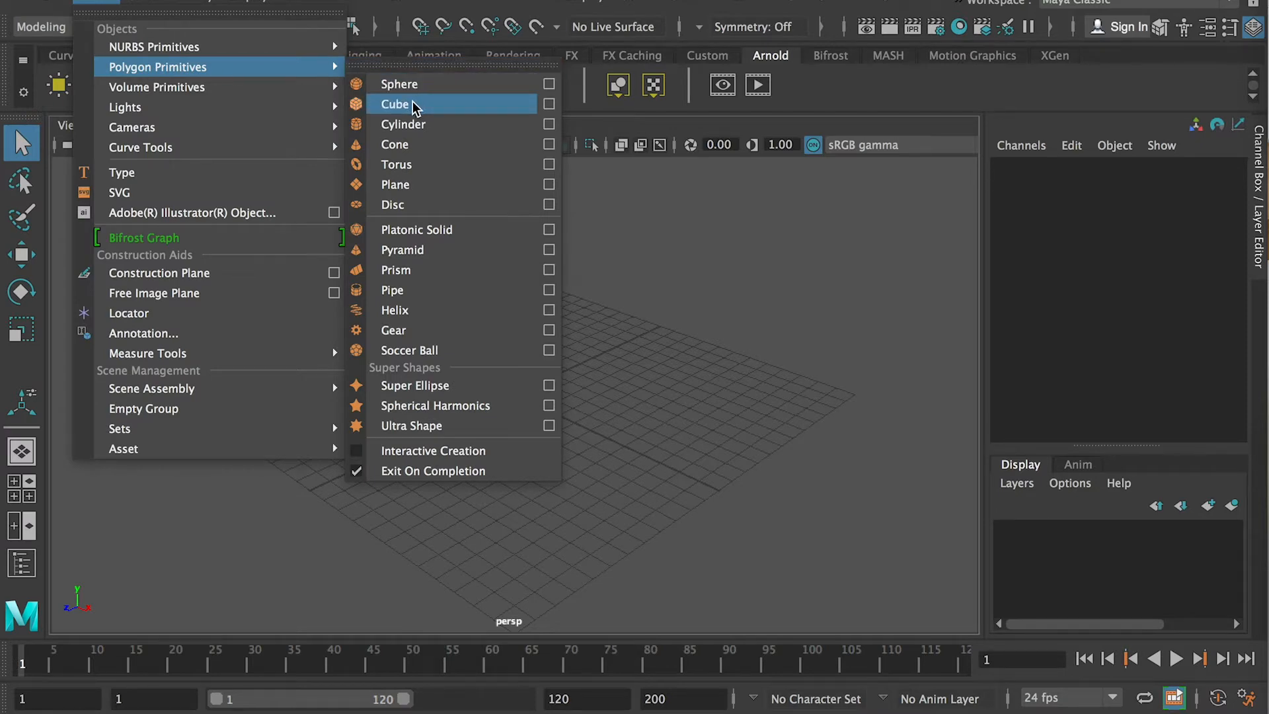
# Step: Create a default polygon cube and expand polyCube1 in the Channel Box
pyautogui.click(395, 103)
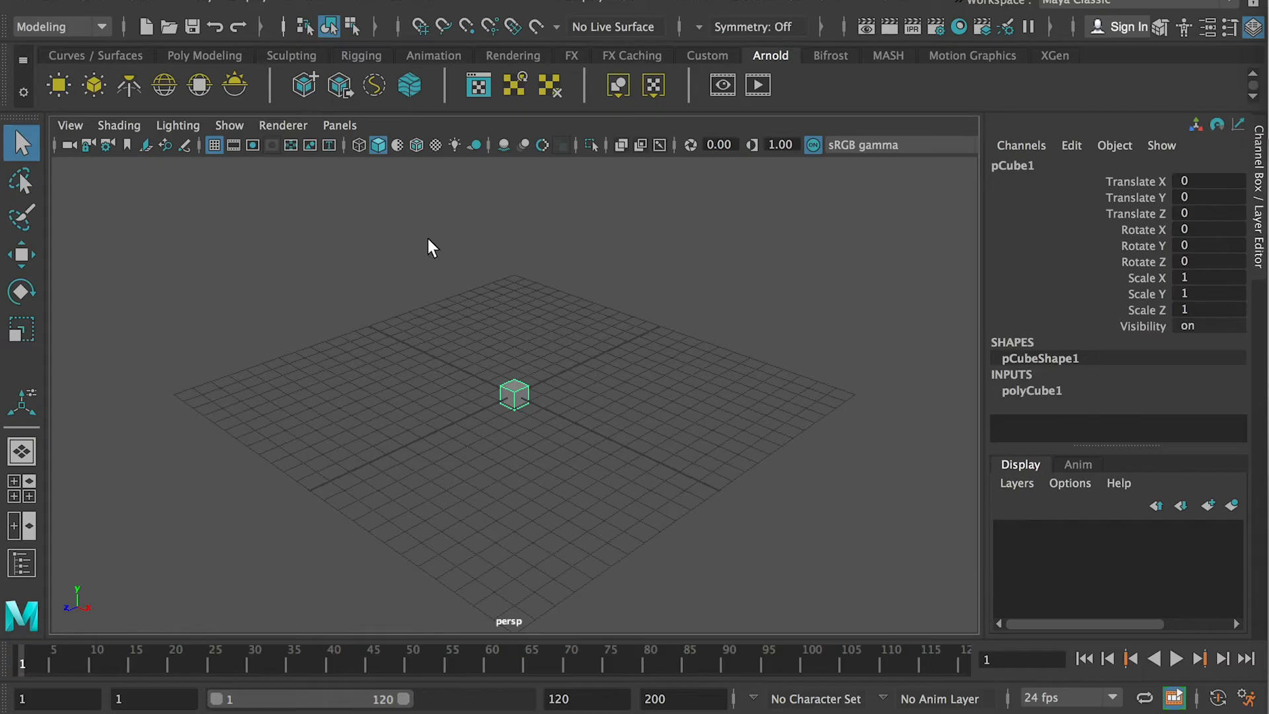
pyautogui.click(1031, 390)
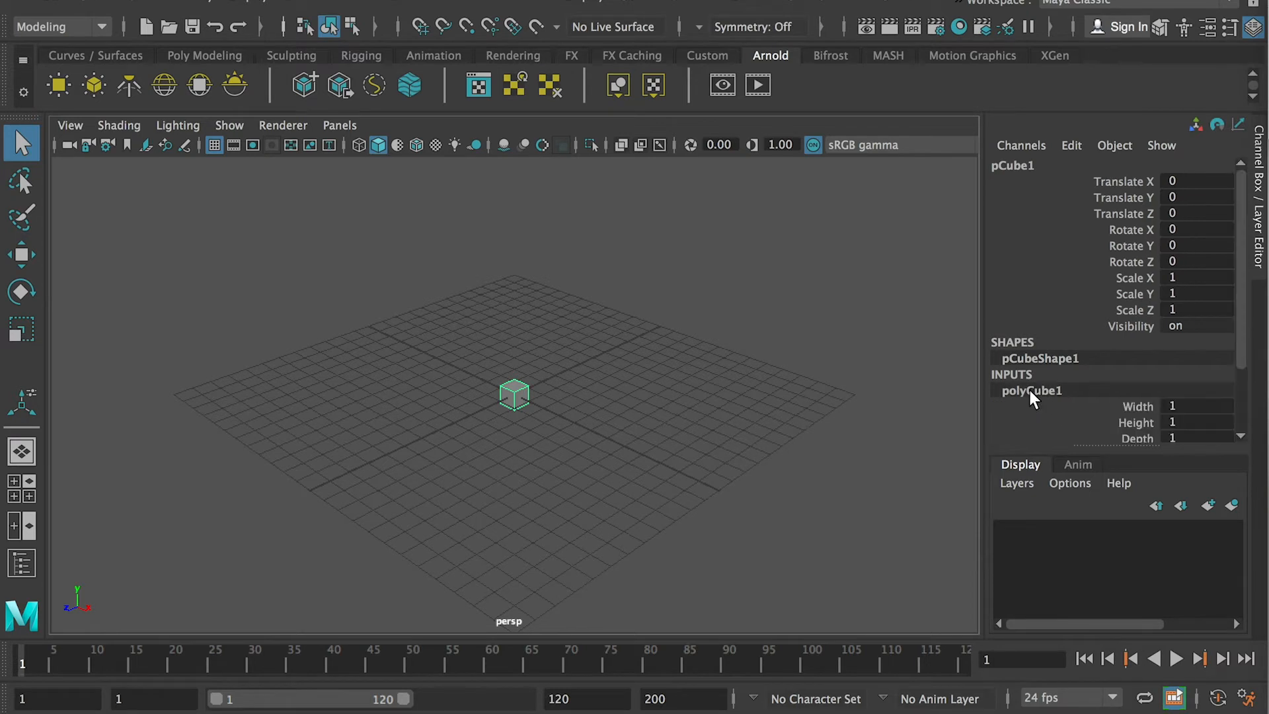
pyautogui.scroll(-3)
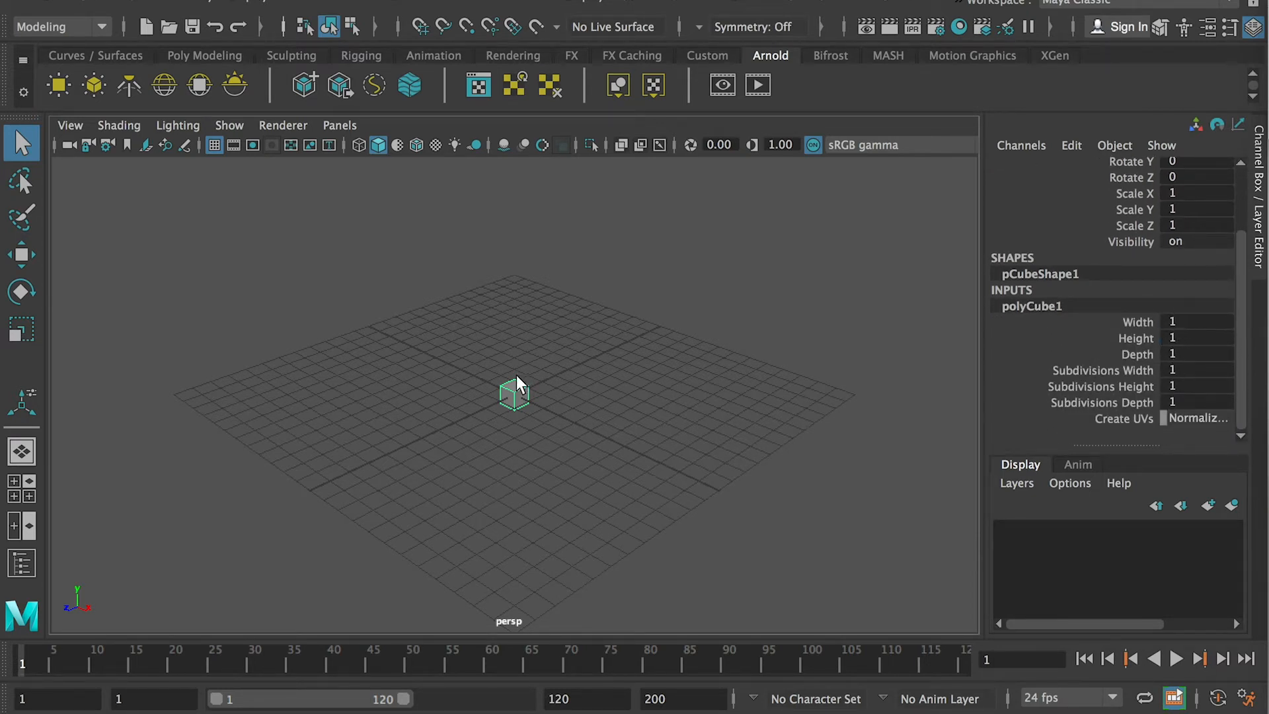
pyautogui.moveTo(584, 329)
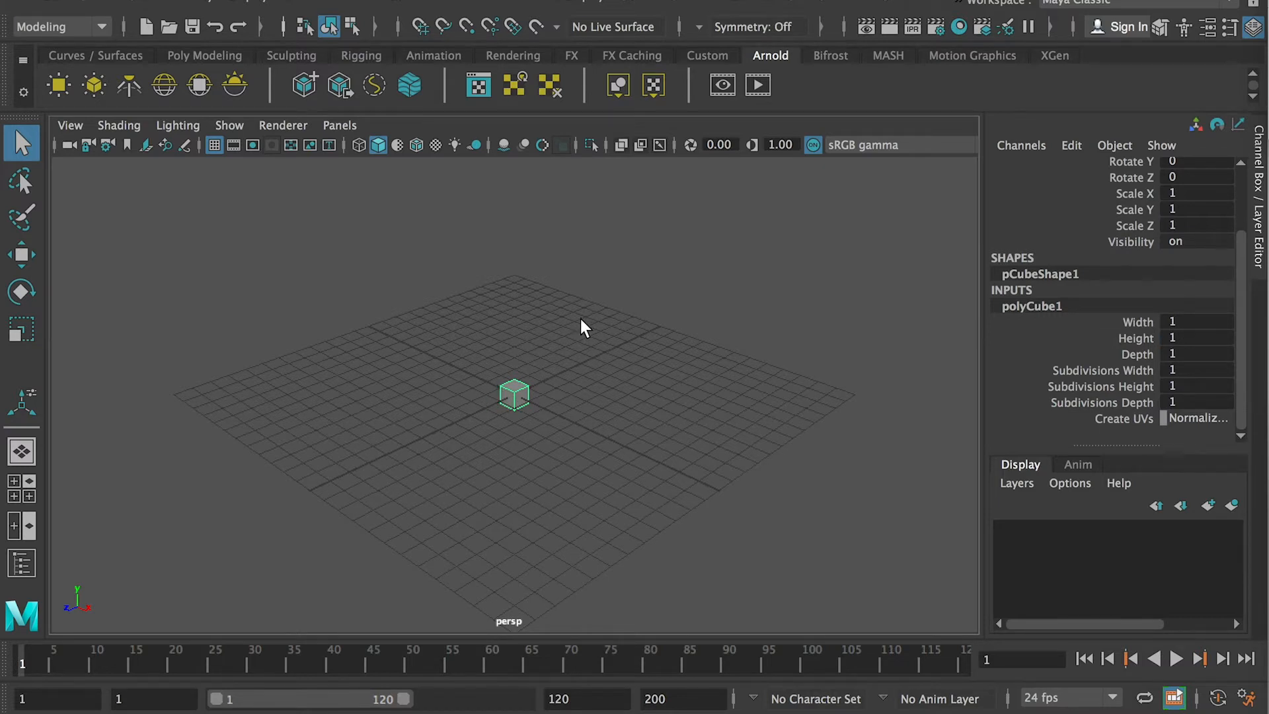
pyautogui.moveTo(478, 369)
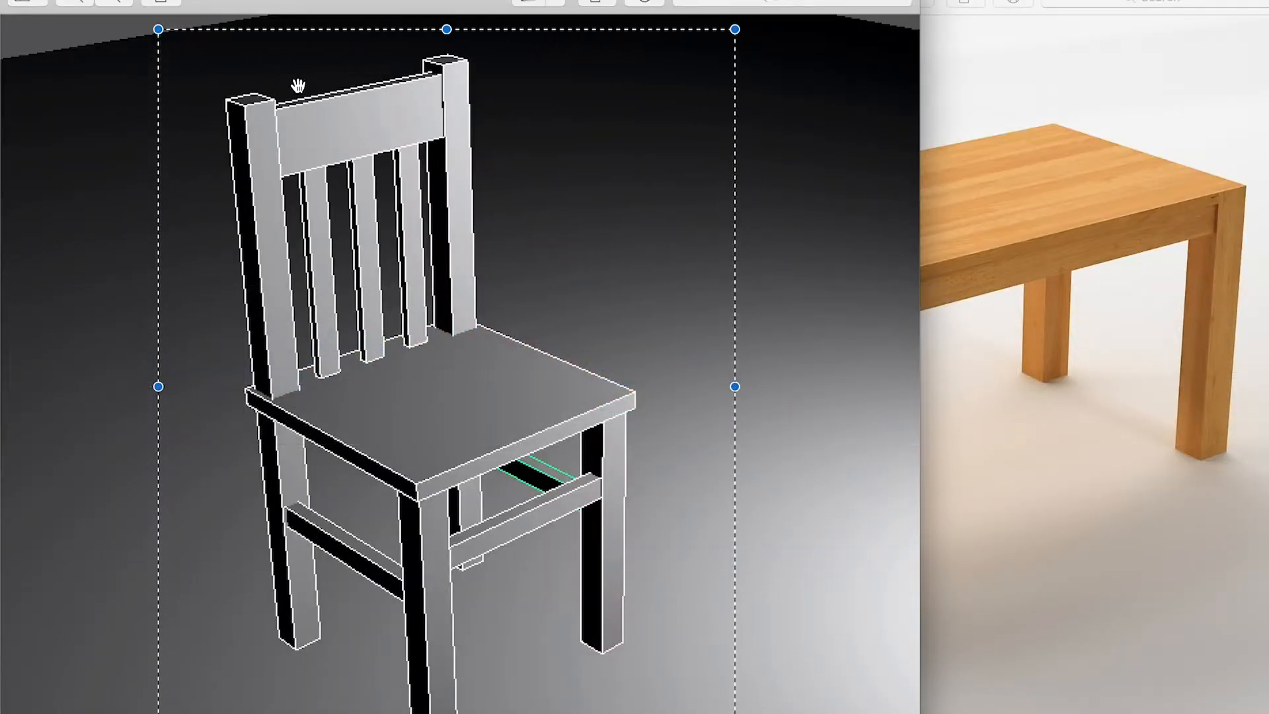
pyautogui.moveTo(523, 88)
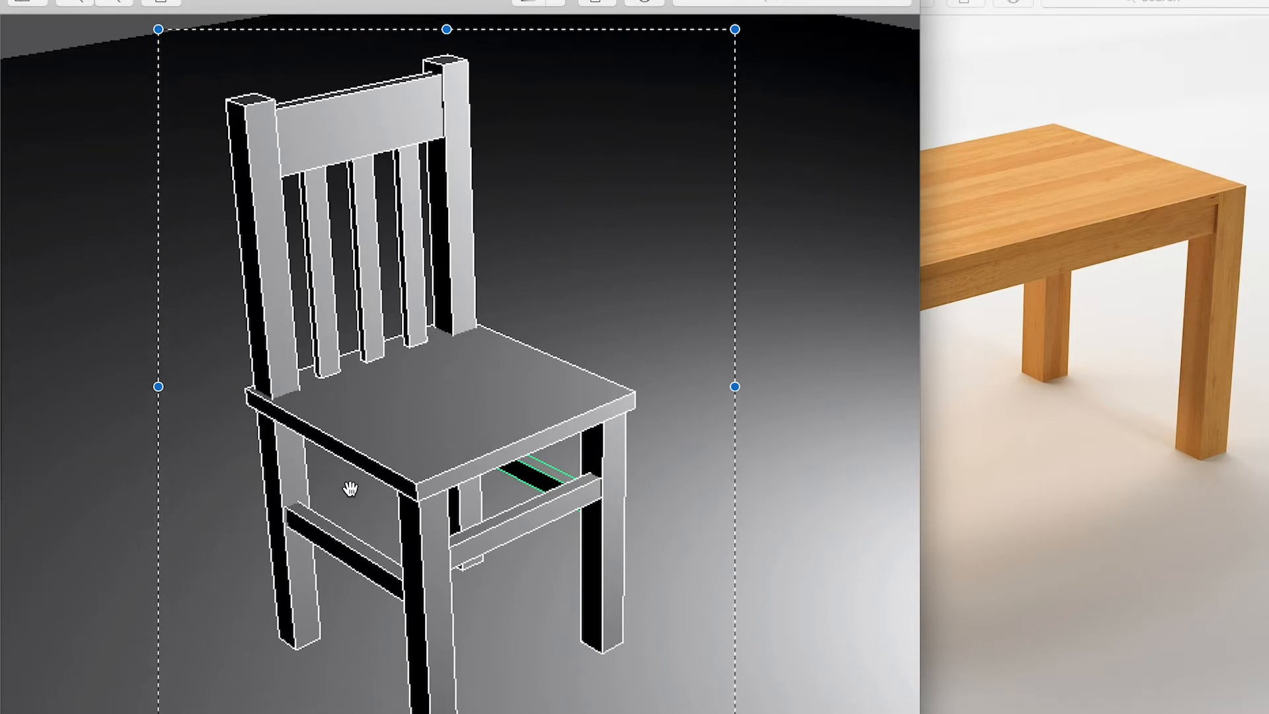
pyautogui.moveTo(259, 388)
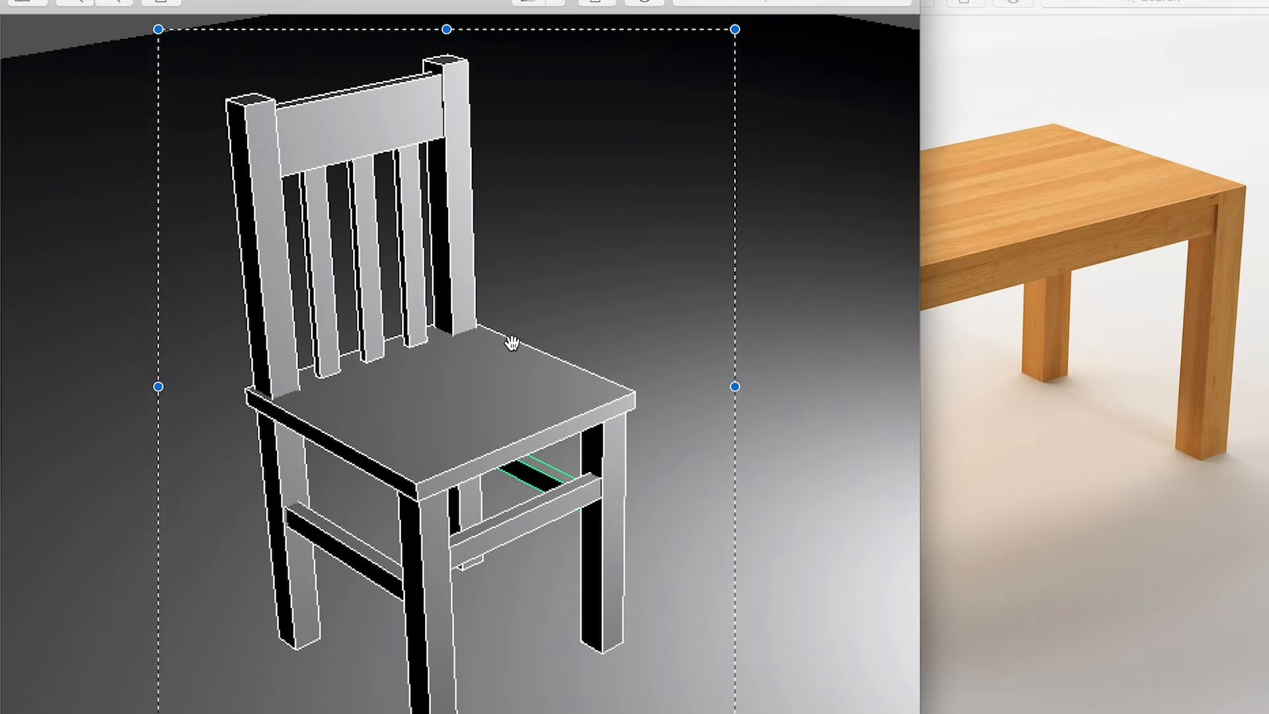
pyautogui.moveTo(426, 455)
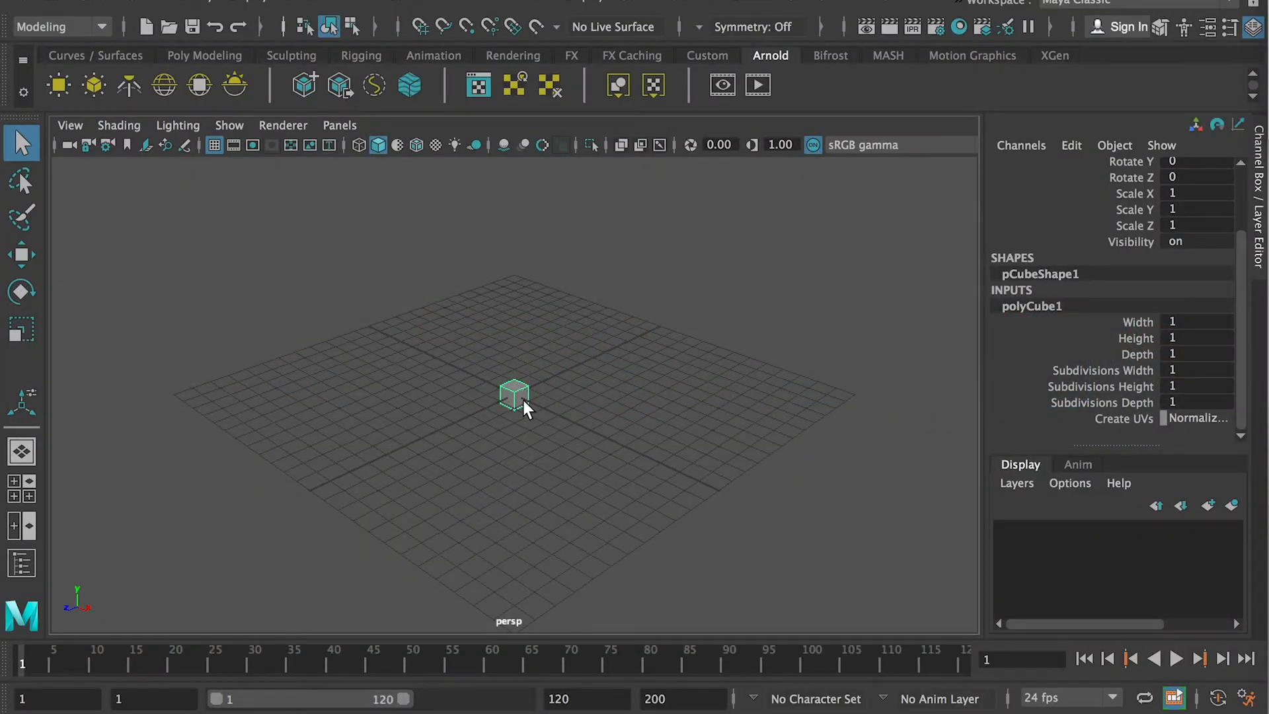
pyautogui.moveTo(58, 241)
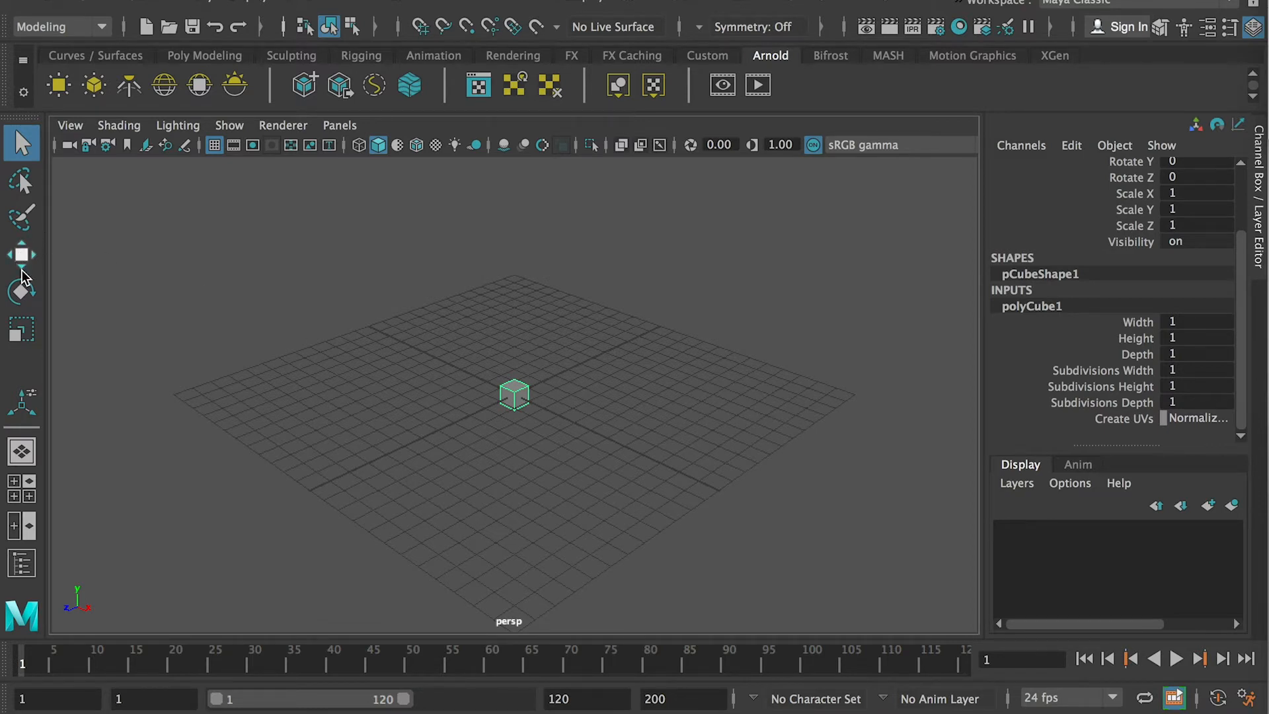
# Step: Stretch the cube with the Scale tool into a wide, square flat slab
pyautogui.click(21, 253)
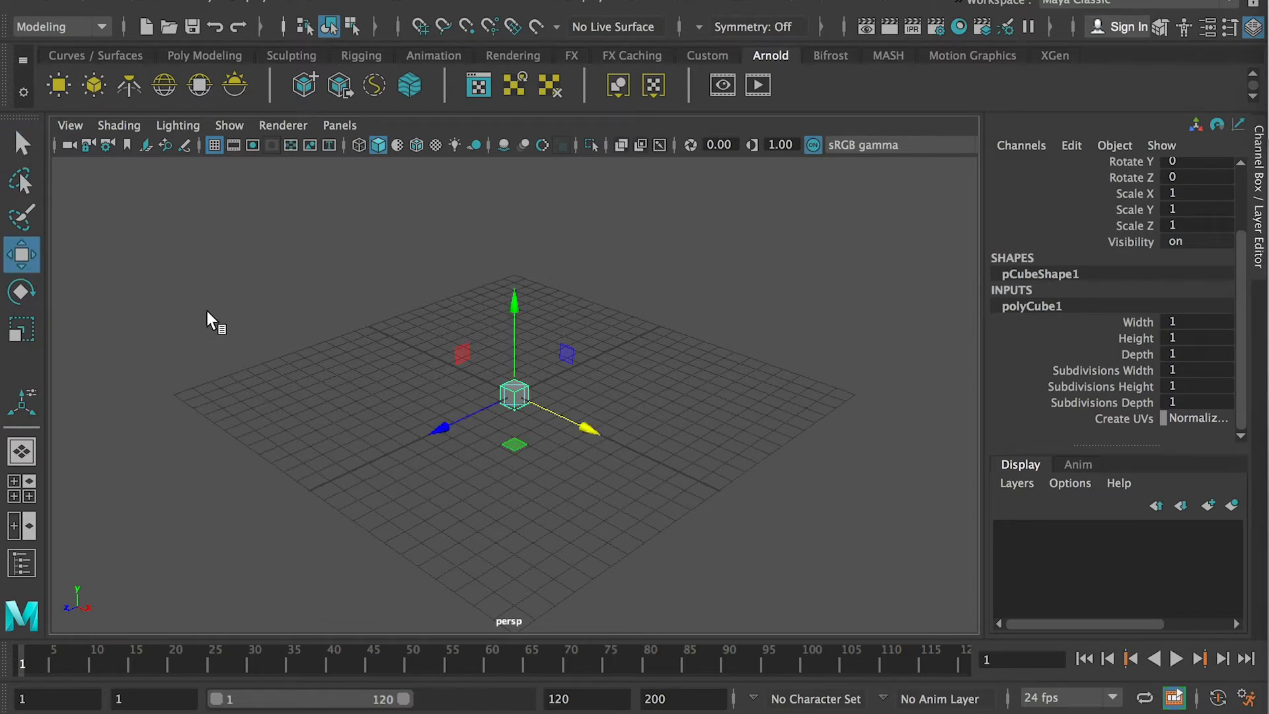
pyautogui.click(21, 291)
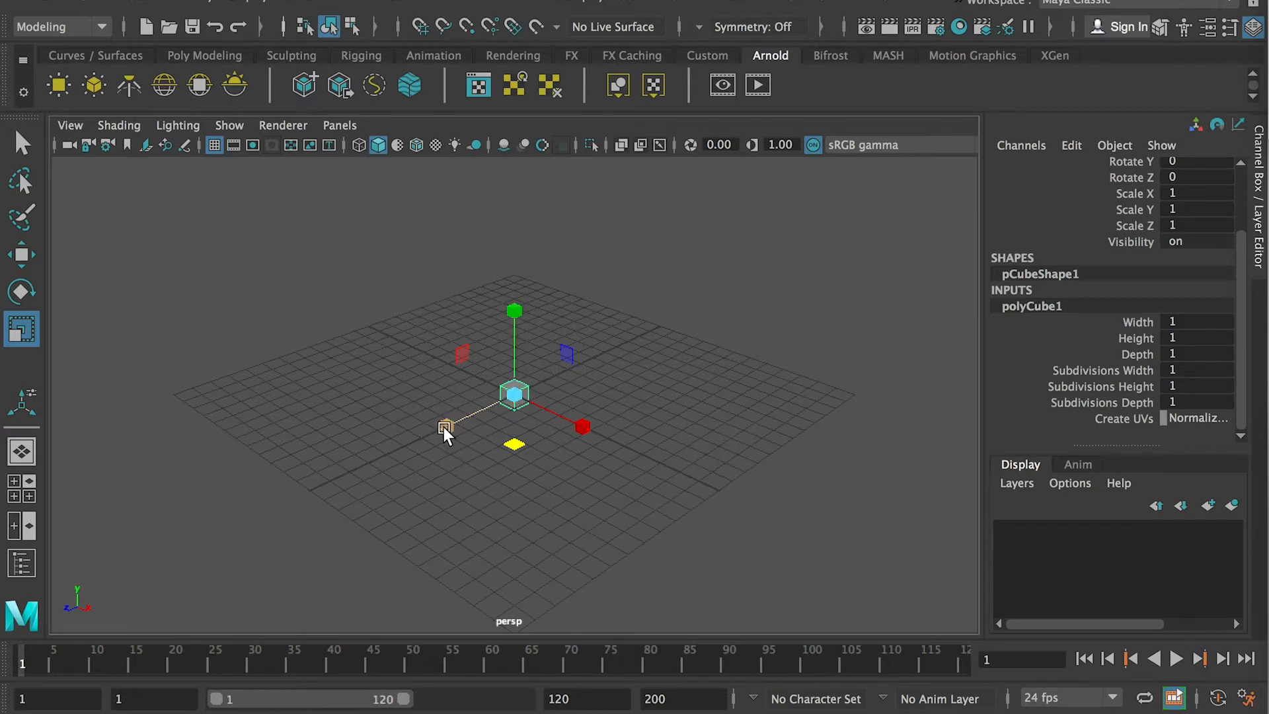
pyautogui.moveTo(444, 427); pyautogui.dragTo(215, 532)
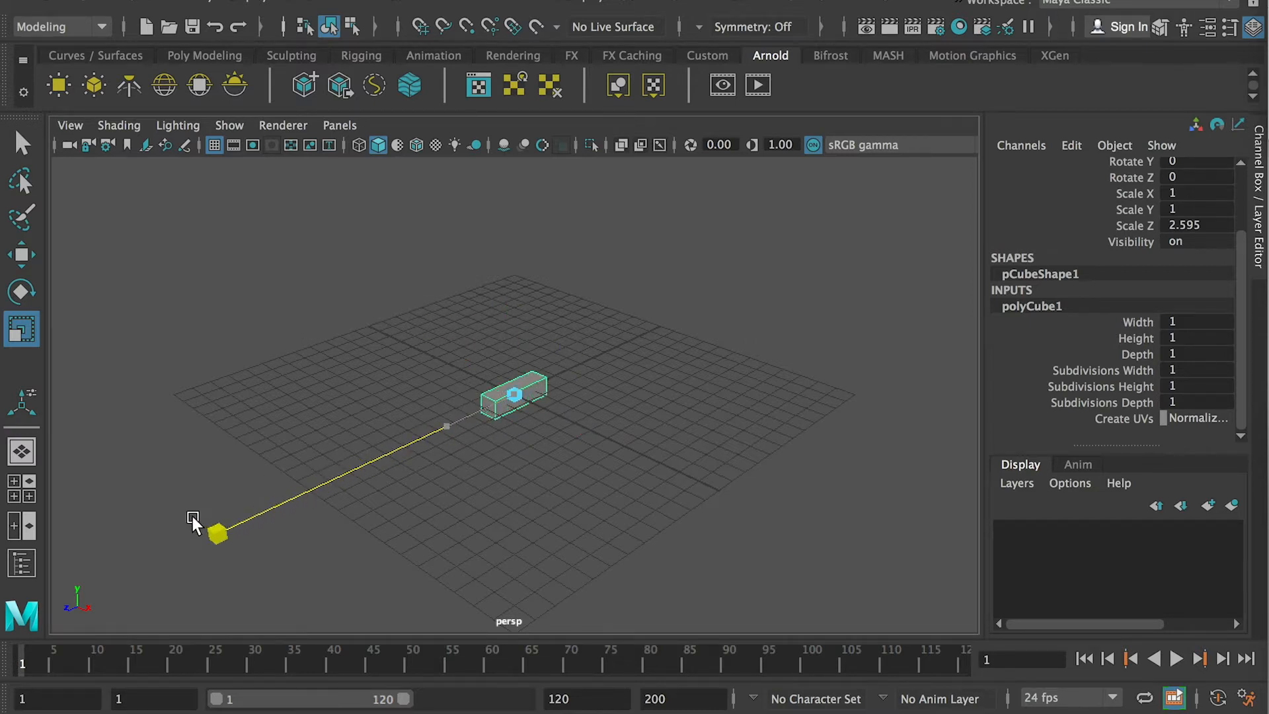
pyautogui.moveTo(214, 533); pyautogui.dragTo(799, 528)
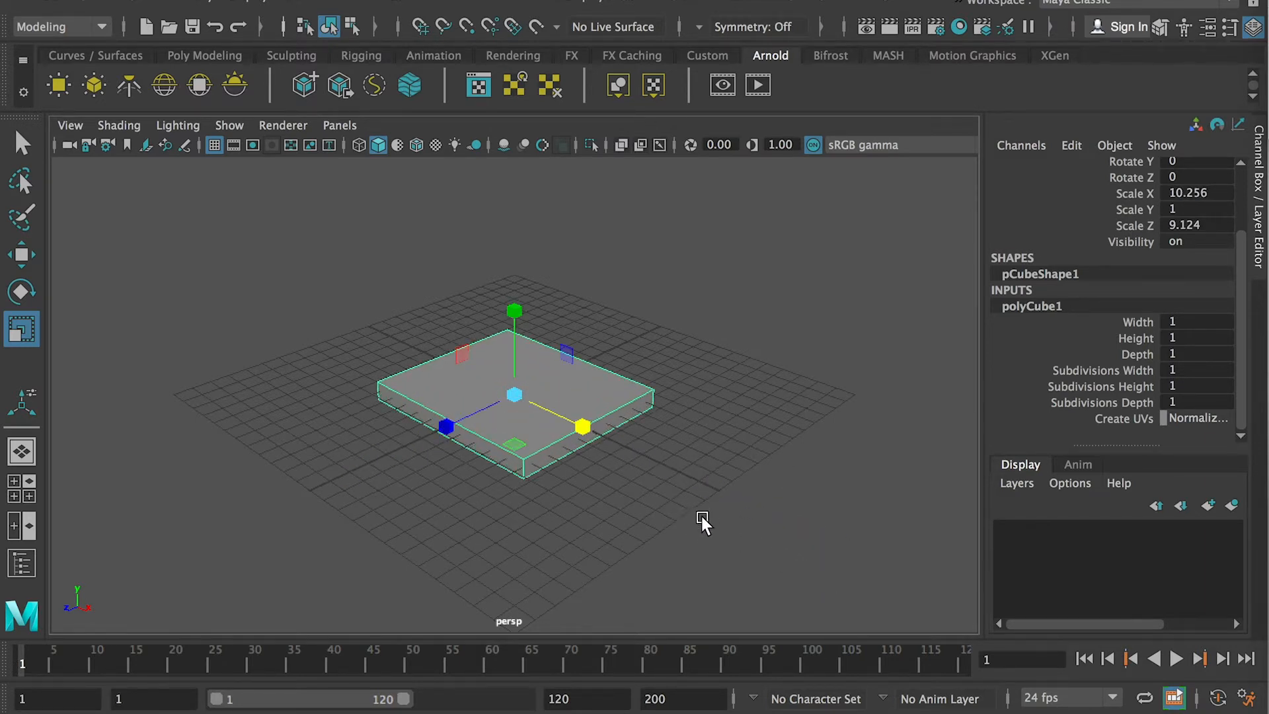
pyautogui.moveTo(583, 427); pyautogui.dragTo(434, 431)
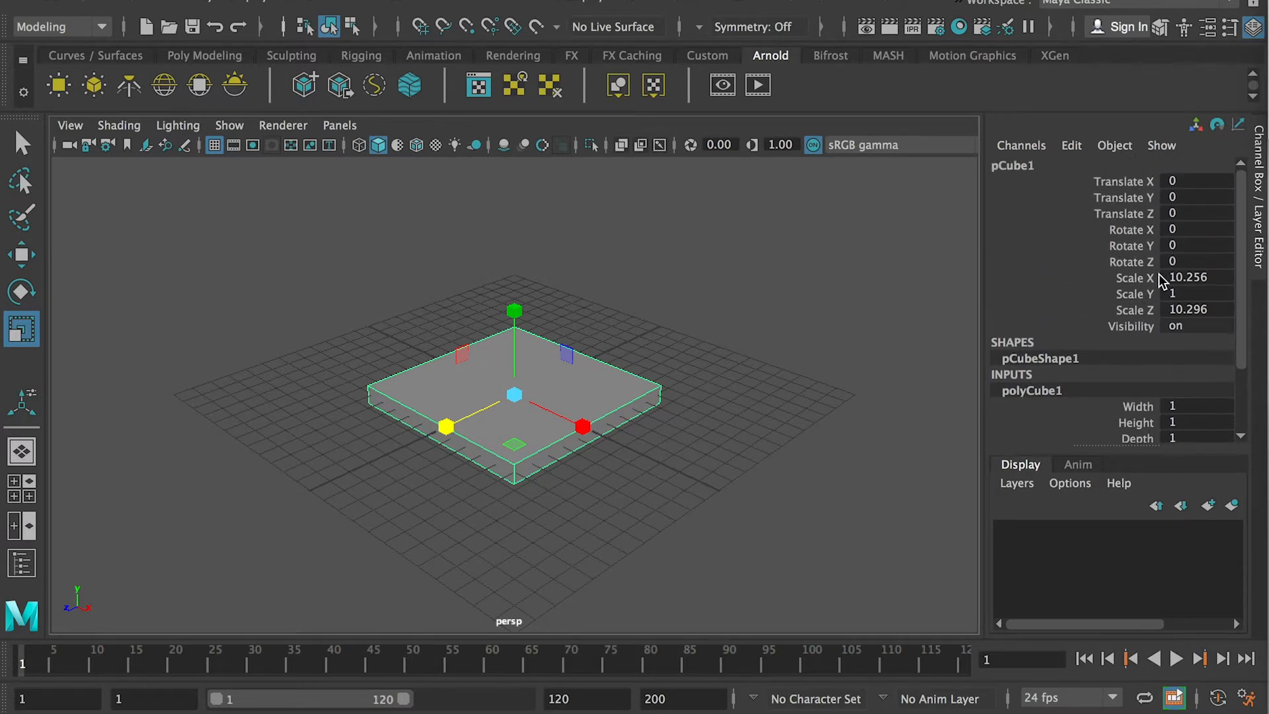
# Step: Set the slab's scale to 15 on X and Z with Scale Y kept at 1
pyautogui.scroll(-3)
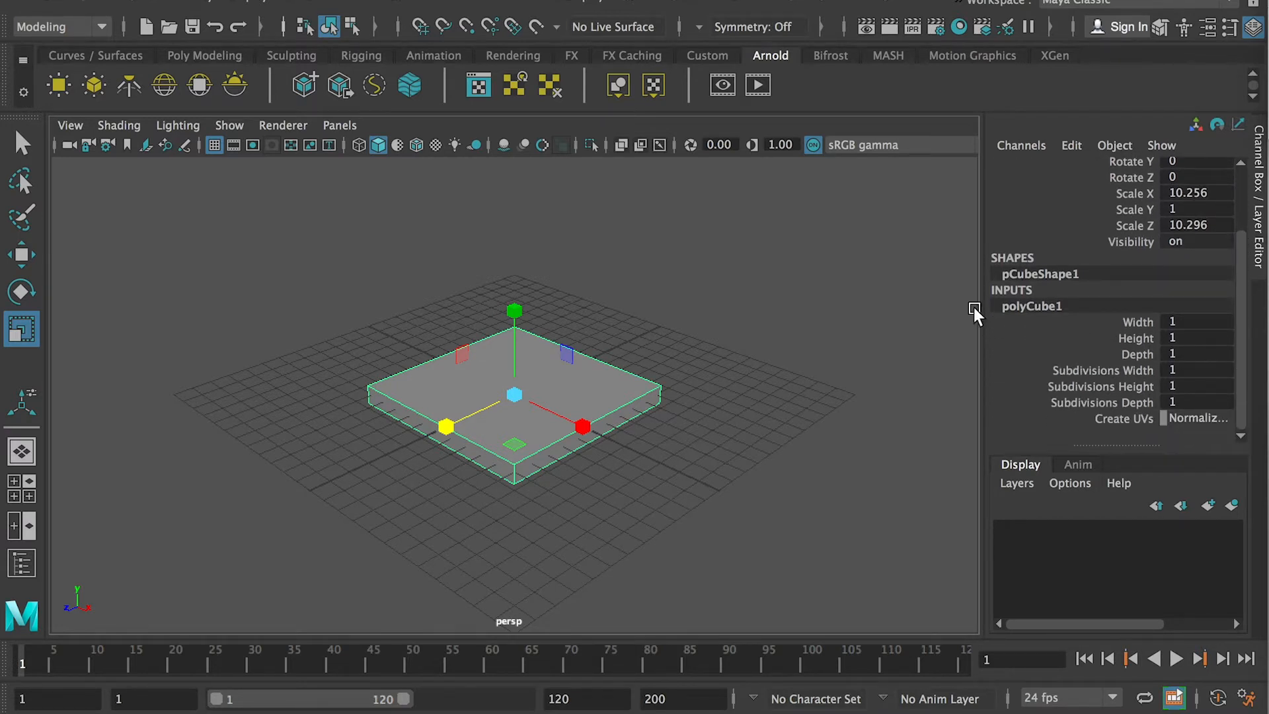
pyautogui.moveTo(1243, 306)
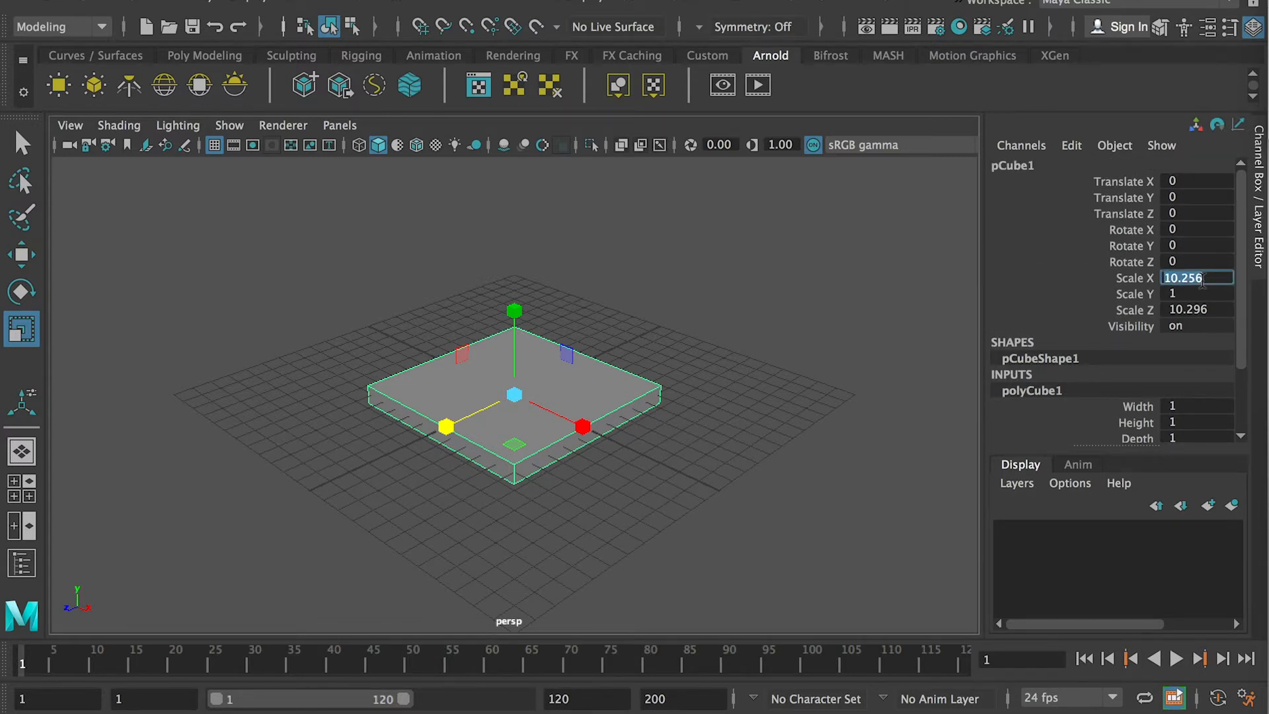
pyautogui.write('15')
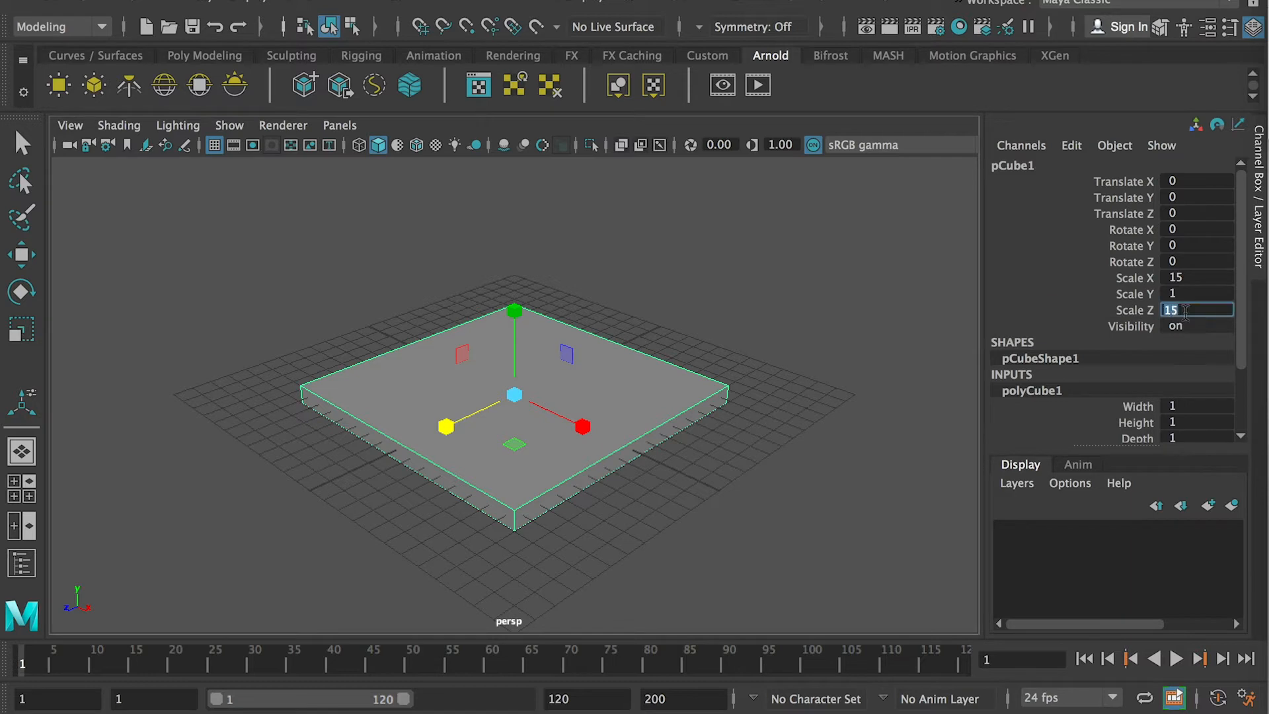
pyautogui.write('1')
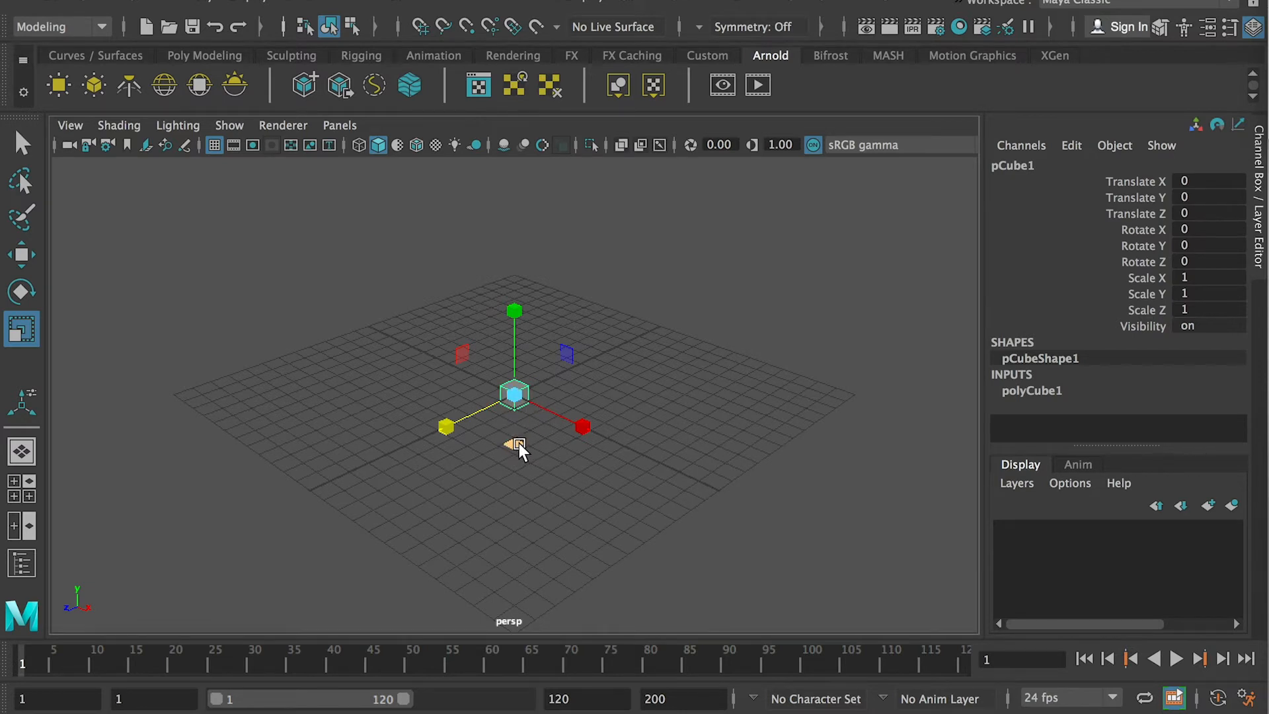
pyautogui.moveTo(513, 444)
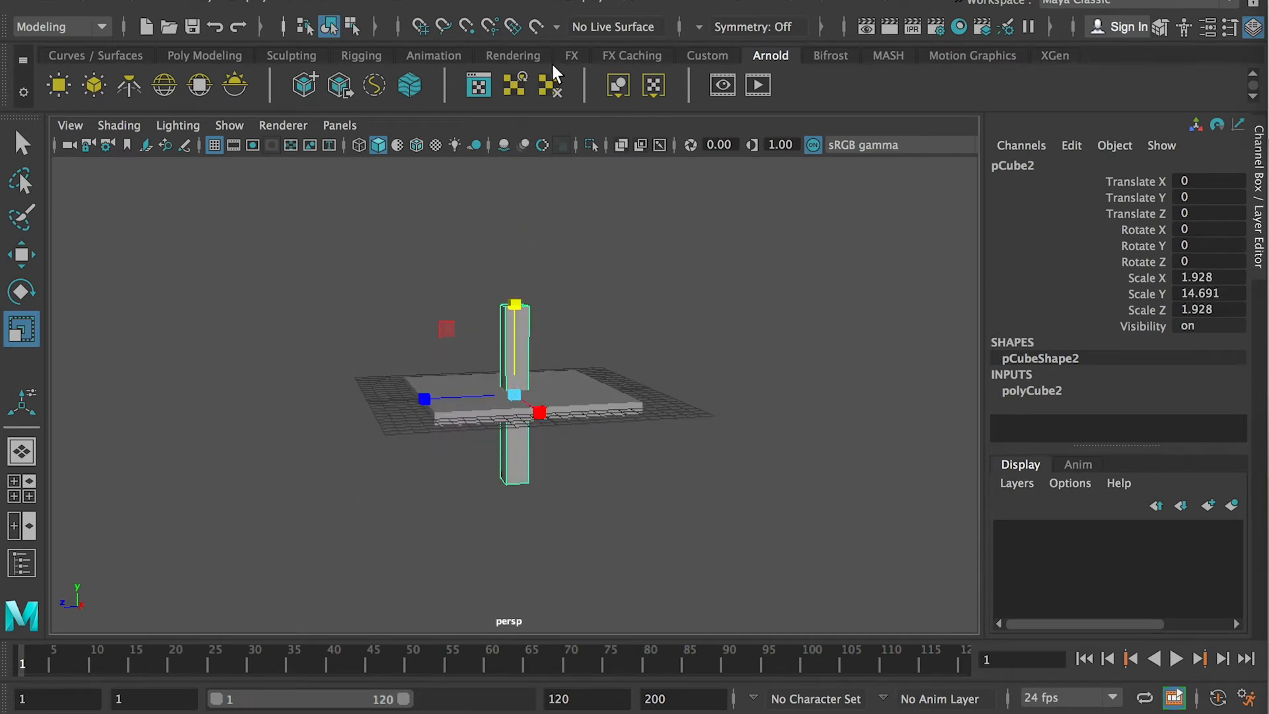
# Step: Stretch the leg to about 29 tall and place it at Translate X −7, Z 7
pyautogui.moveTo(515, 305); pyautogui.dragTo(515, 161)
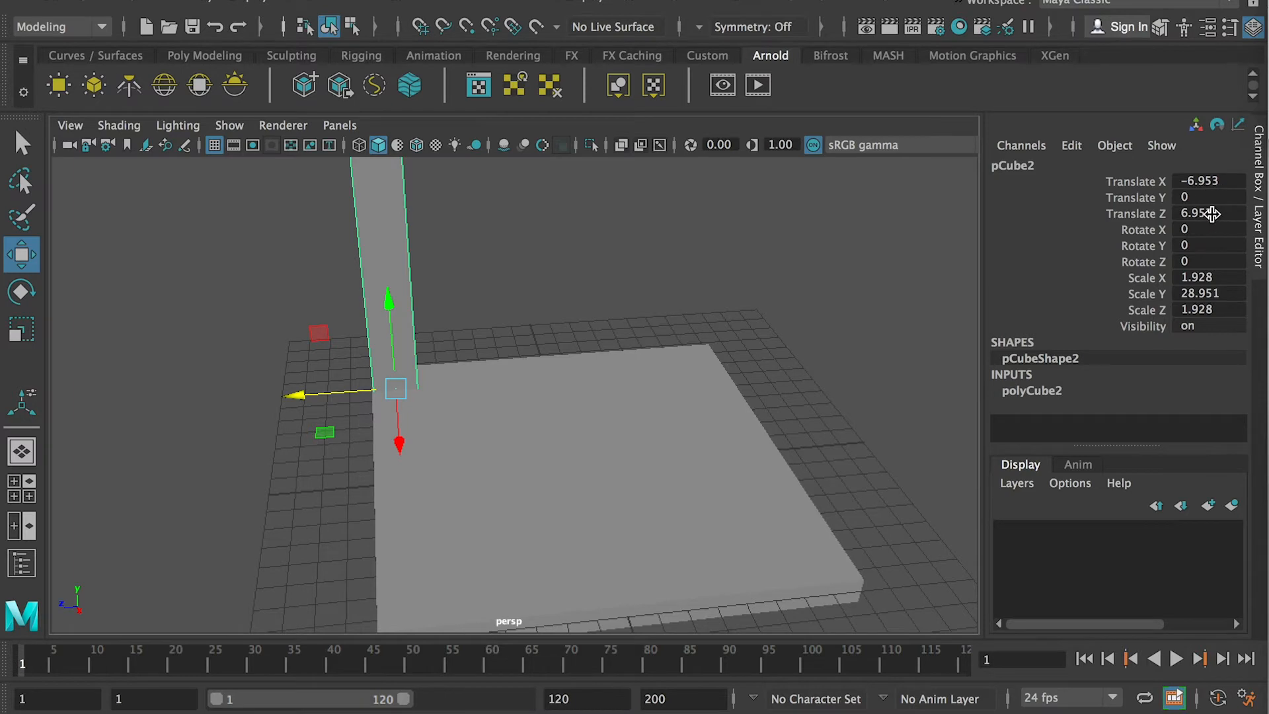
pyautogui.click(1206, 212)
pyautogui.write('7')
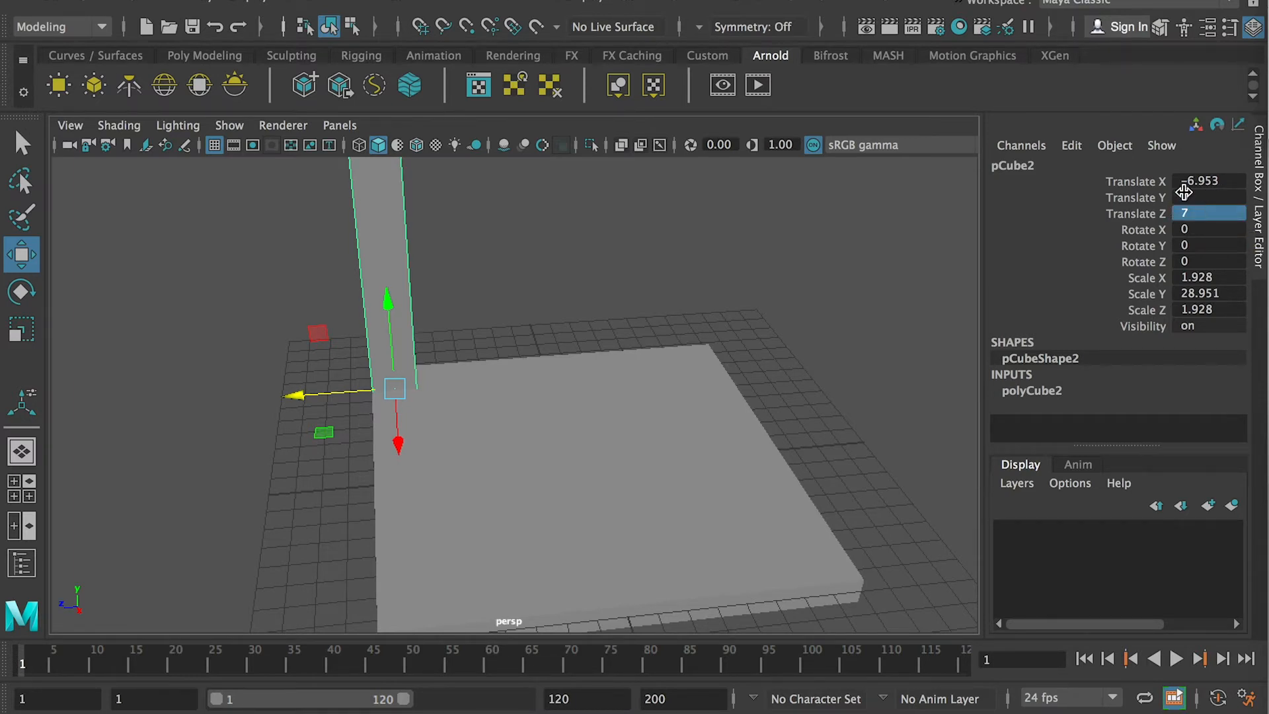
pyautogui.click(1208, 181)
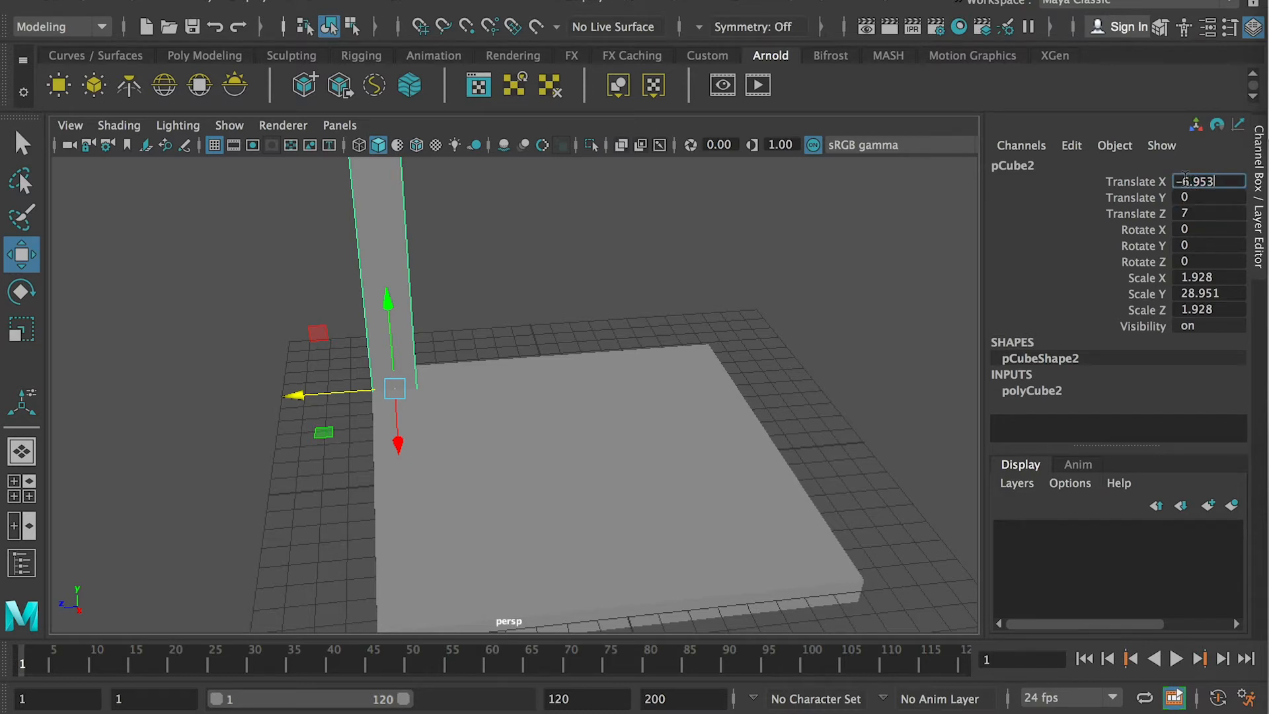
pyautogui.write('-7')
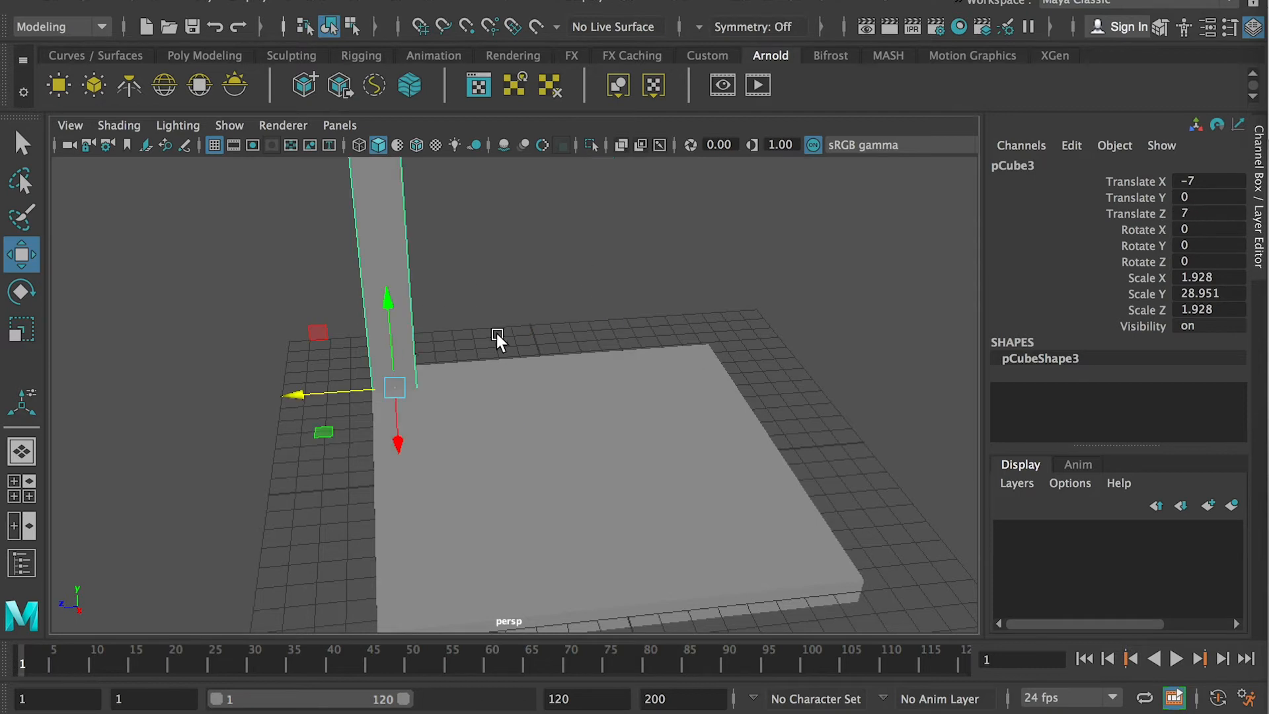
# Step: Set the duplicated leg's Translate Z to −7 and slide a further copy back
pyautogui.click(1205, 213)
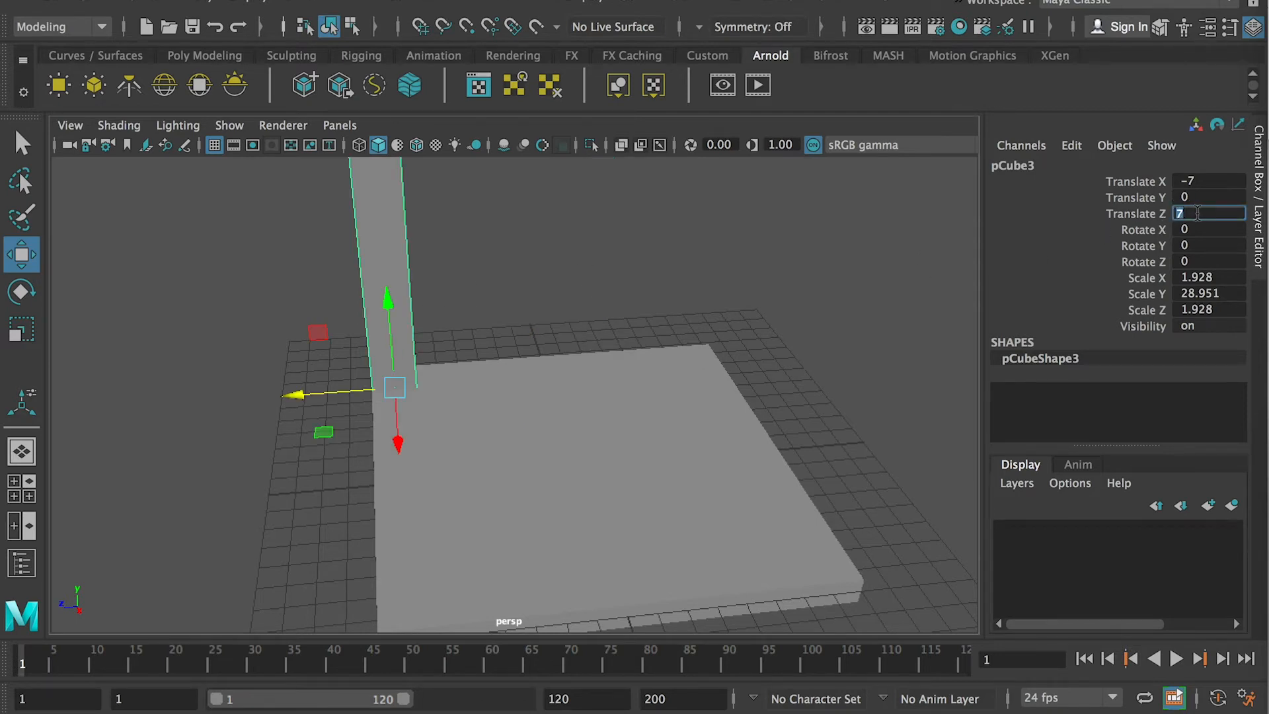
pyautogui.write('-7')
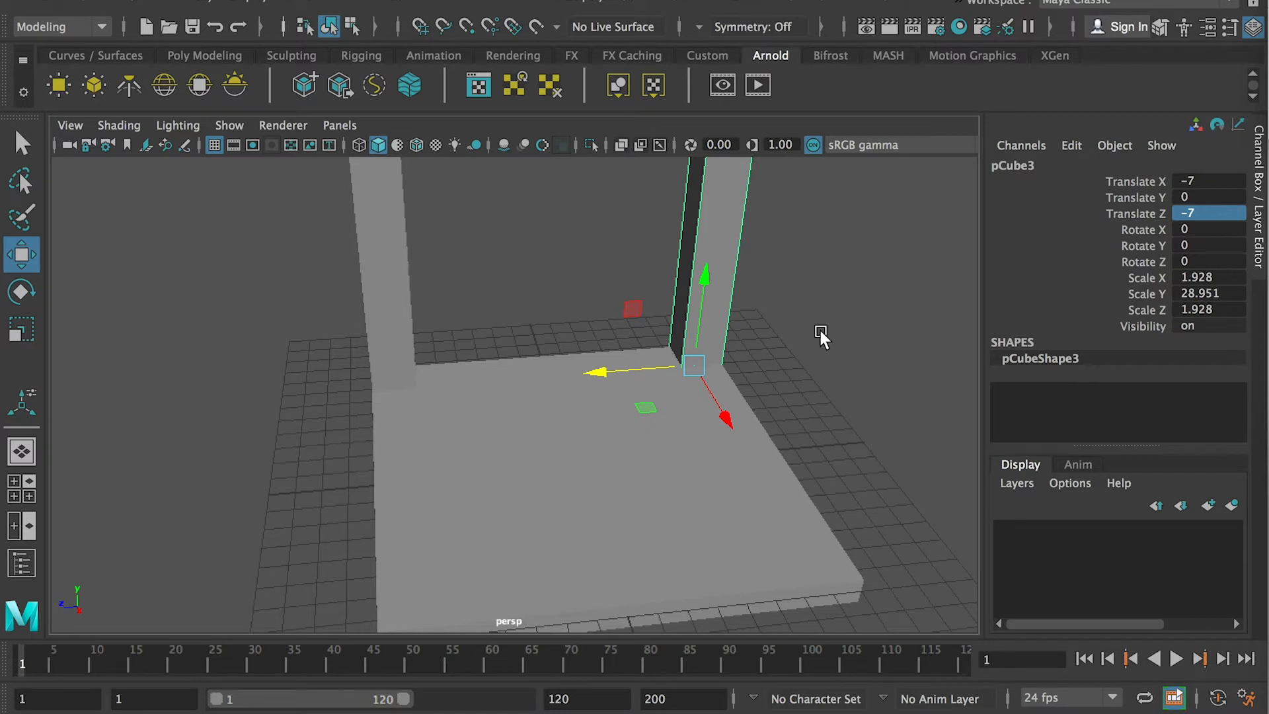
pyautogui.moveTo(716, 283)
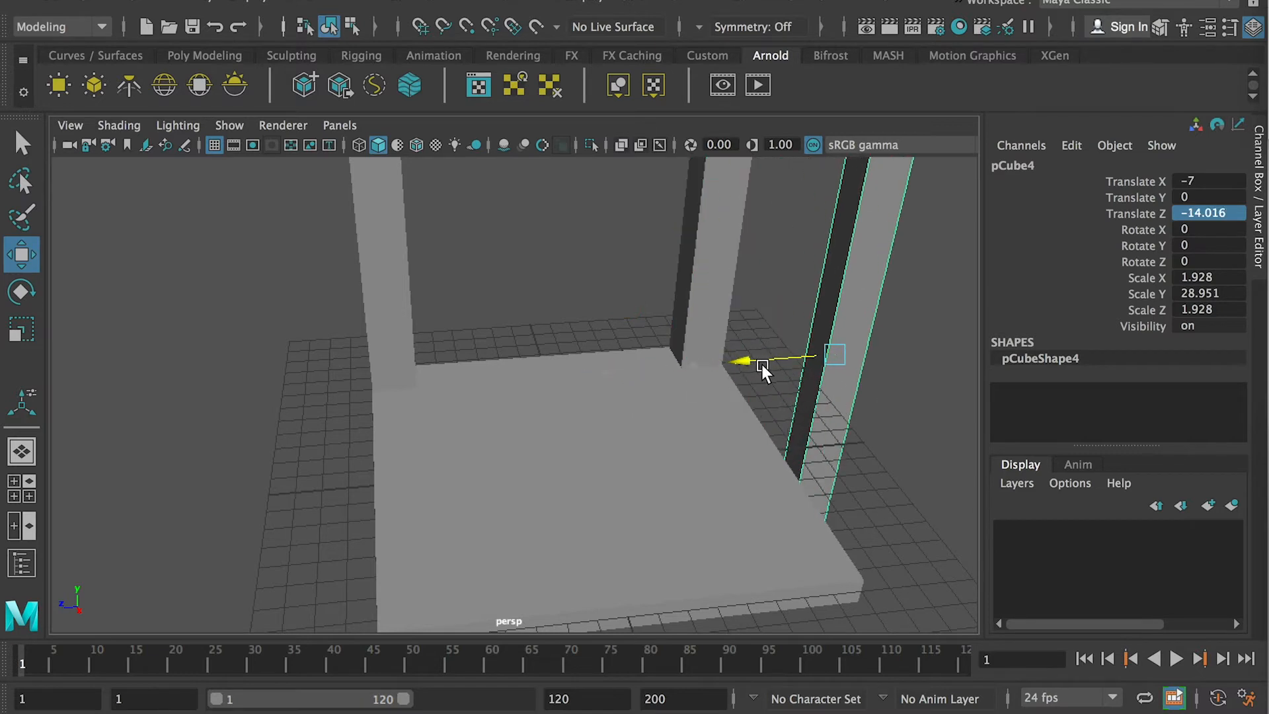
pyautogui.moveTo(745, 362); pyautogui.dragTo(790, 359)
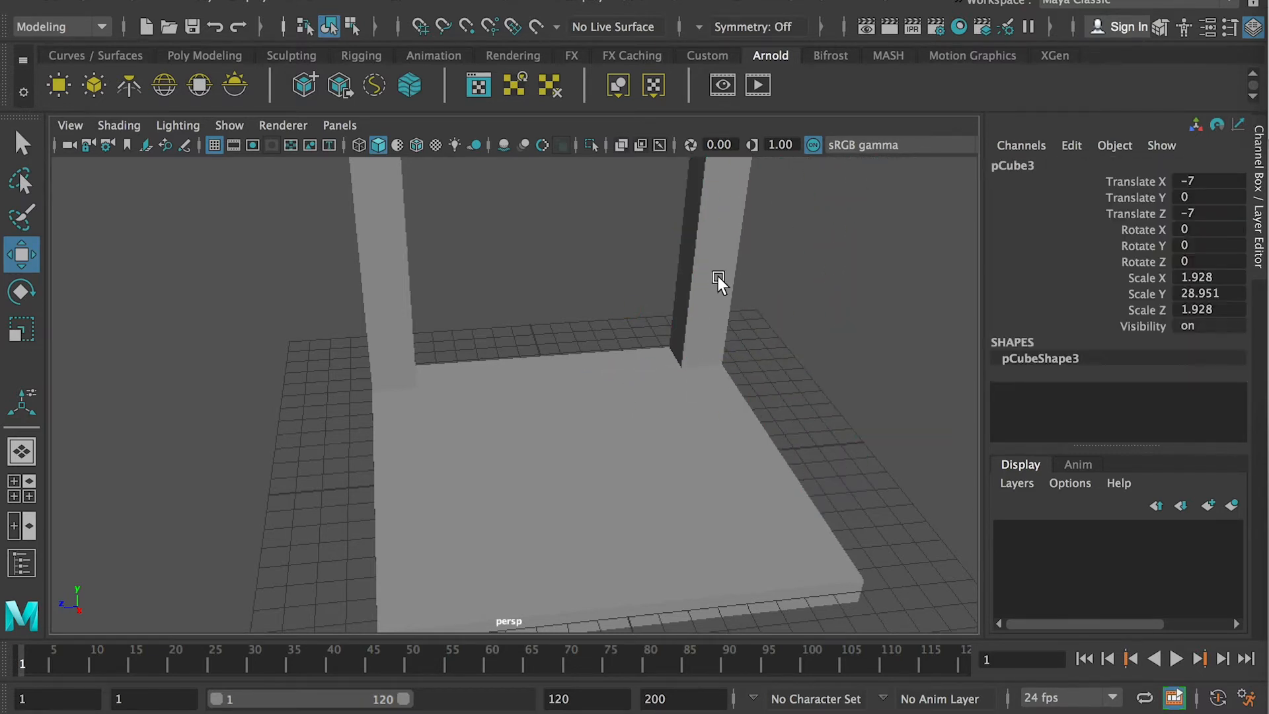
pyautogui.click(717, 278)
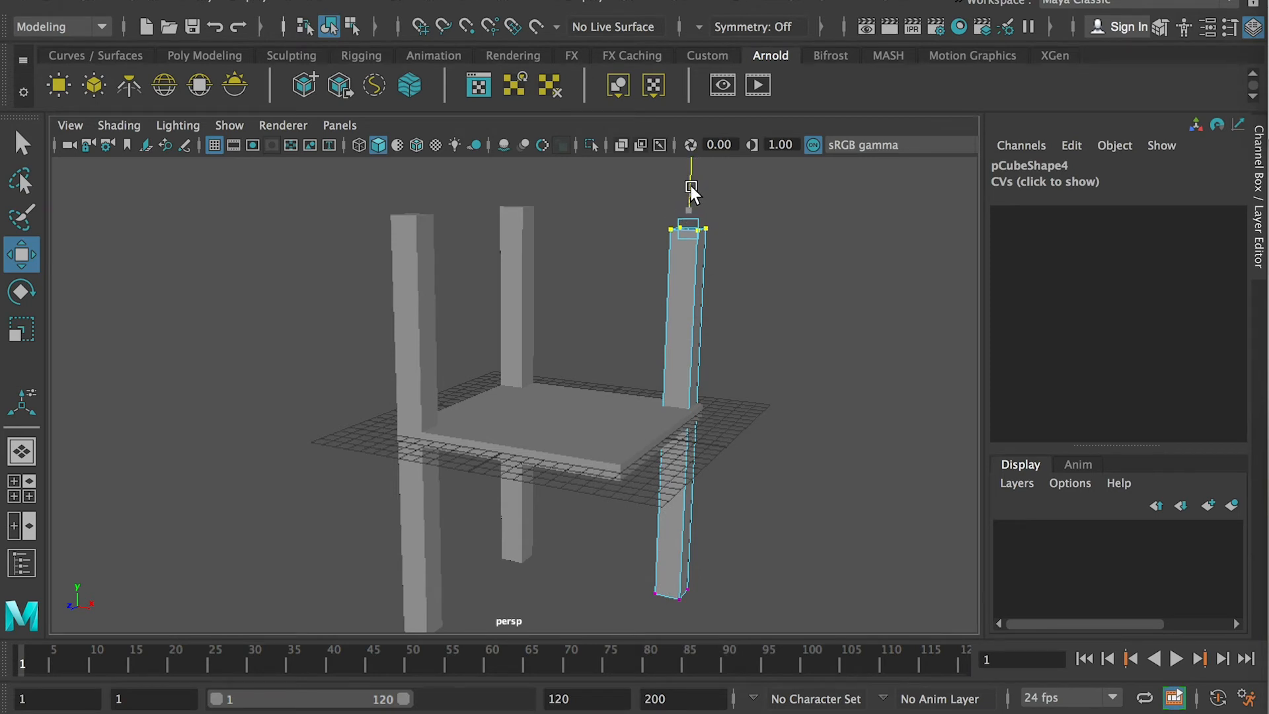
# Step: In Vertex mode, drag the leg's top vertices down to the seat surface
pyautogui.moveTo(690, 187); pyautogui.dragTo(687, 295)
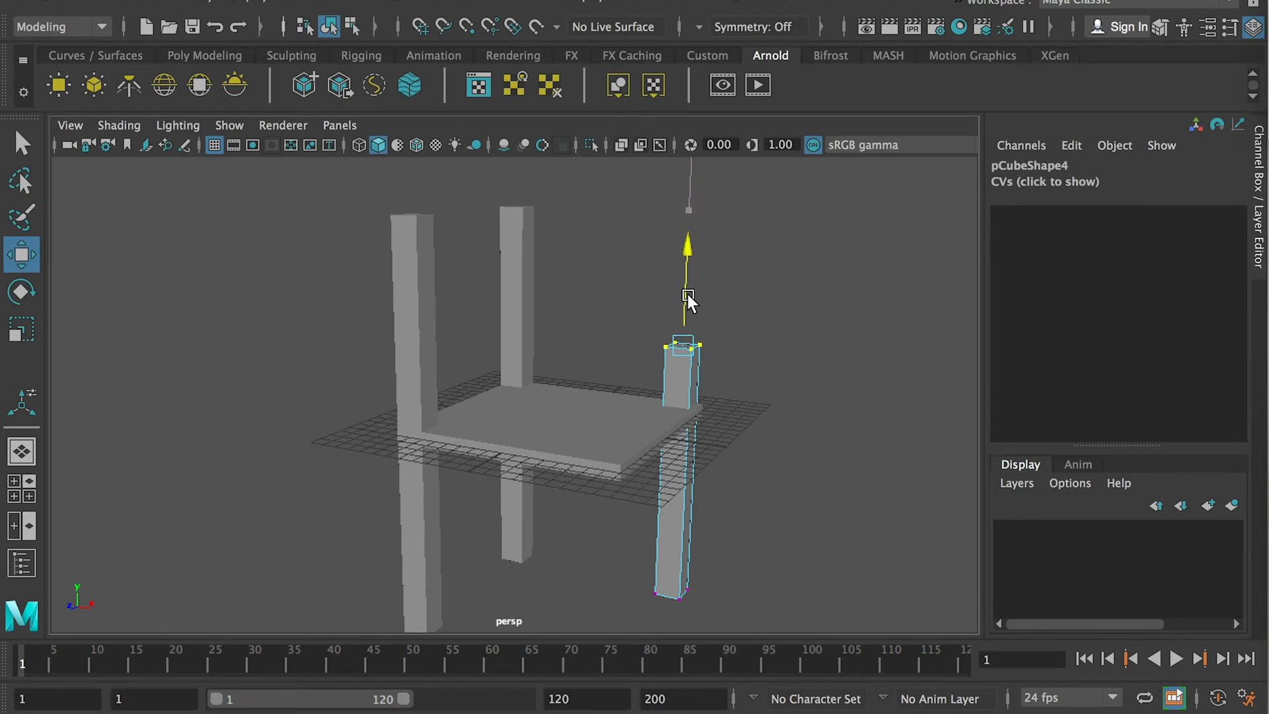
pyautogui.rightClick(688, 296)
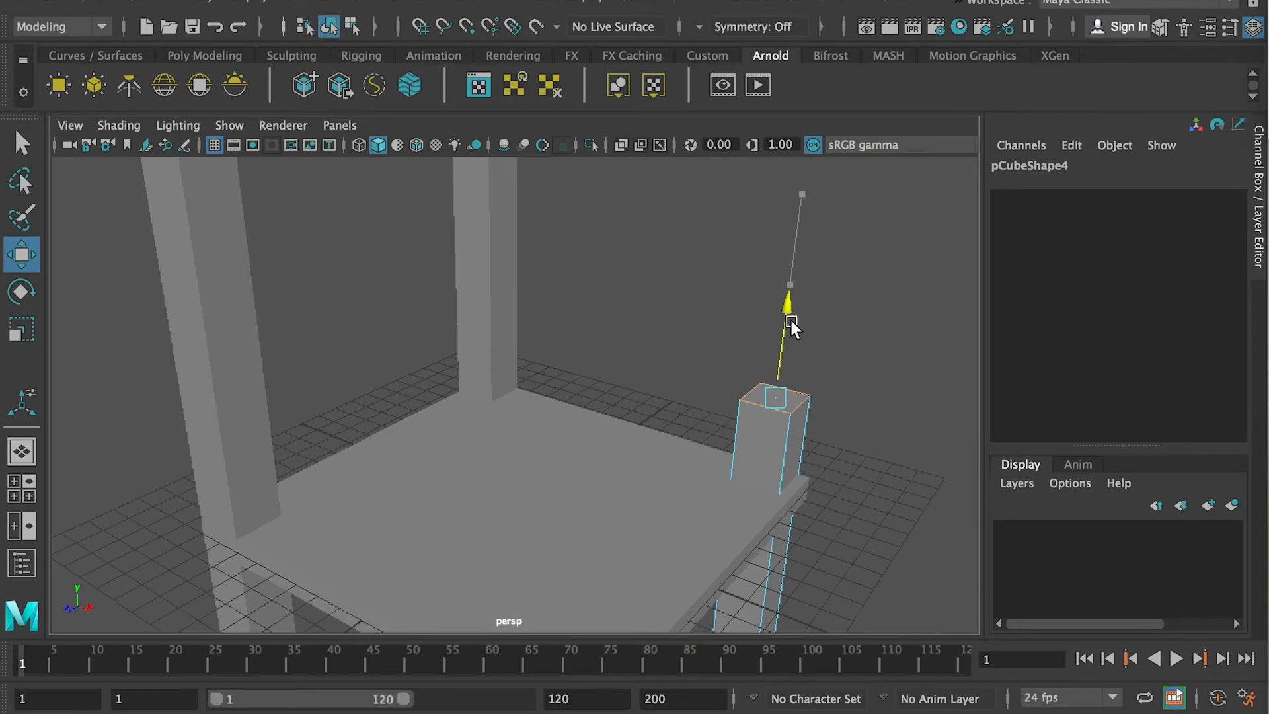
pyautogui.rightClick(792, 328)
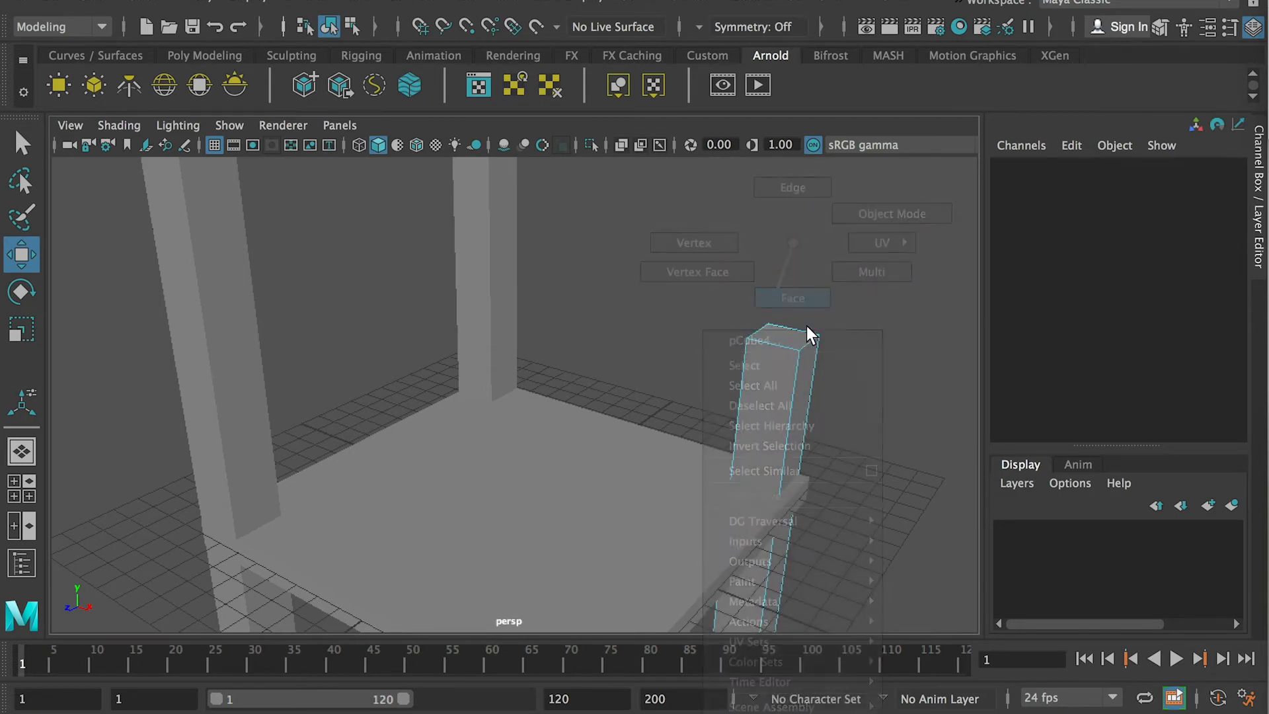
pyautogui.click(791, 297)
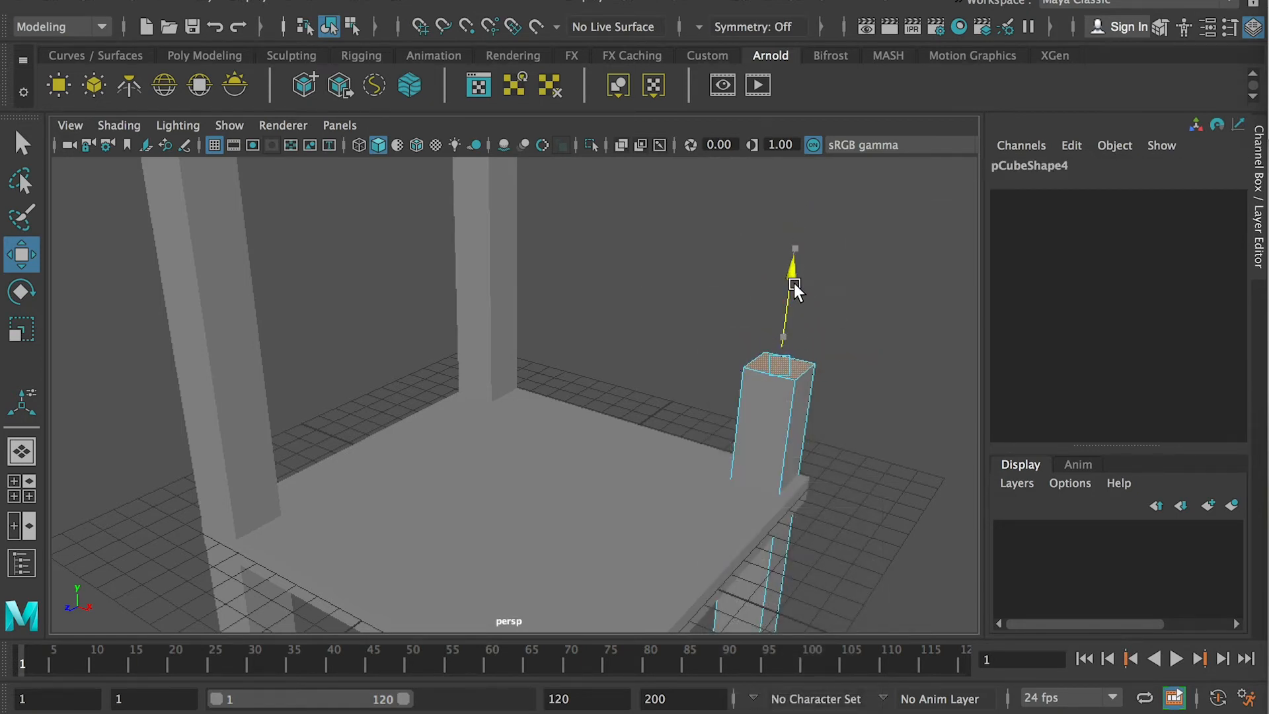
pyautogui.moveTo(795, 287); pyautogui.dragTo(780, 402)
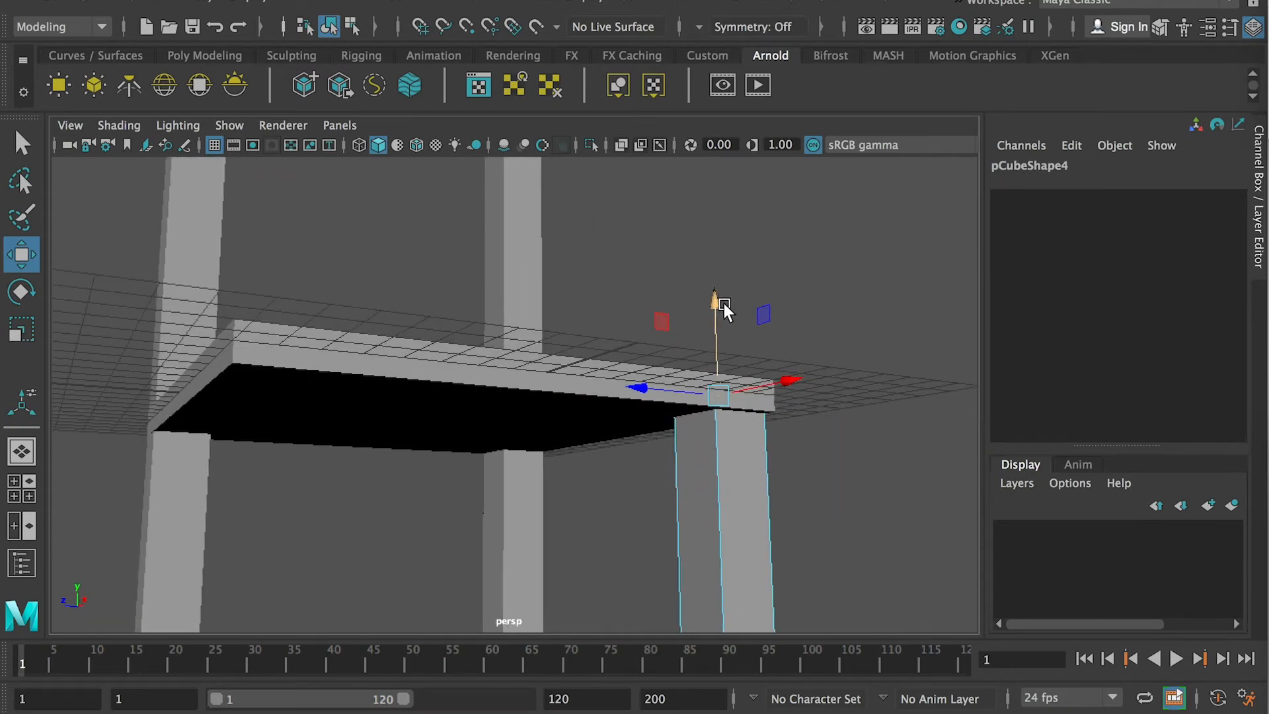
pyautogui.click(715, 301)
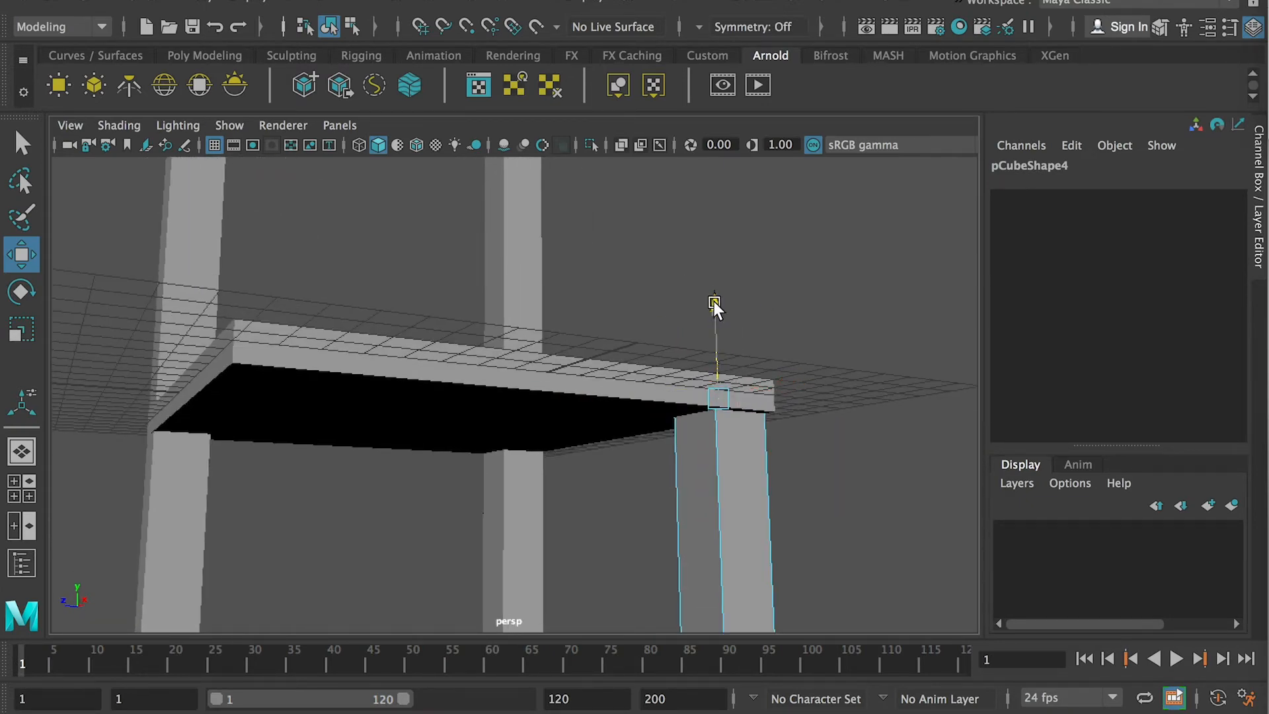
pyautogui.rightClick(713, 304)
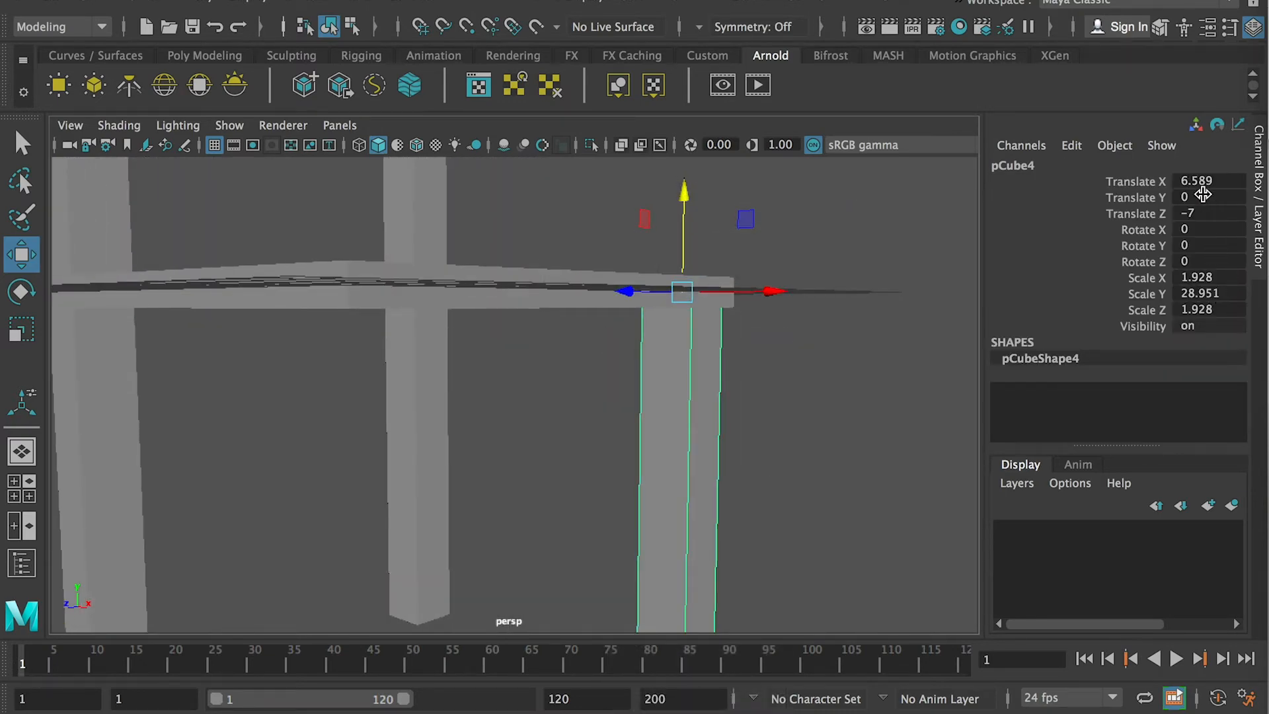
# Step: Set the shortened leg's Translate X to 7
pyautogui.click(1213, 181)
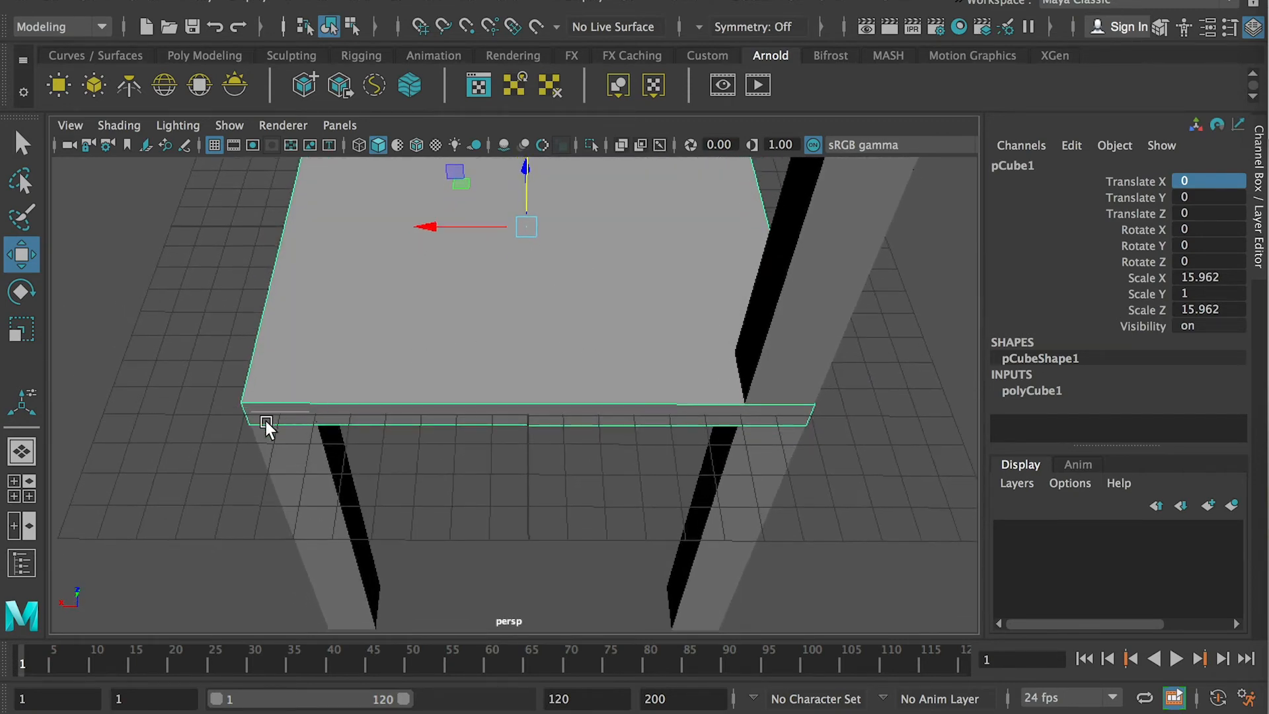
pyautogui.moveTo(782, 377)
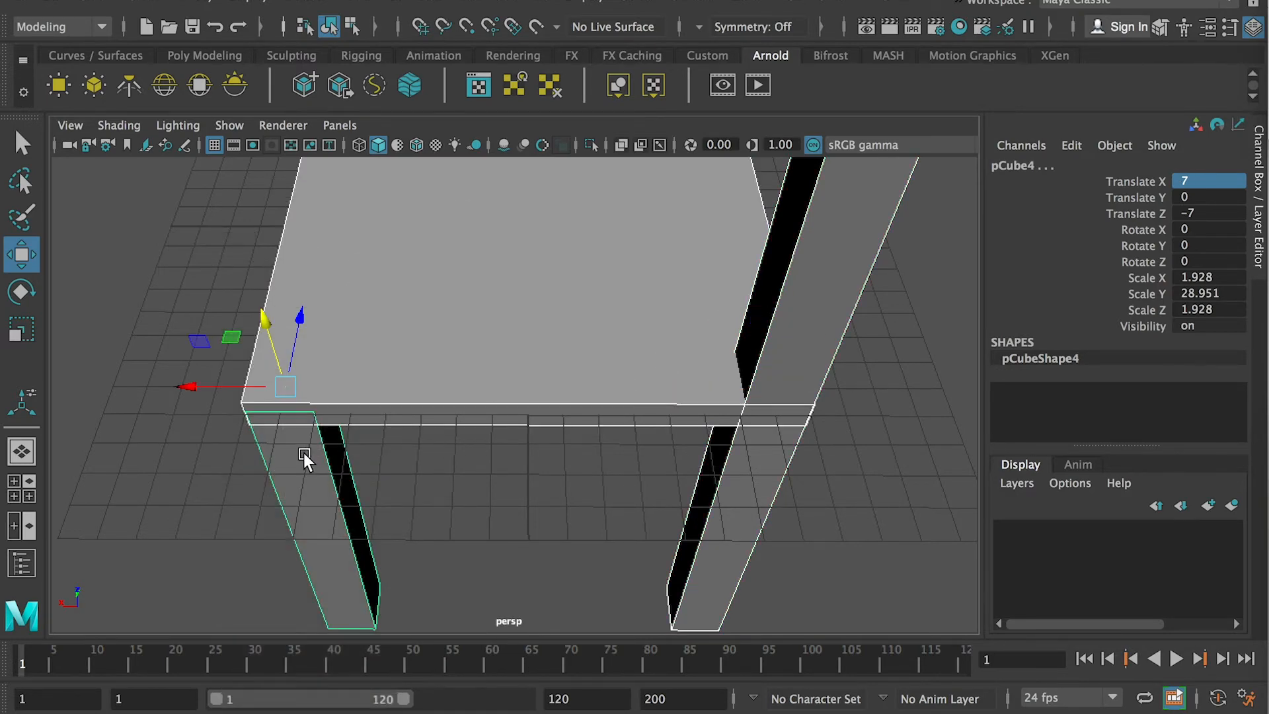
pyautogui.moveTo(352, 357)
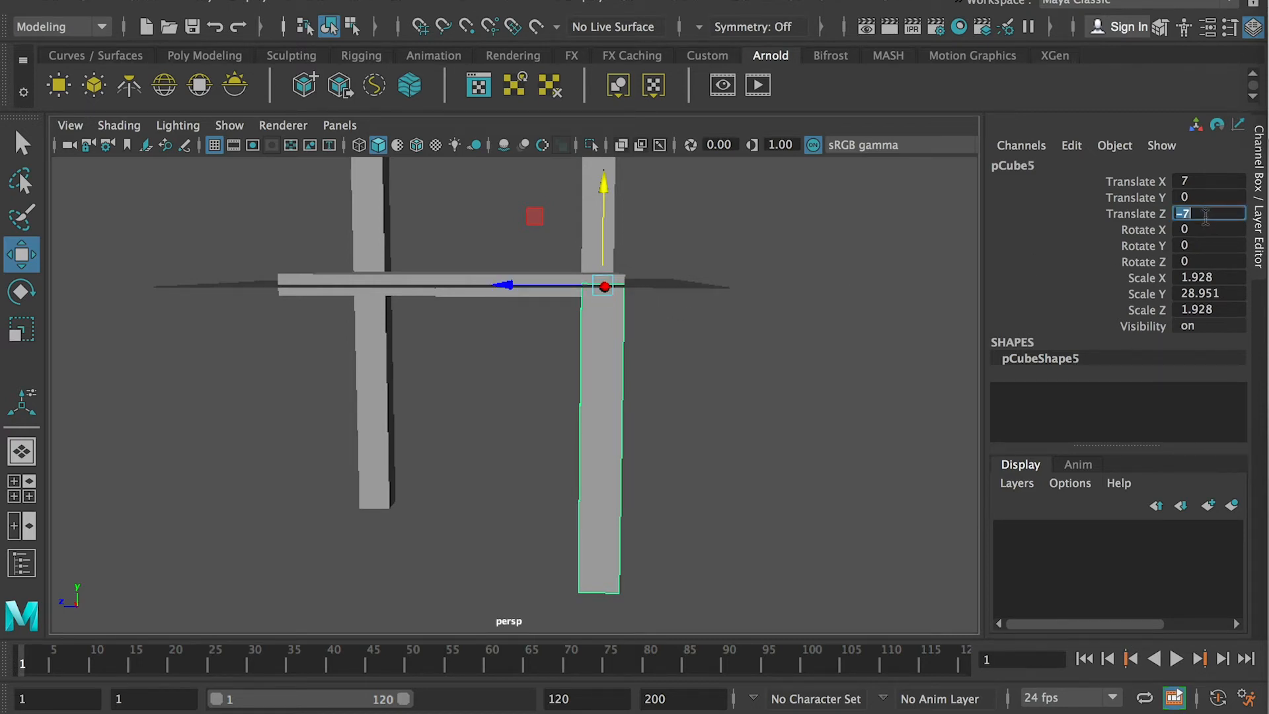
pyautogui.write('7')
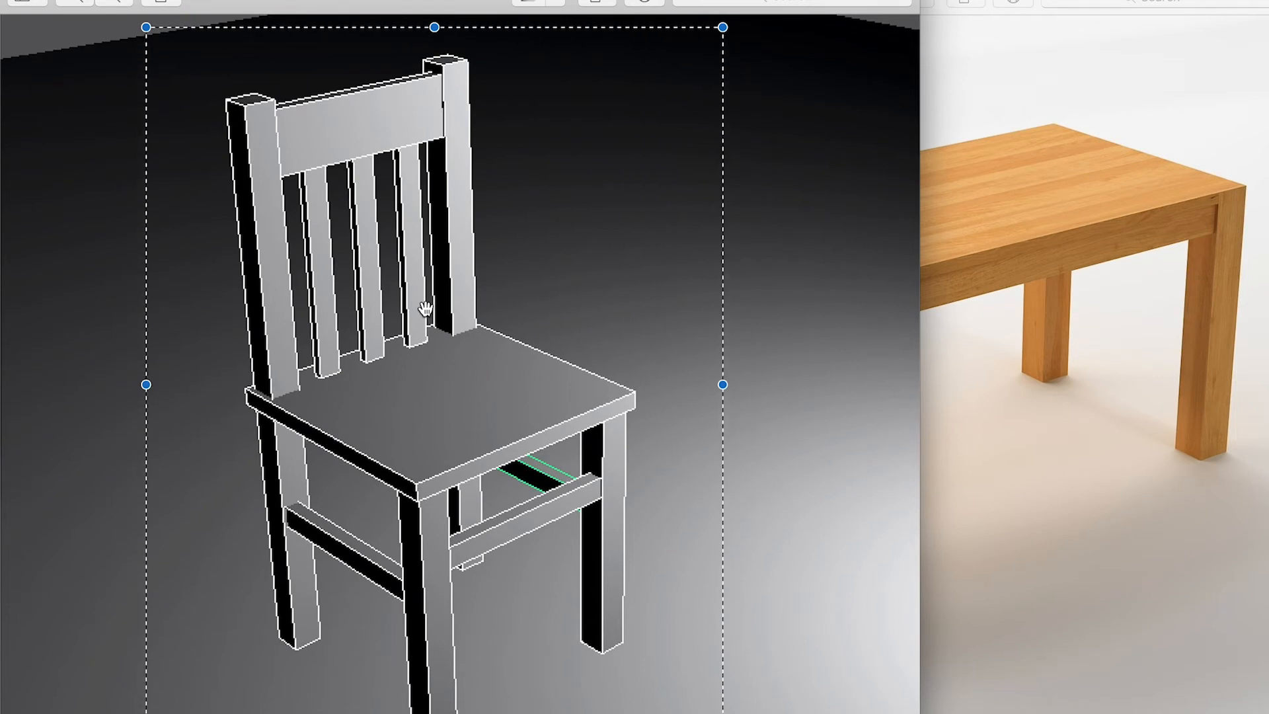
pyautogui.moveTo(408, 288)
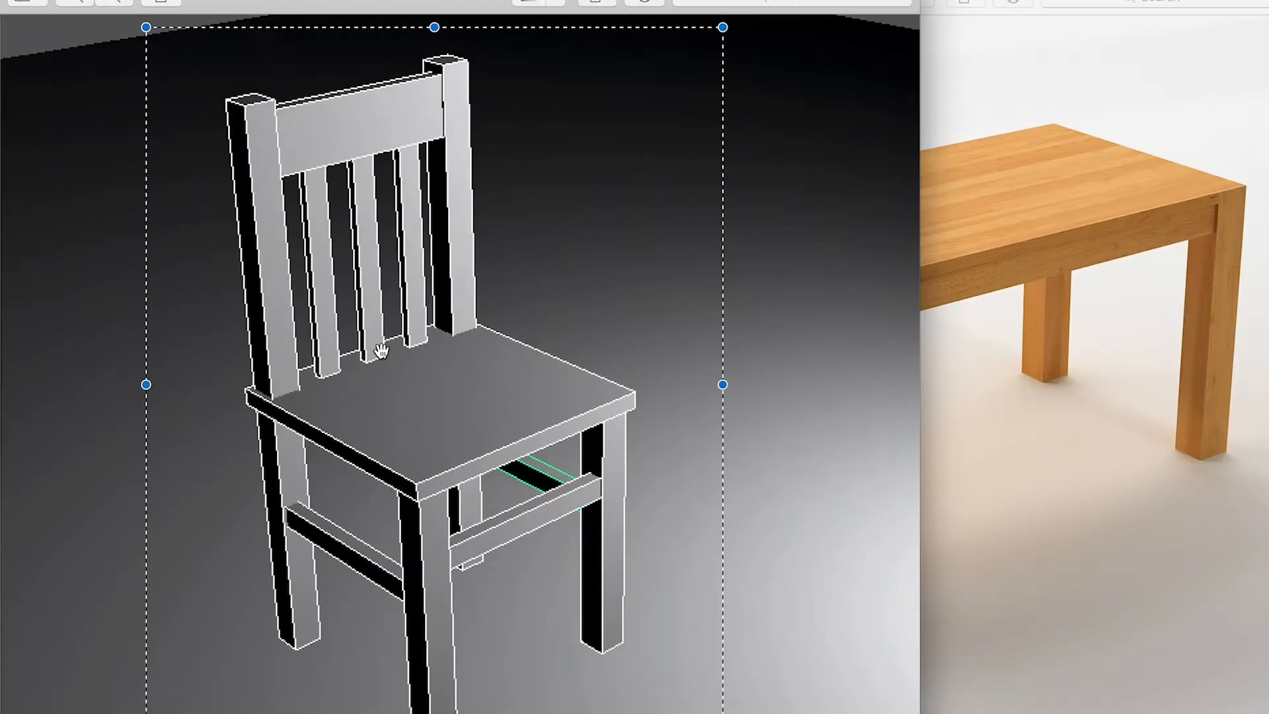
pyautogui.moveTo(317, 121)
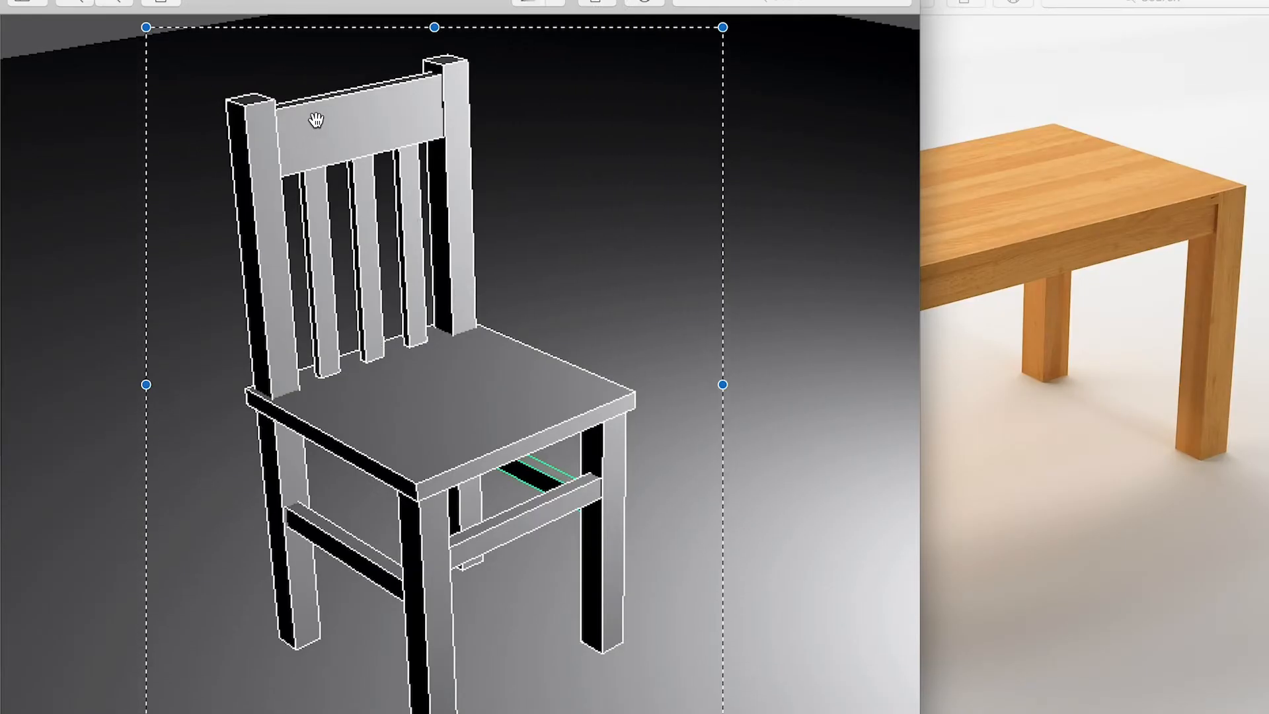
pyautogui.moveTo(401, 159)
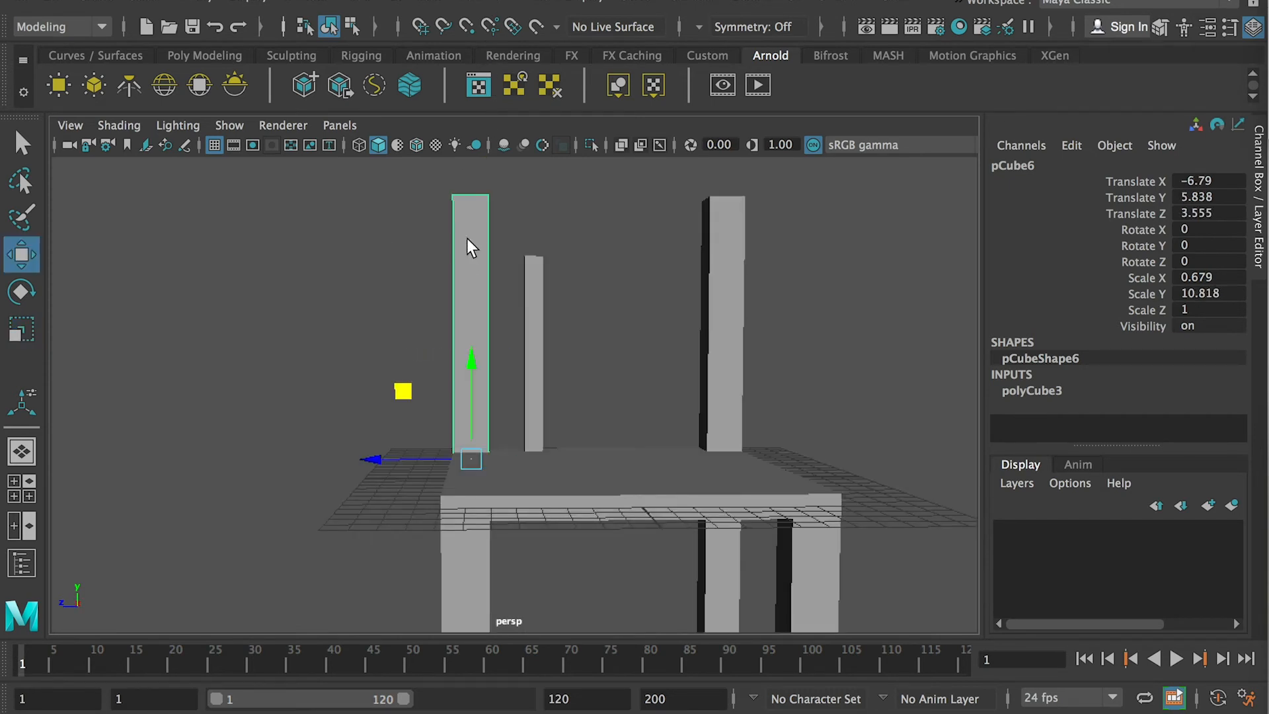
# Step: Place the slat copies at Translate Z 3.5 and −3.5 beside the centre slat
pyautogui.click(532, 289)
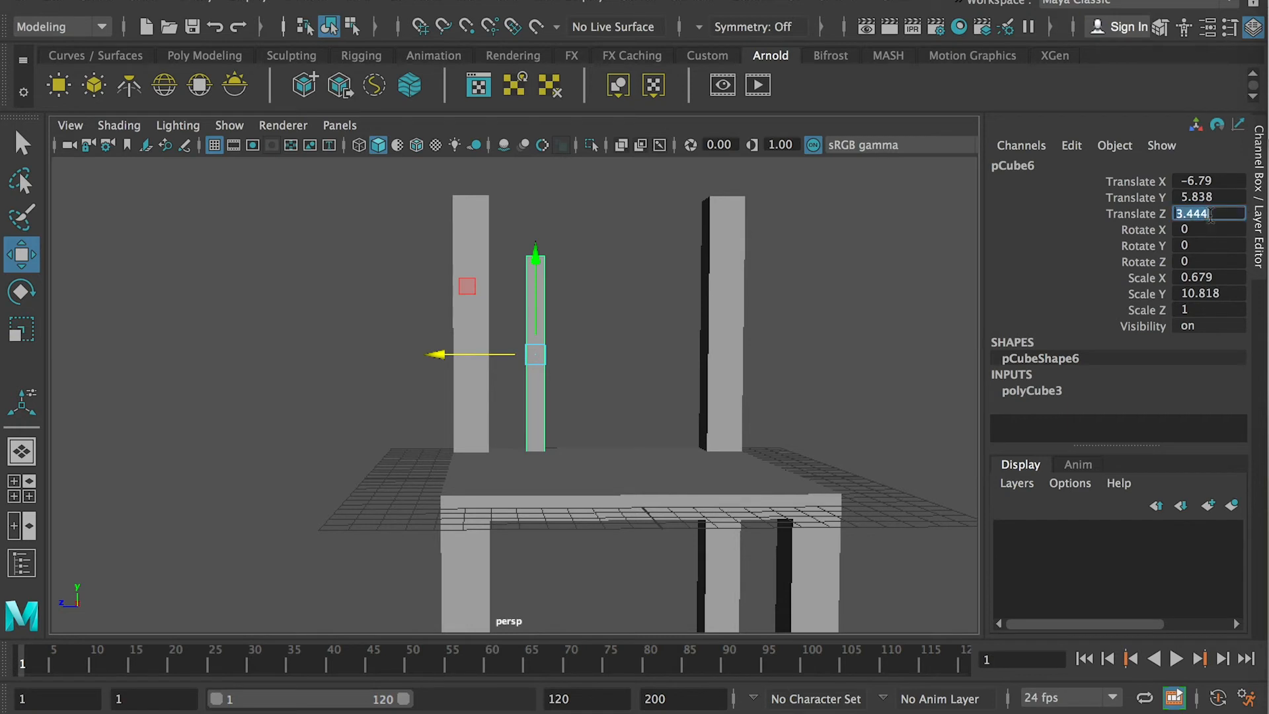
pyautogui.write('3.5')
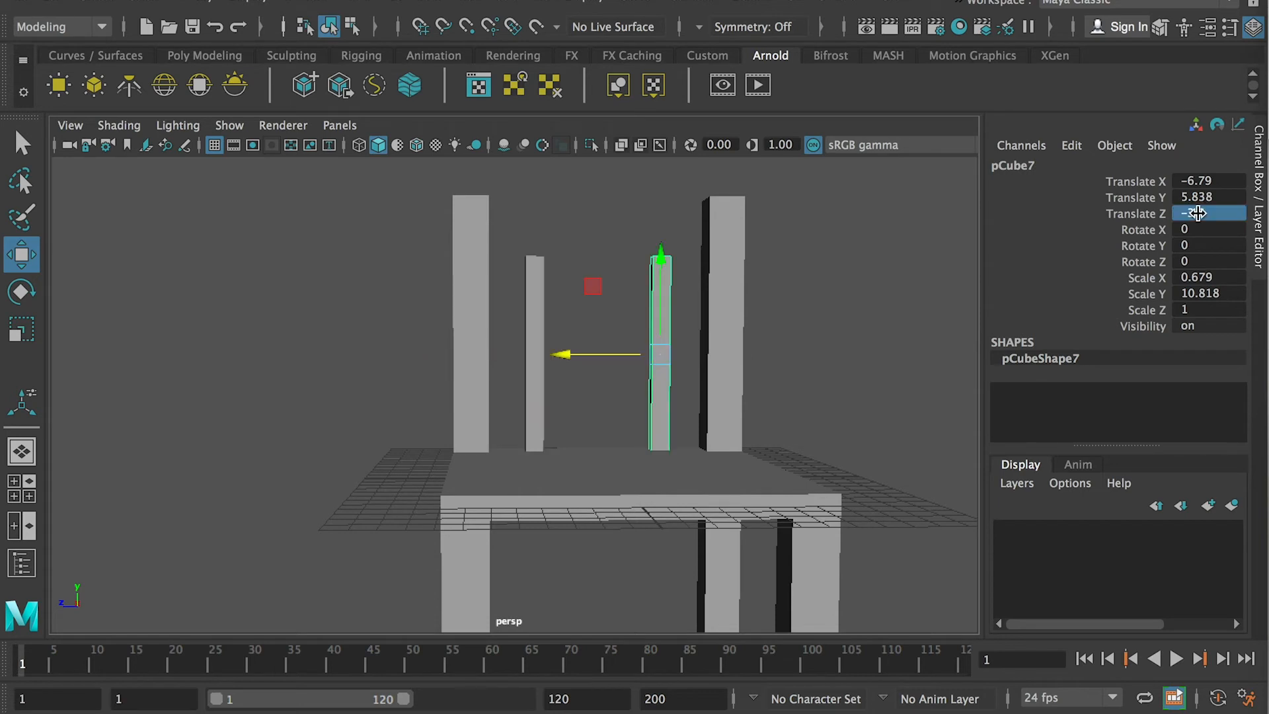
pyautogui.write('-3.5')
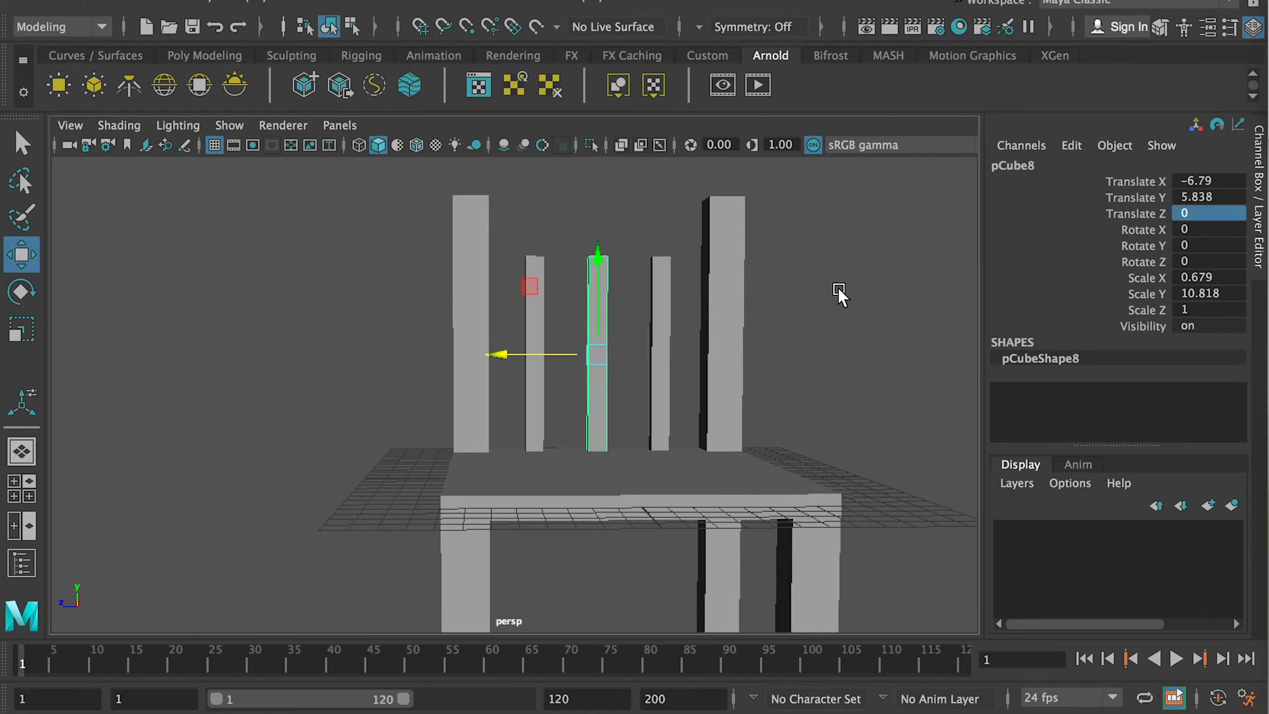
pyautogui.click(590, 325)
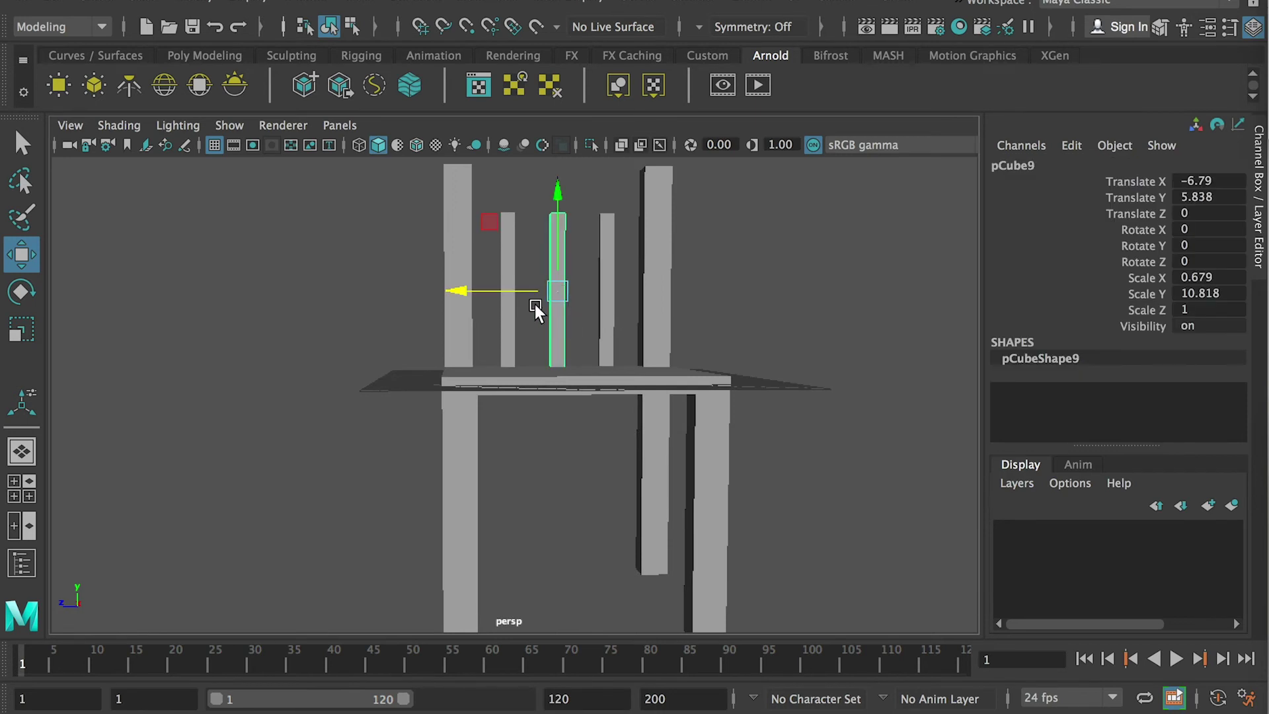
# Step: Tip the copied slat over with the Rotate tool to lie roughly horizontal
pyautogui.moveTo(538, 312); pyautogui.dragTo(687, 434)
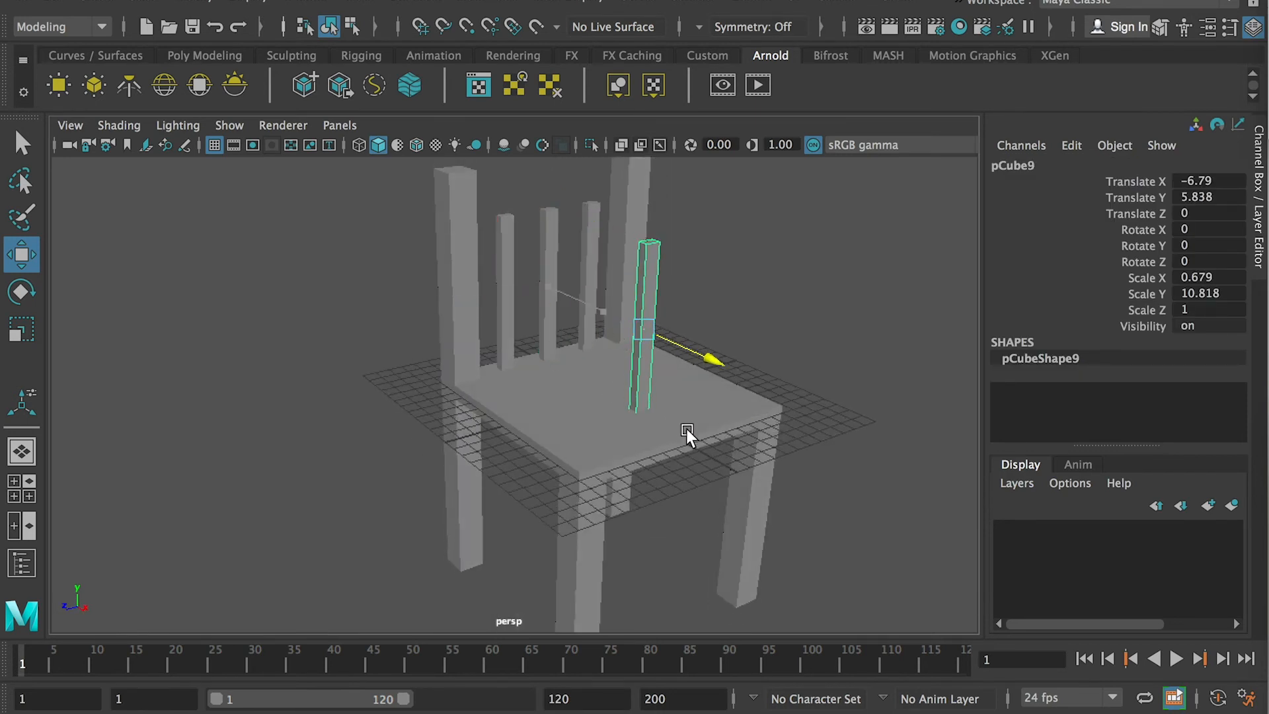
pyautogui.click(21, 291)
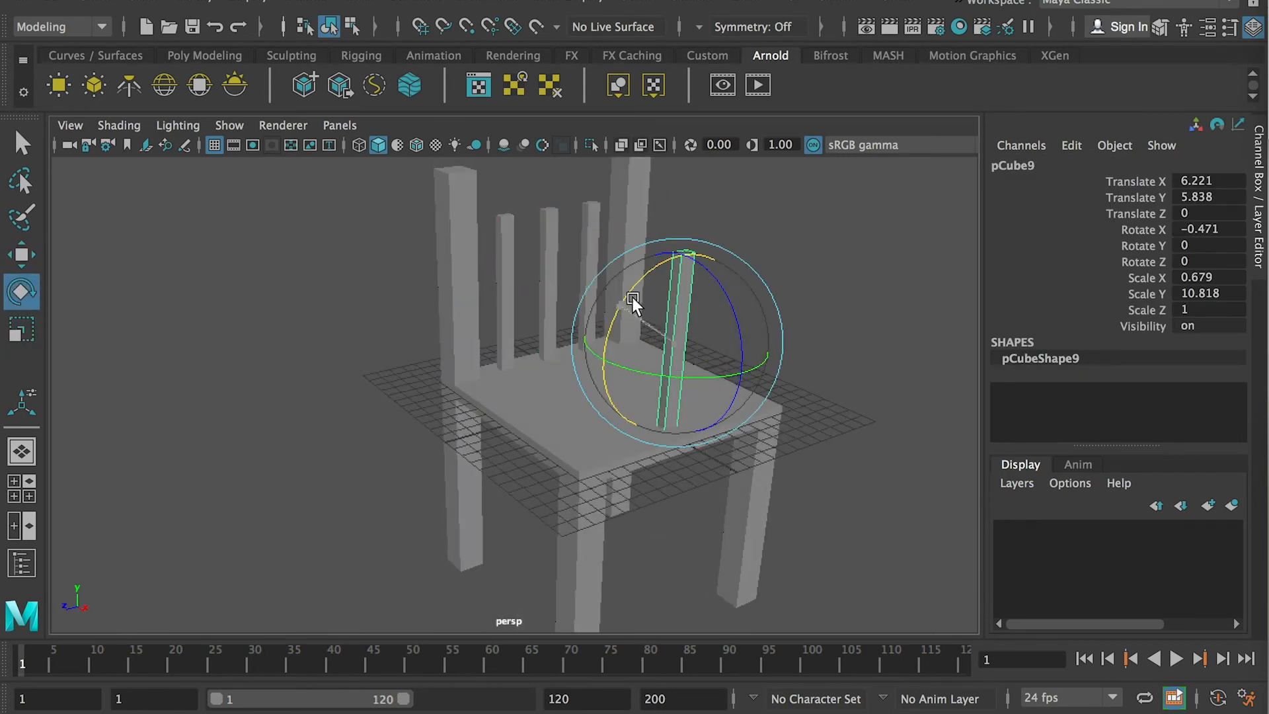
pyautogui.moveTo(636, 304); pyautogui.dragTo(744, 291)
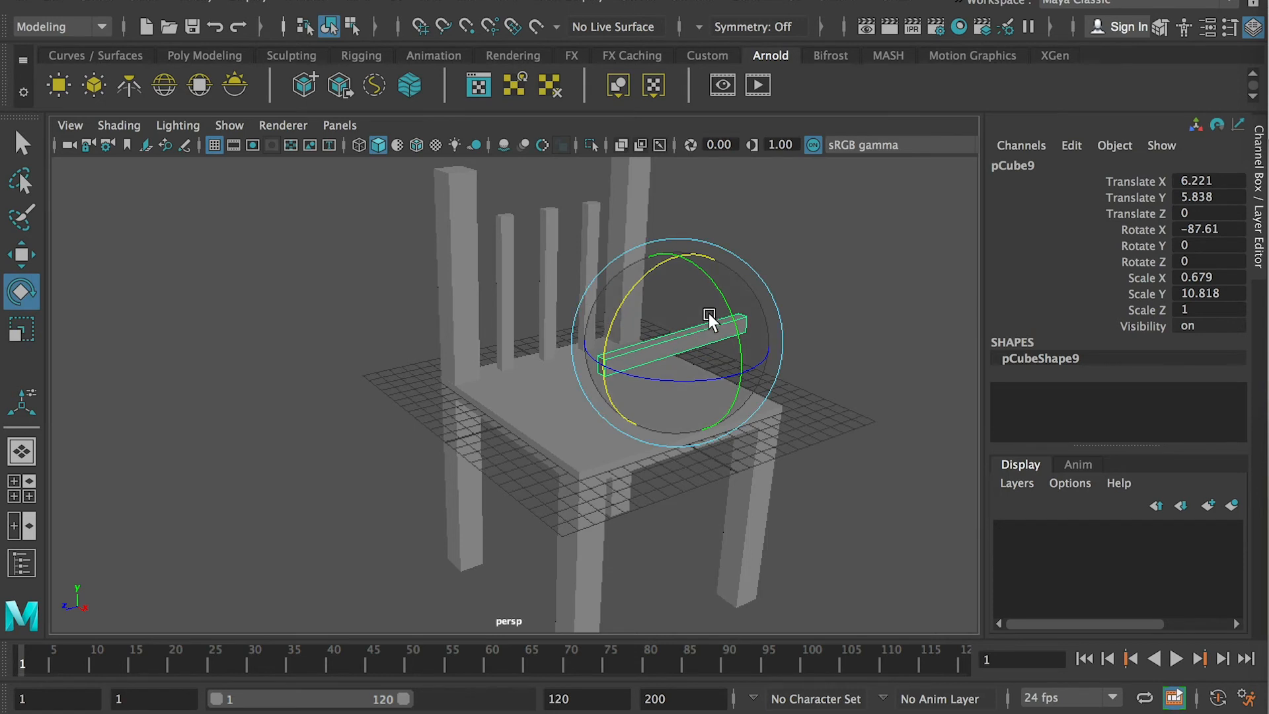
pyautogui.moveTo(693, 306)
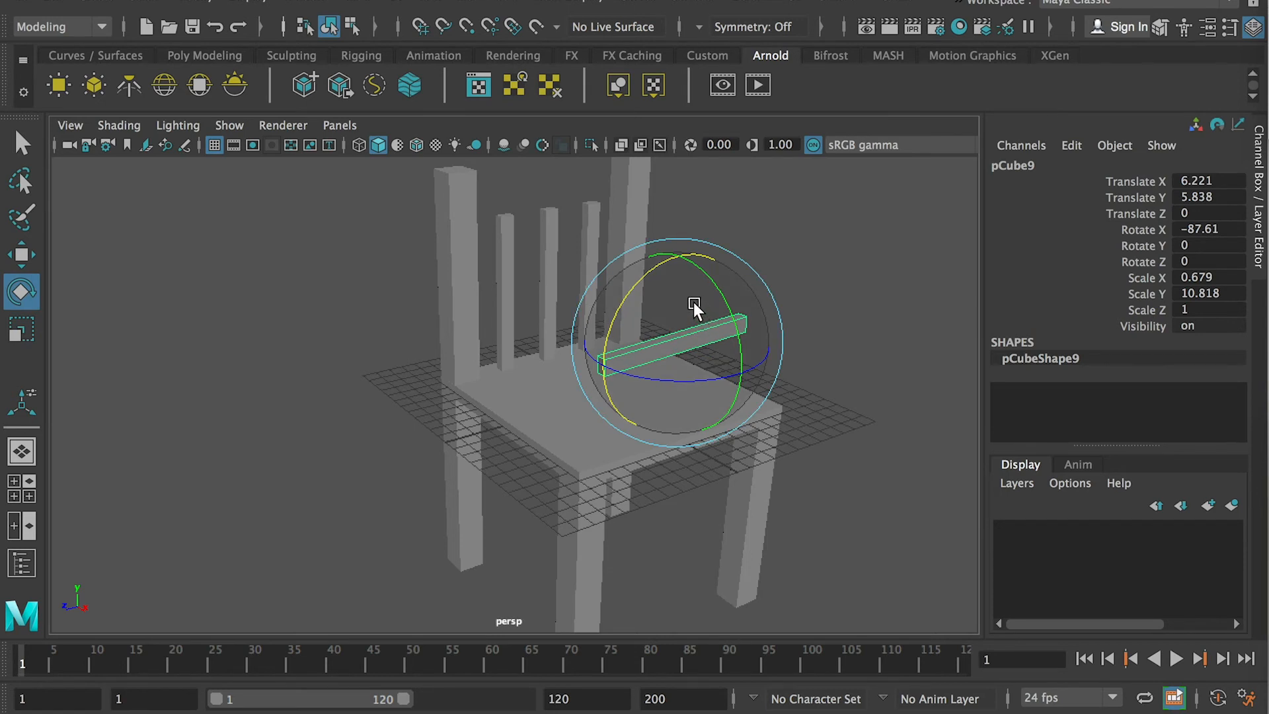
pyautogui.moveTo(697, 308); pyautogui.dragTo(640, 286)
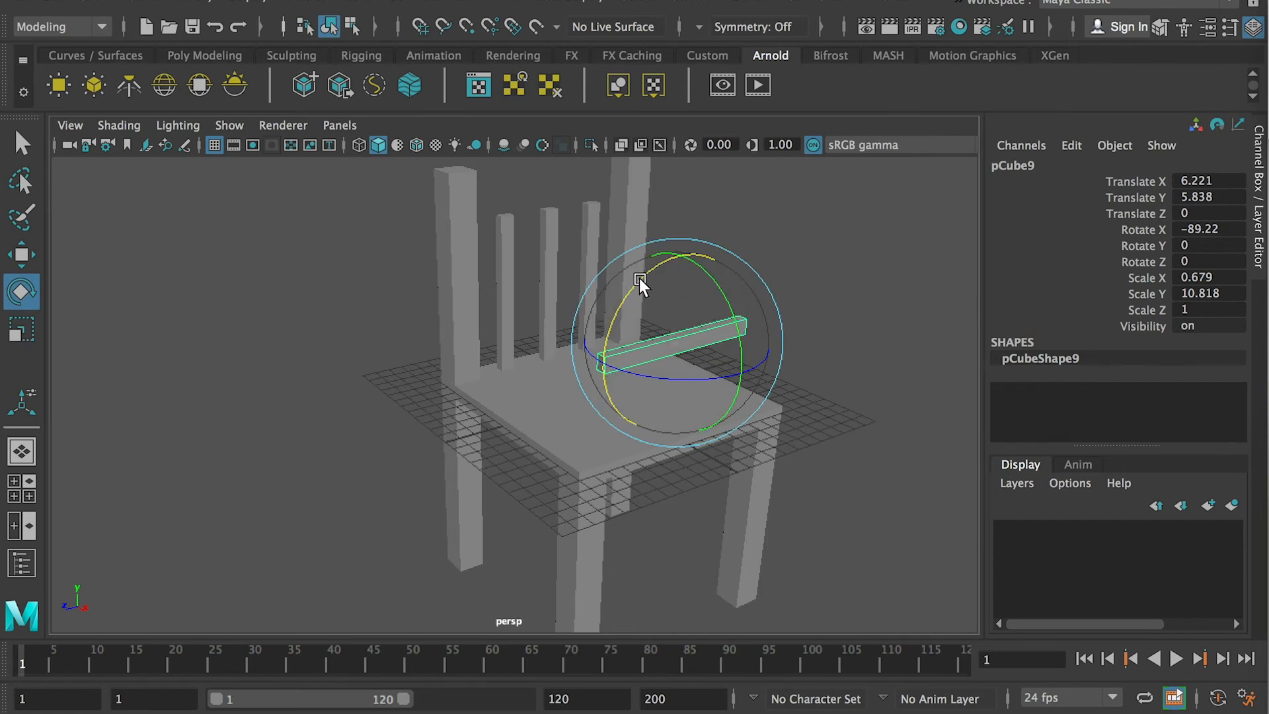
pyautogui.moveTo(640, 283); pyautogui.dragTo(481, 295)
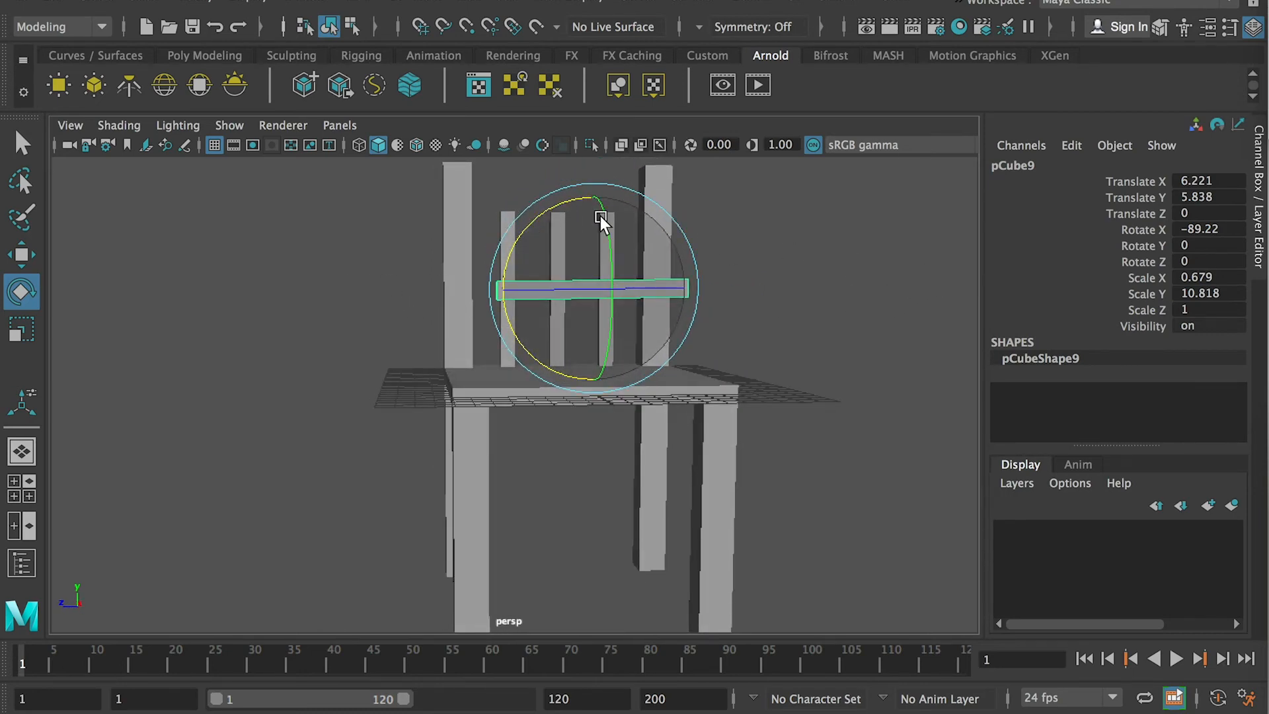
# Step: Set the bar's Rotate X to 90 and lower it beneath the seat
pyautogui.click(1206, 230)
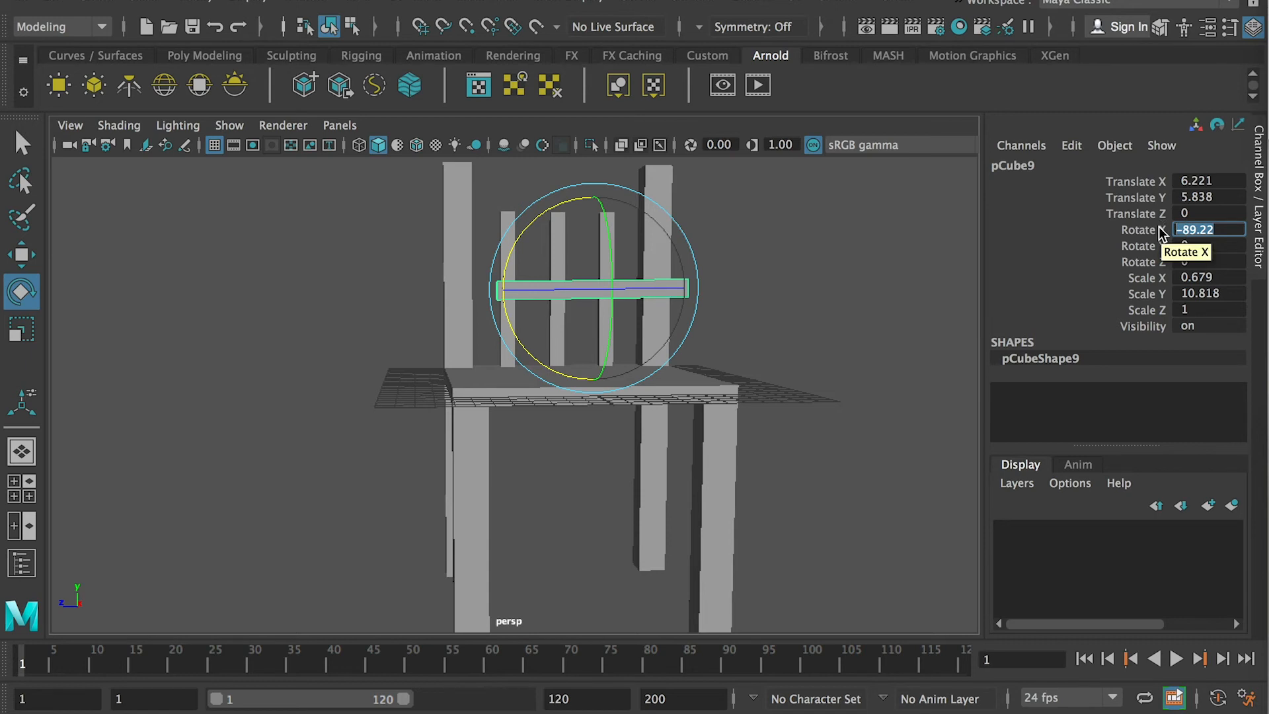
pyautogui.write('90')
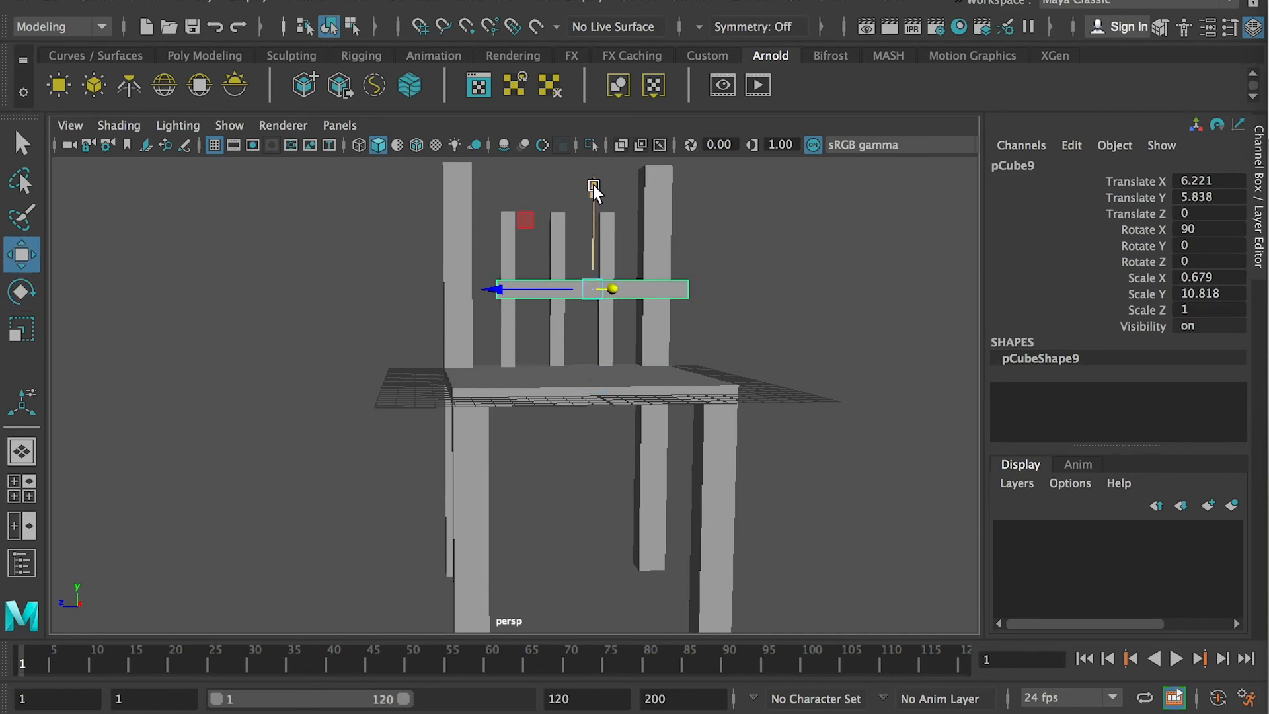
pyautogui.moveTo(594, 186); pyautogui.dragTo(594, 373)
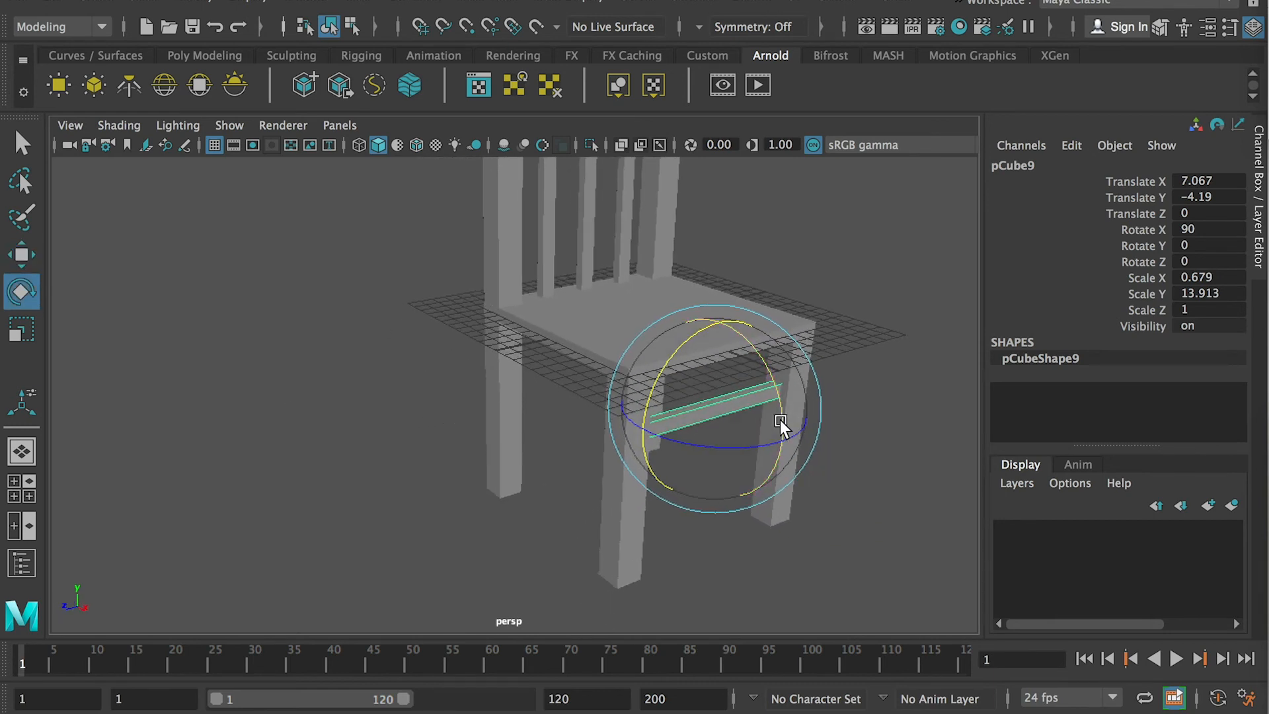
# Step: Duplicate the stretcher bar and turn it to Rotate Y 90 so it runs crosswise
pyautogui.click(21, 254)
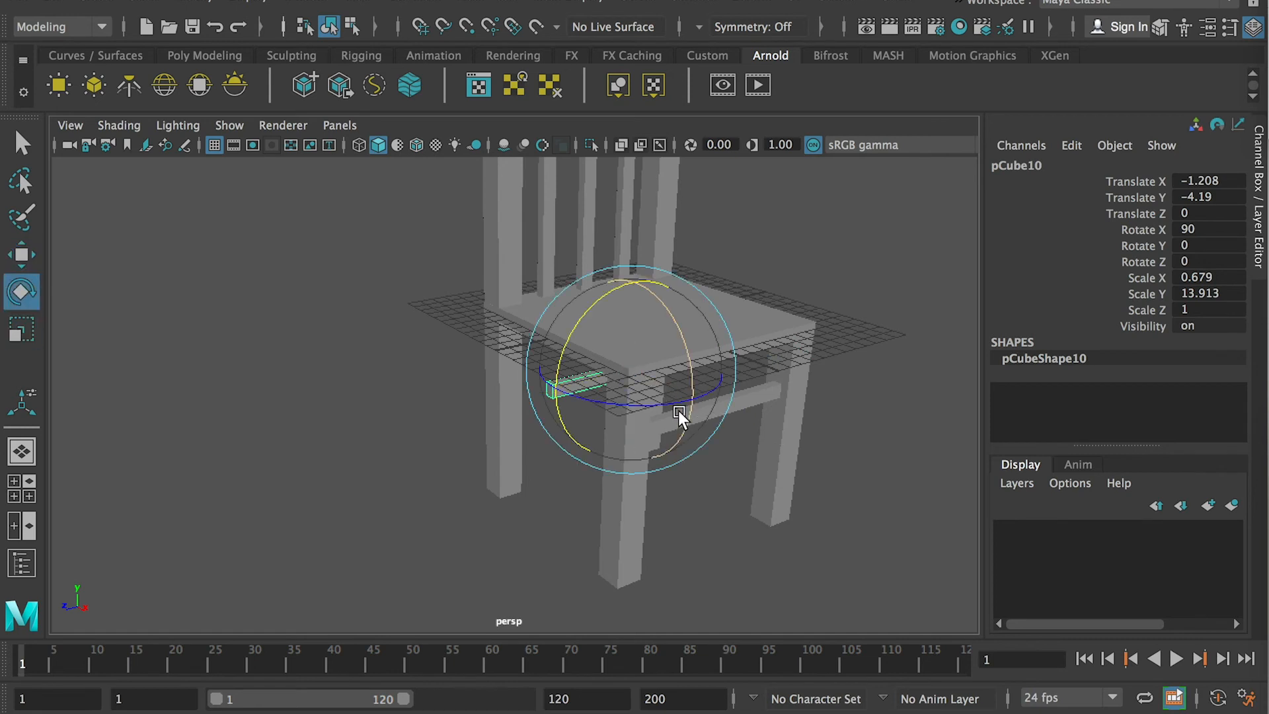
pyautogui.moveTo(679, 416); pyautogui.dragTo(644, 408)
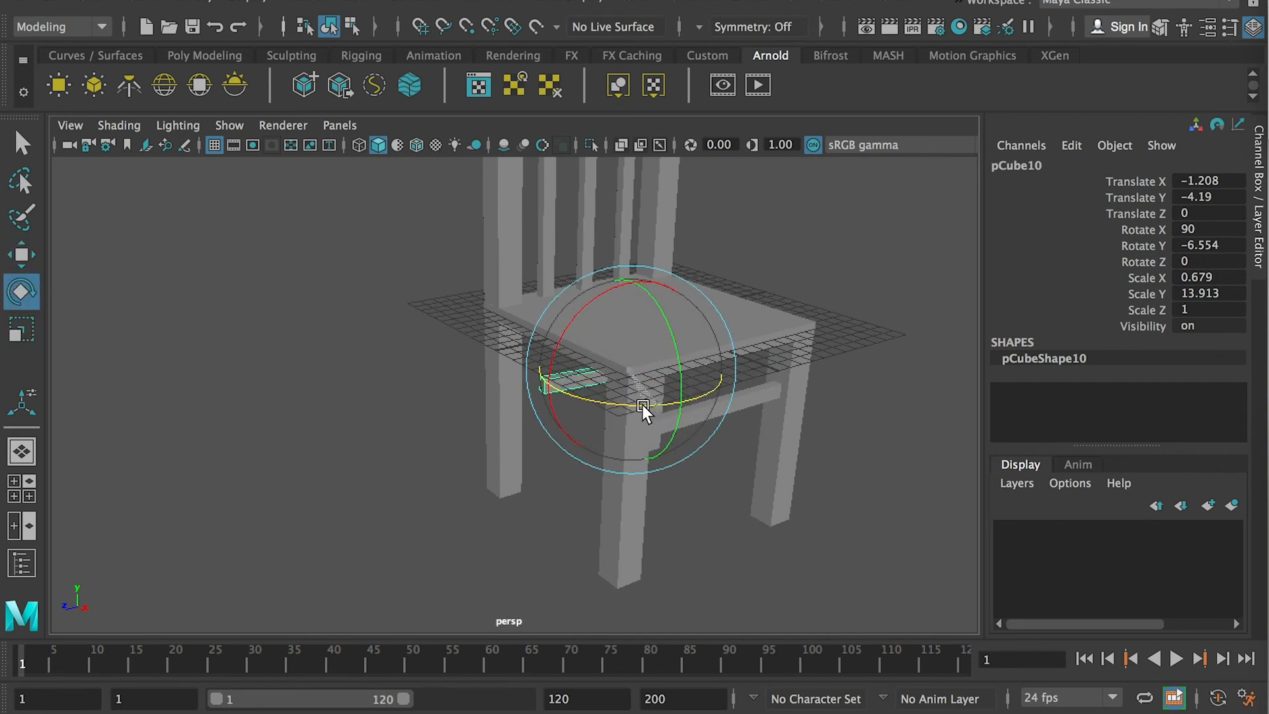
pyautogui.moveTo(643, 409); pyautogui.dragTo(572, 400)
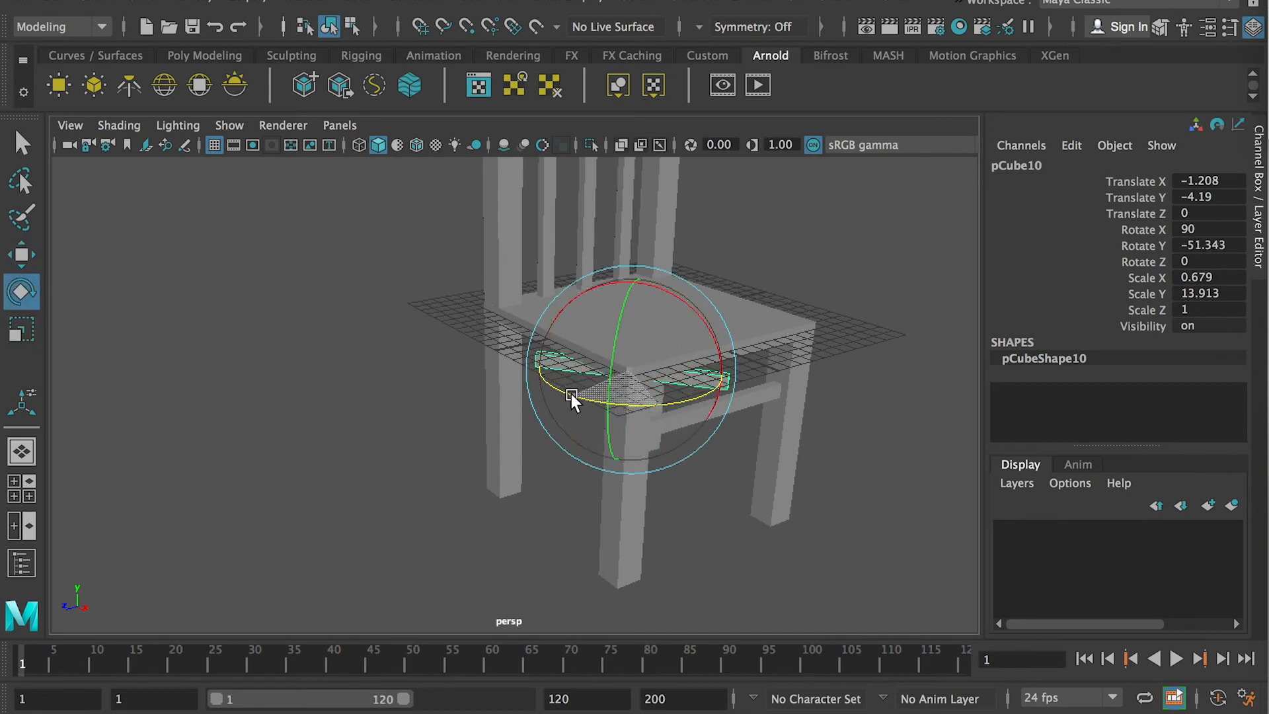
pyautogui.moveTo(571, 400); pyautogui.dragTo(517, 393)
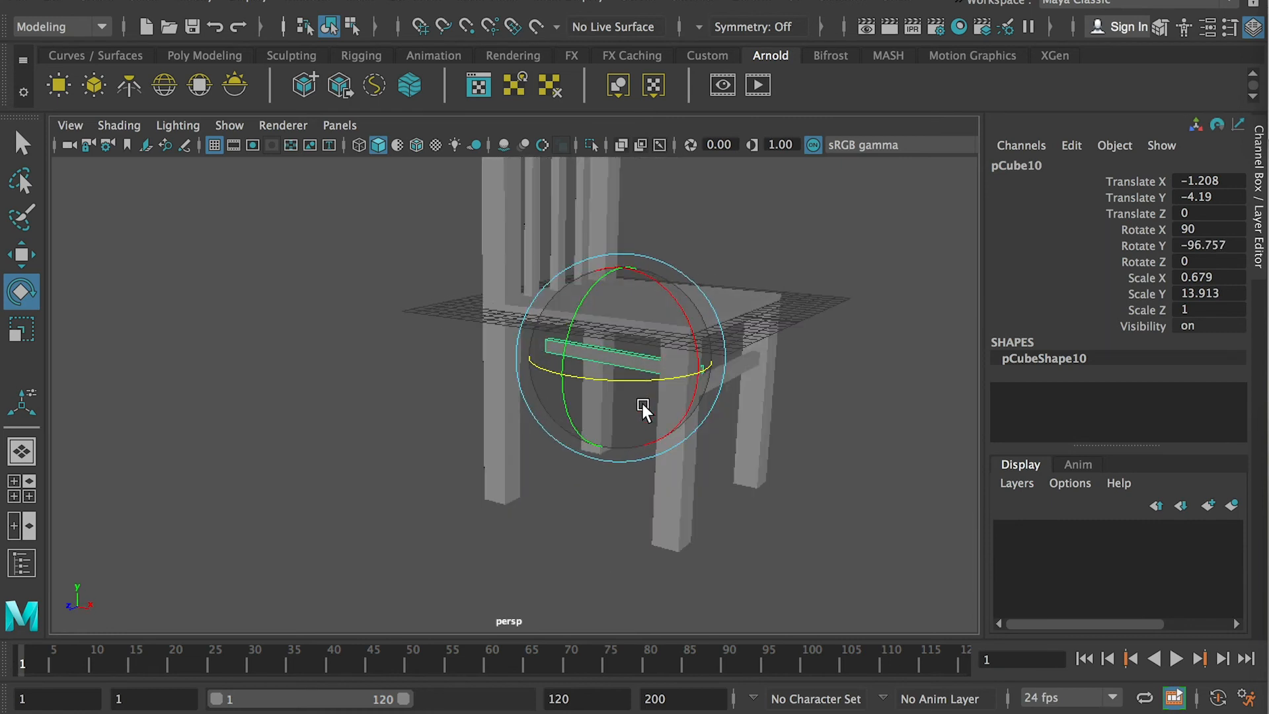
pyautogui.click(1209, 246)
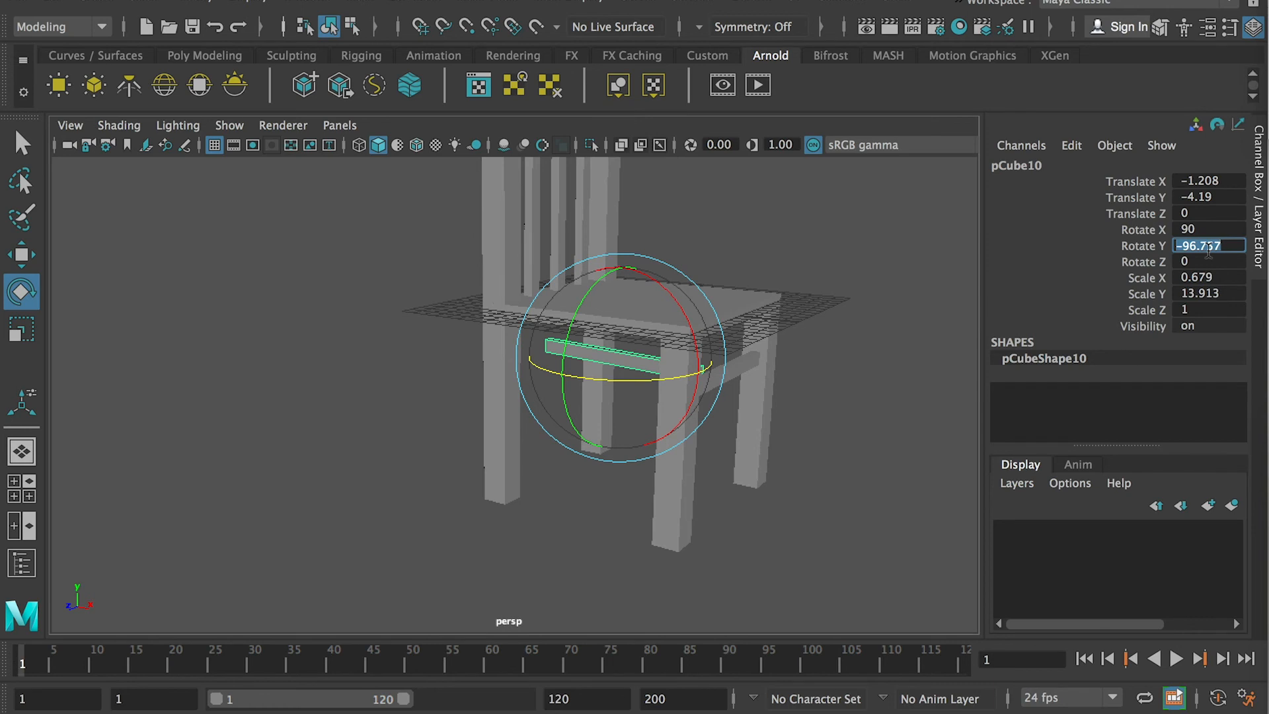
pyautogui.write('90')
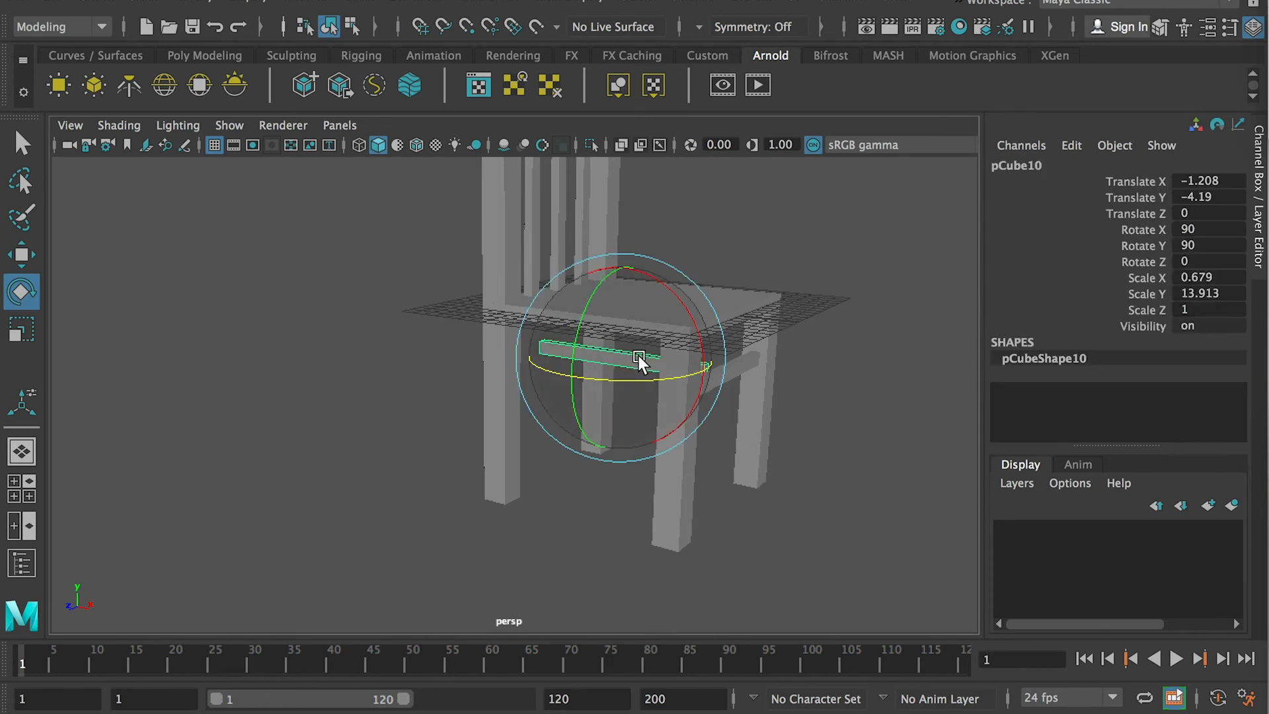
# Step: Move the crosswise bar to centre it between the front legs near Z 6.9
pyautogui.click(21, 255)
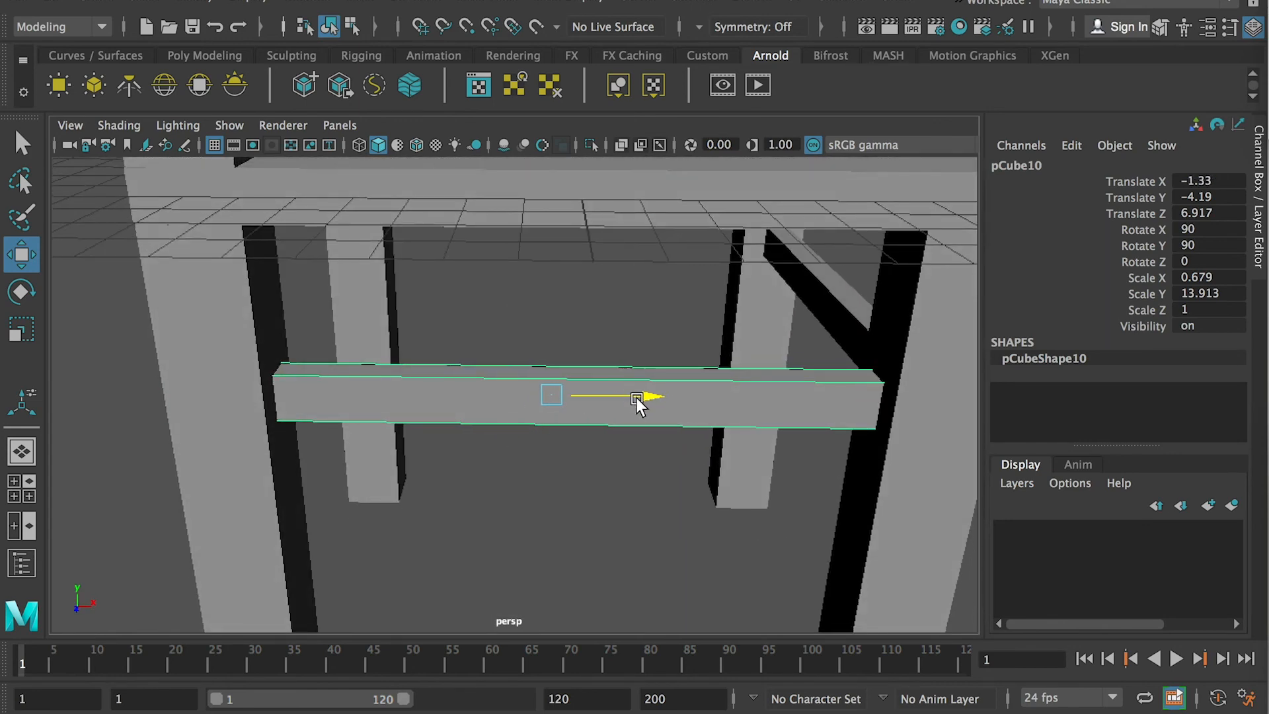
pyautogui.moveTo(636, 398); pyautogui.dragTo(687, 399)
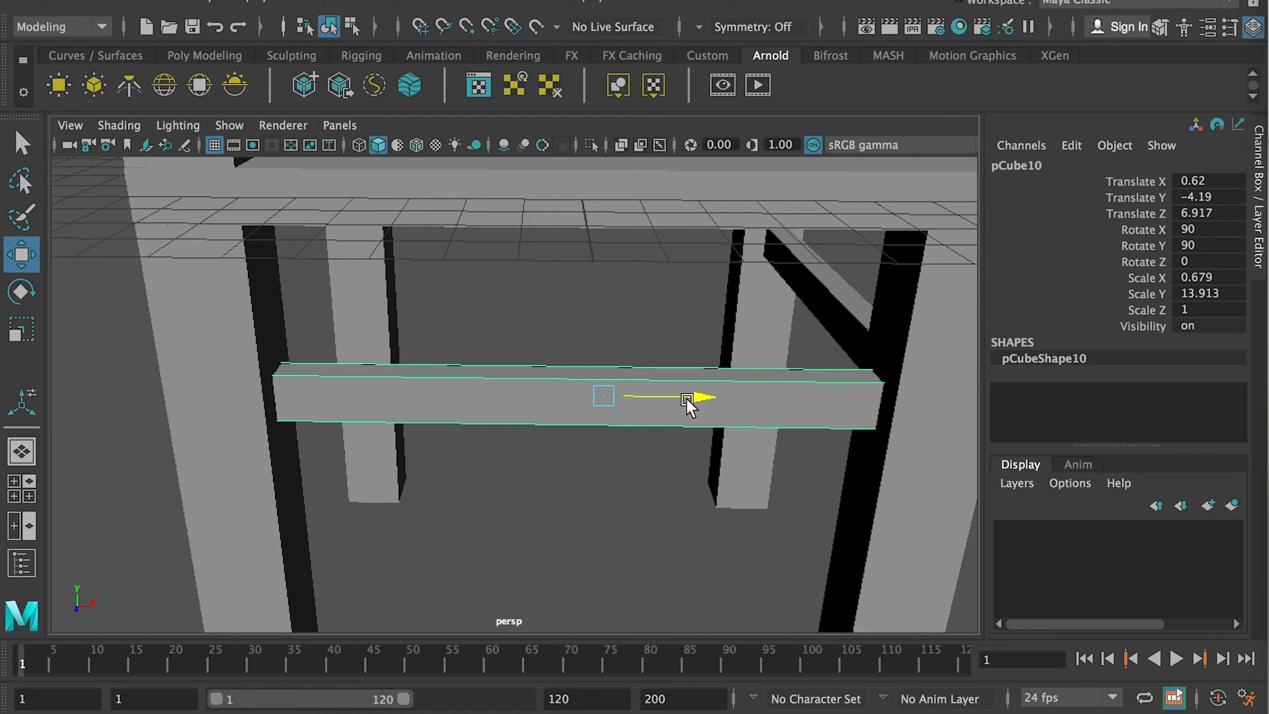
pyautogui.moveTo(688, 400); pyautogui.dragTo(603, 443)
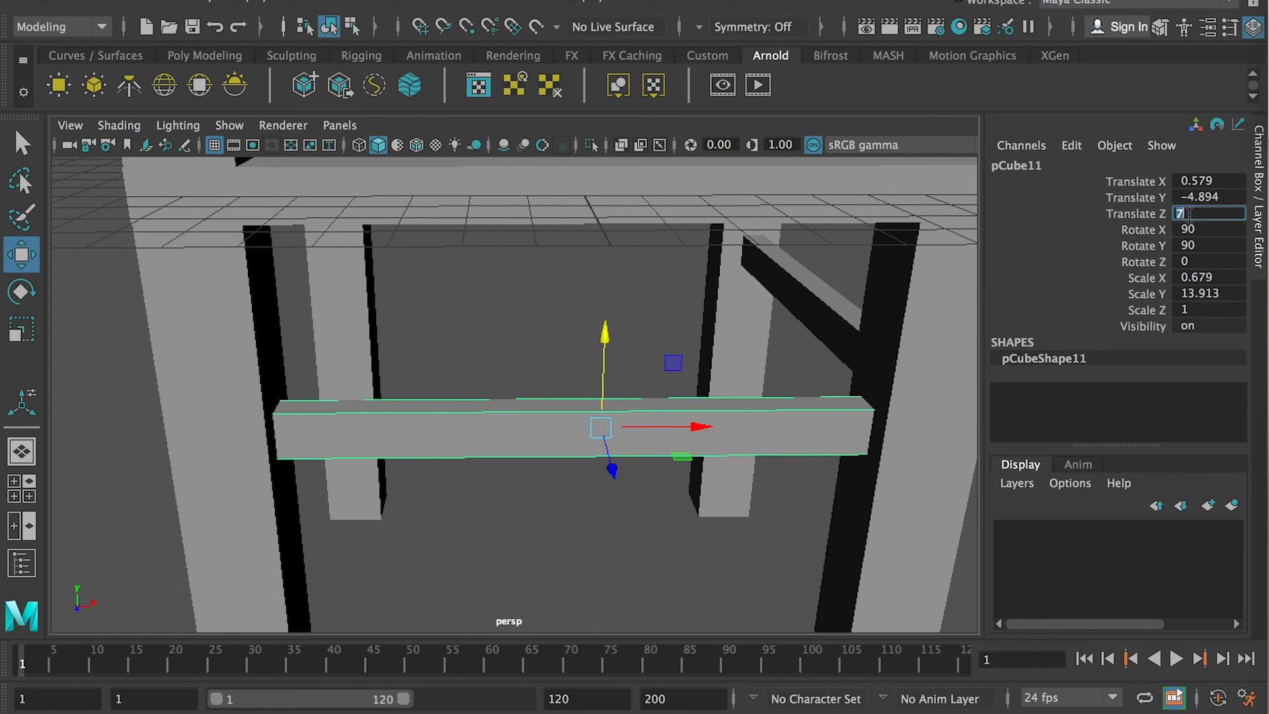
# Step: Place the duplicated crosswise bar at Translate Z -7 between the back legs
pyautogui.write('-7')
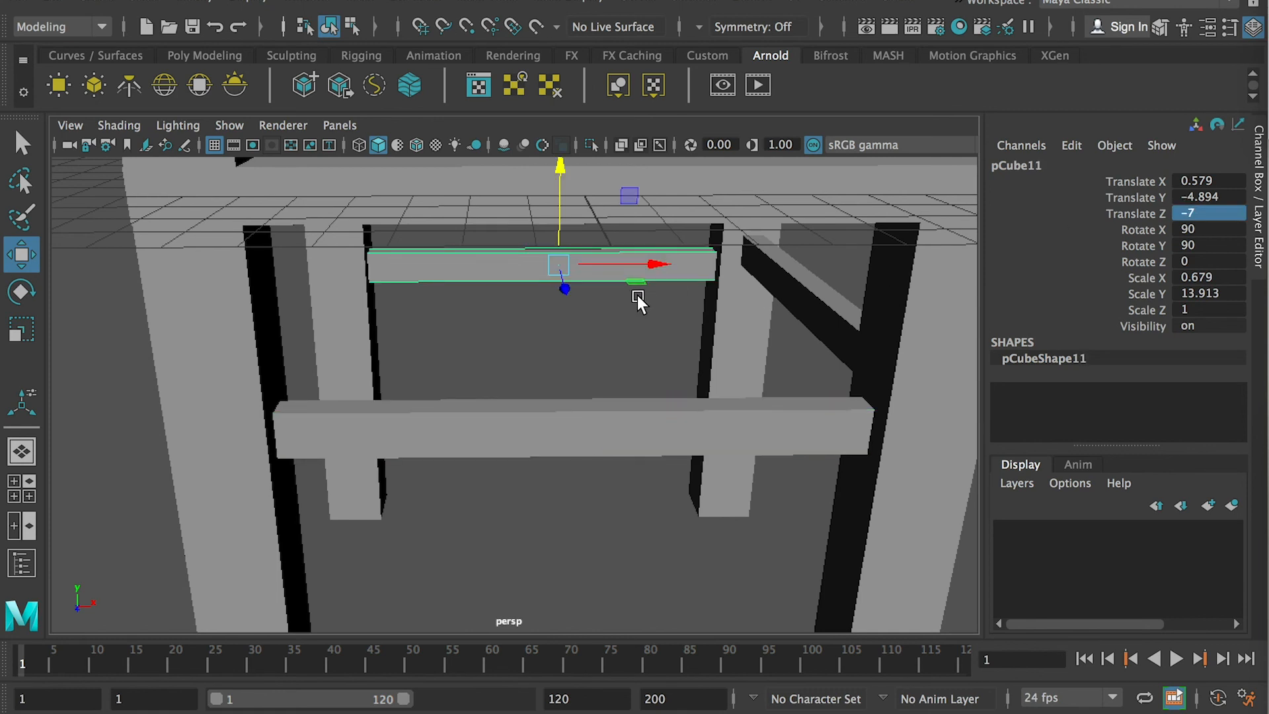
pyautogui.moveTo(640, 304); pyautogui.dragTo(842, 429)
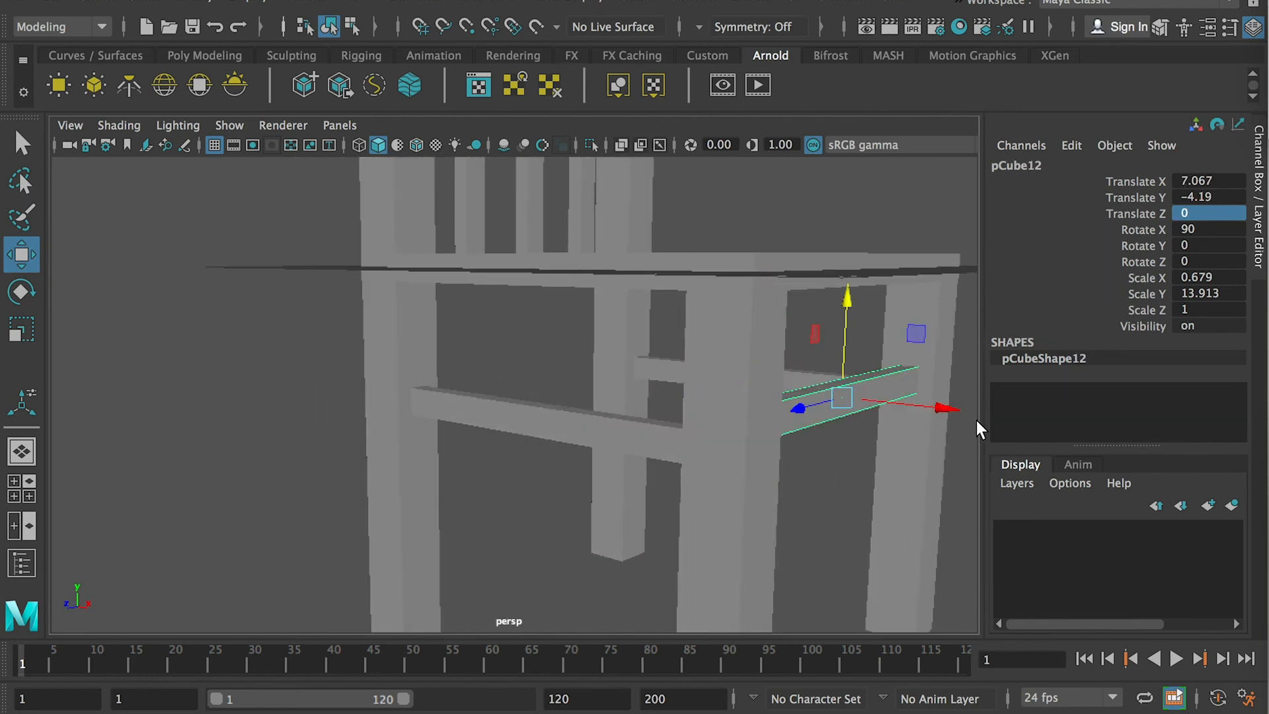
pyautogui.moveTo(523, 361)
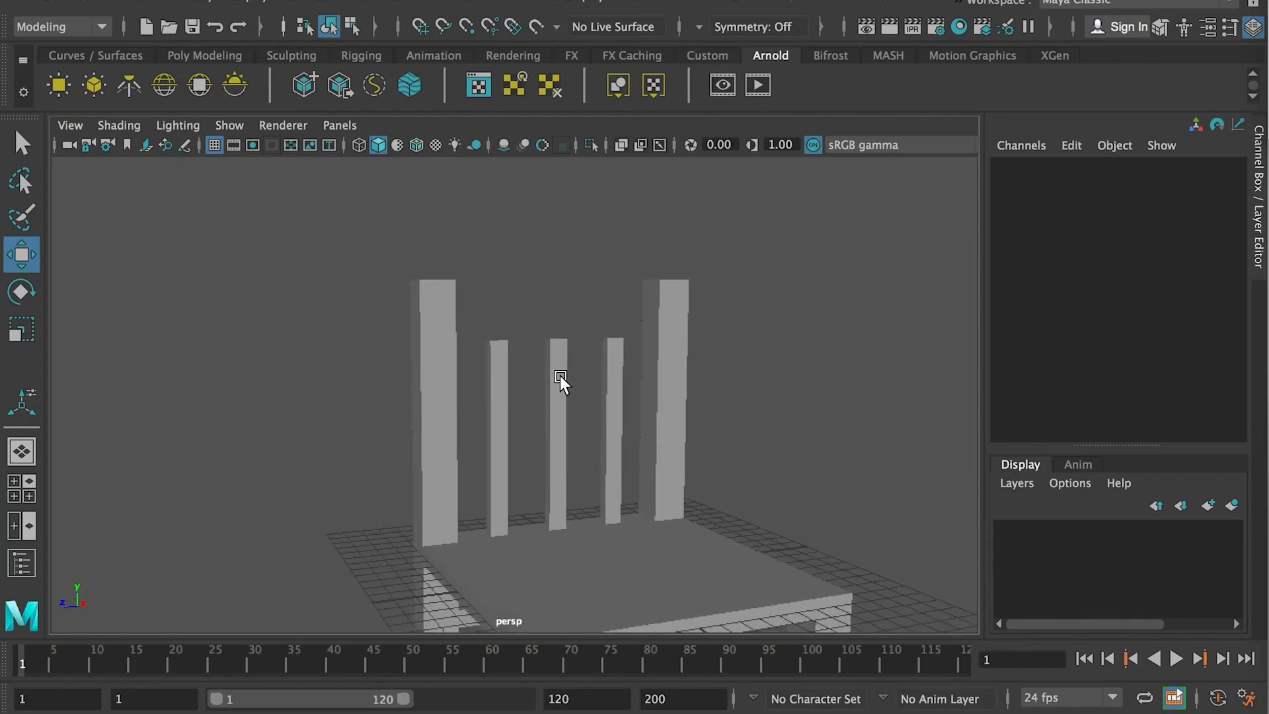
# Step: Stretch the duplicated post into a top rail about 18.8 long across both back posts
pyautogui.click(558, 381)
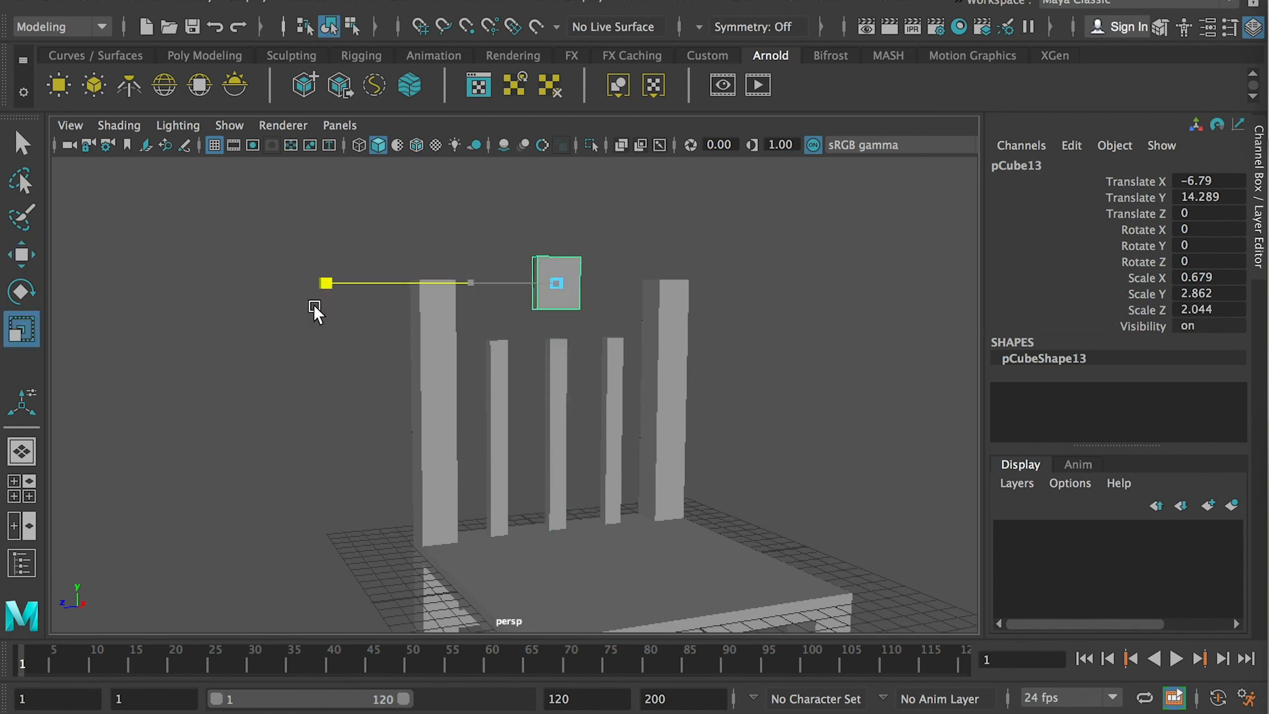
pyautogui.moveTo(325, 283); pyautogui.dragTo(271, 281)
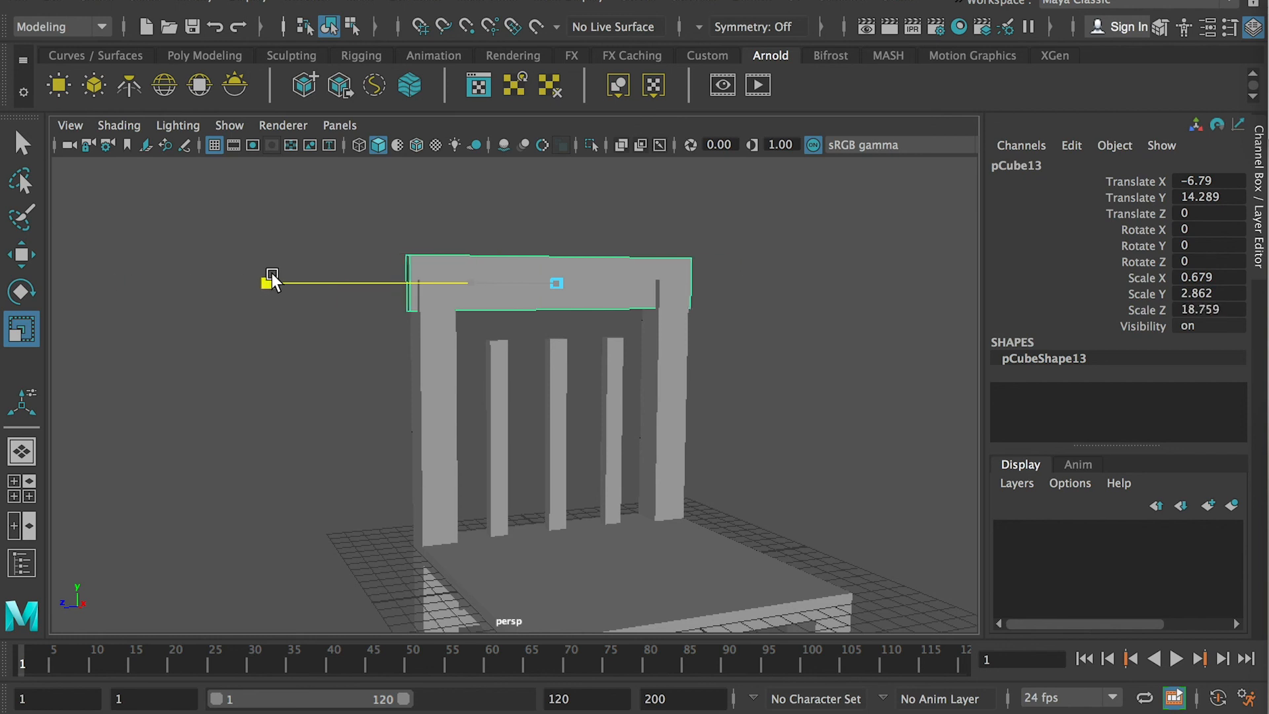